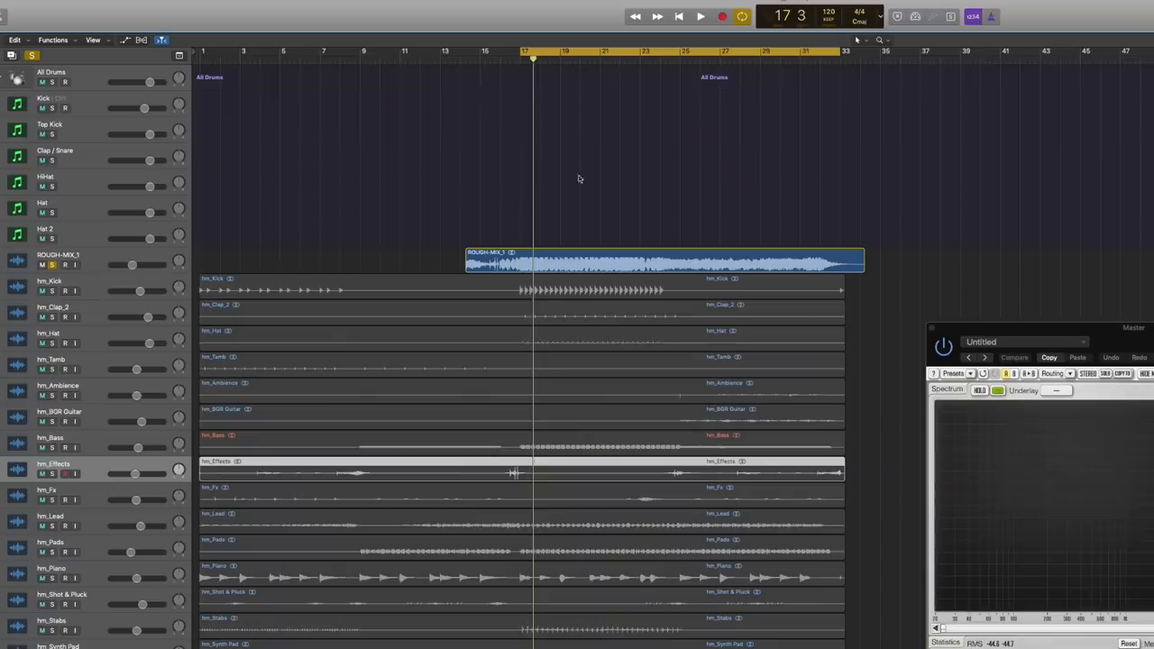
Play a stretch of the artist's radio edit on SoundCloud, then pause it.
{"action": "left_click", "coordinate": [700, 17]}
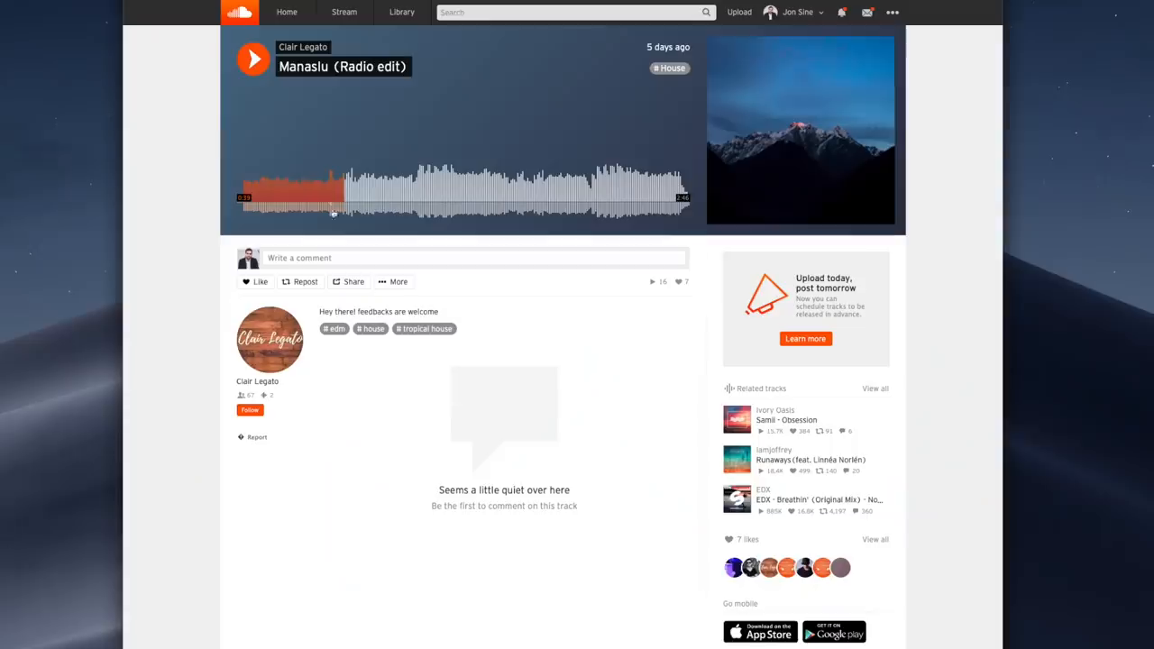
{"action": "mouse_move", "coordinate": [351, 140]}
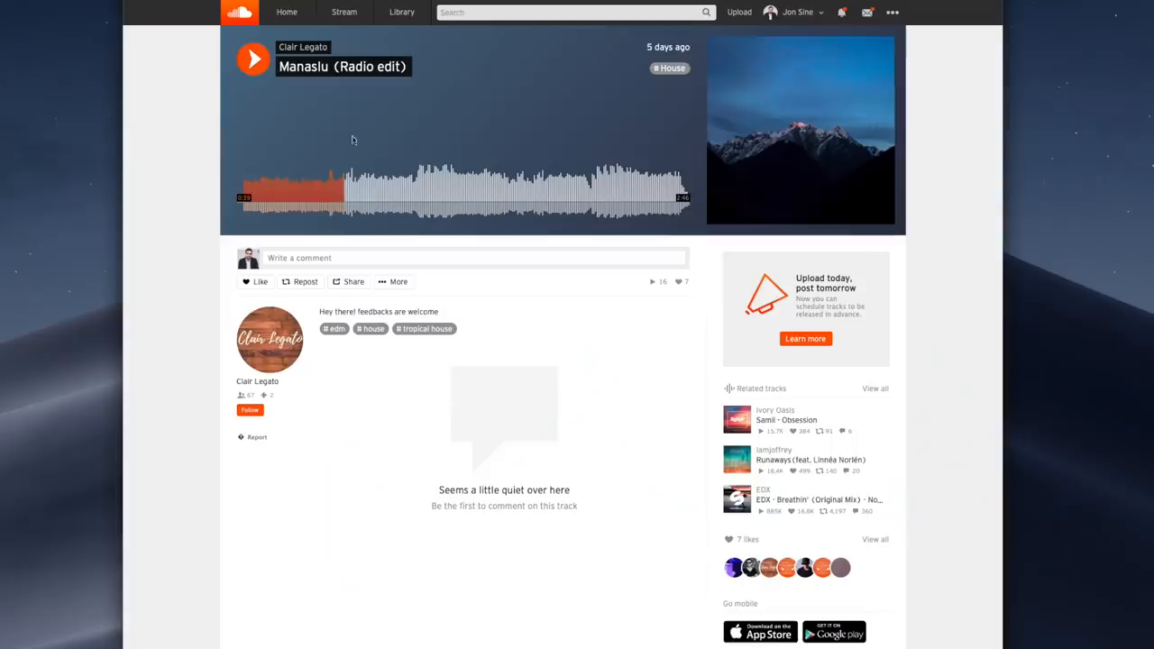
{"action": "mouse_move", "coordinate": [255, 57]}
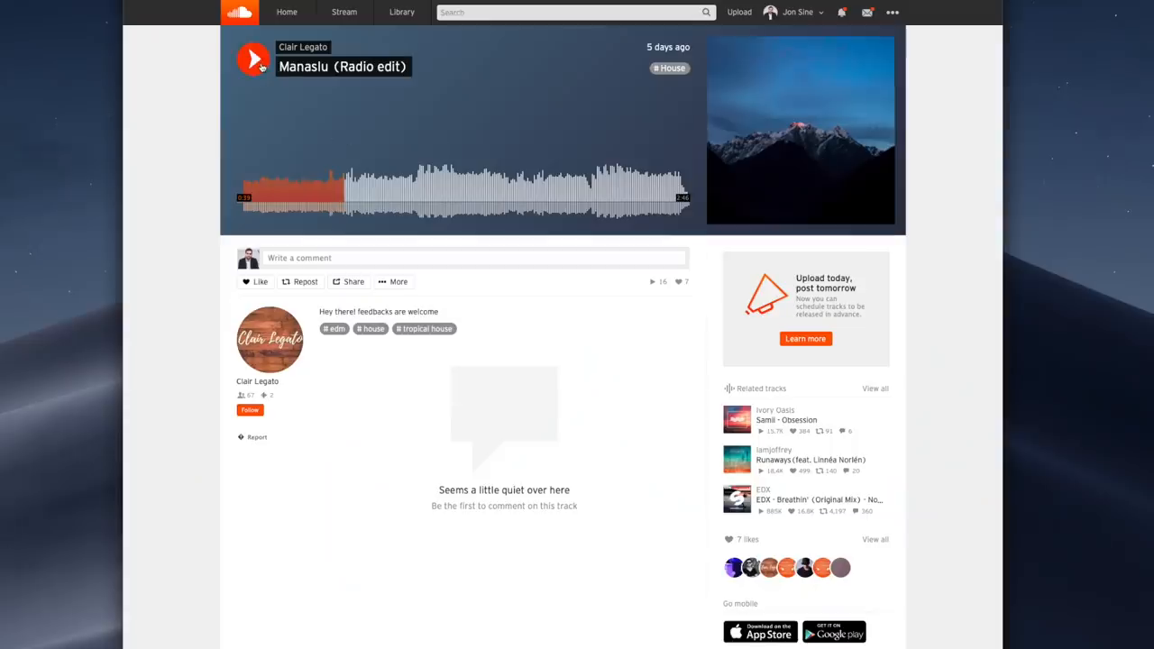
{"action": "mouse_move", "coordinate": [256, 60]}
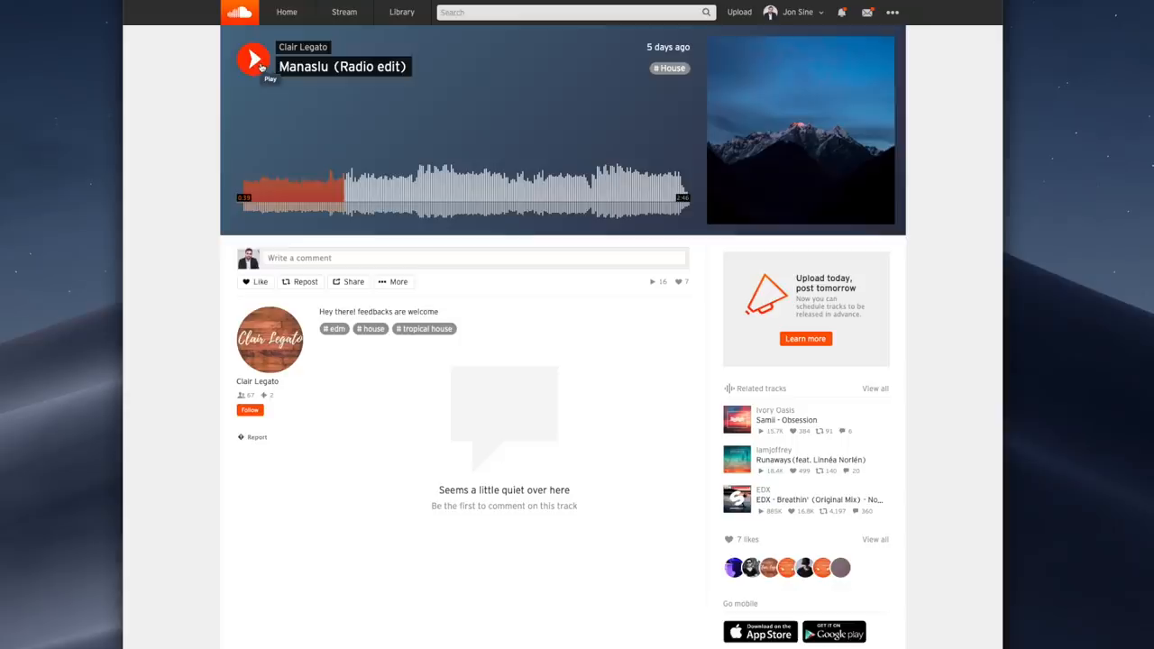
{"action": "left_click", "coordinate": [253, 57]}
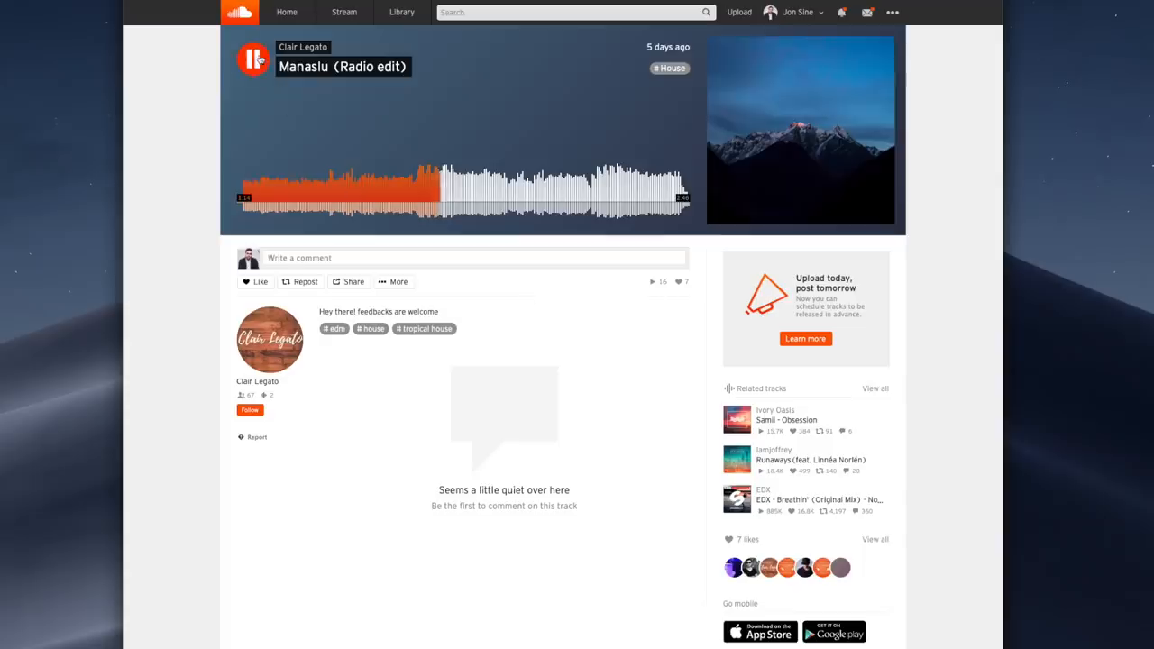
{"action": "left_click", "coordinate": [253, 58]}
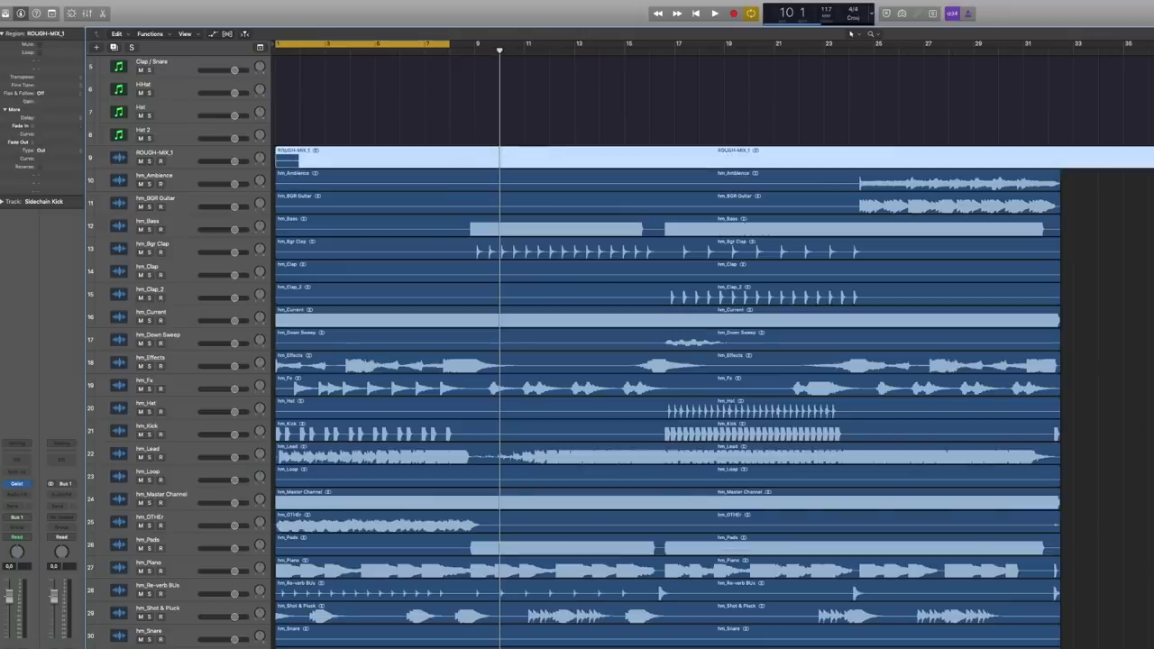
Shrink the track heights, select all stem regions and start playback, then reach for a channel plug-in slot.
{"action": "scroll", "scroll_direction": "down", "scroll_amount": 3}
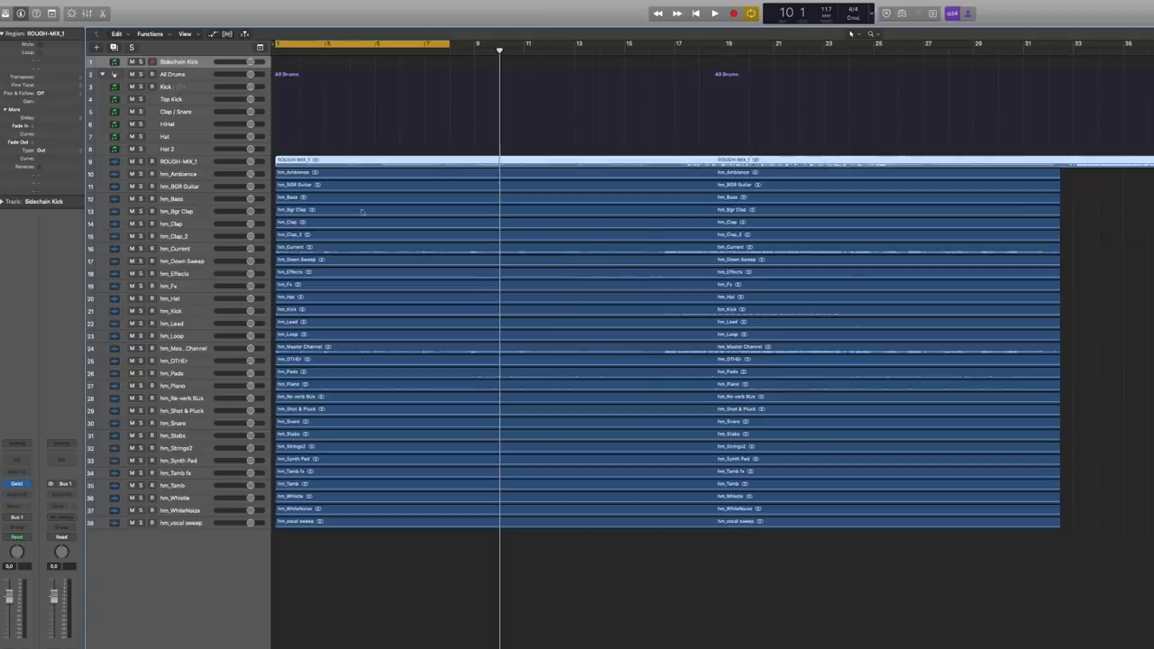
{"action": "mouse_move", "coordinate": [397, 160]}
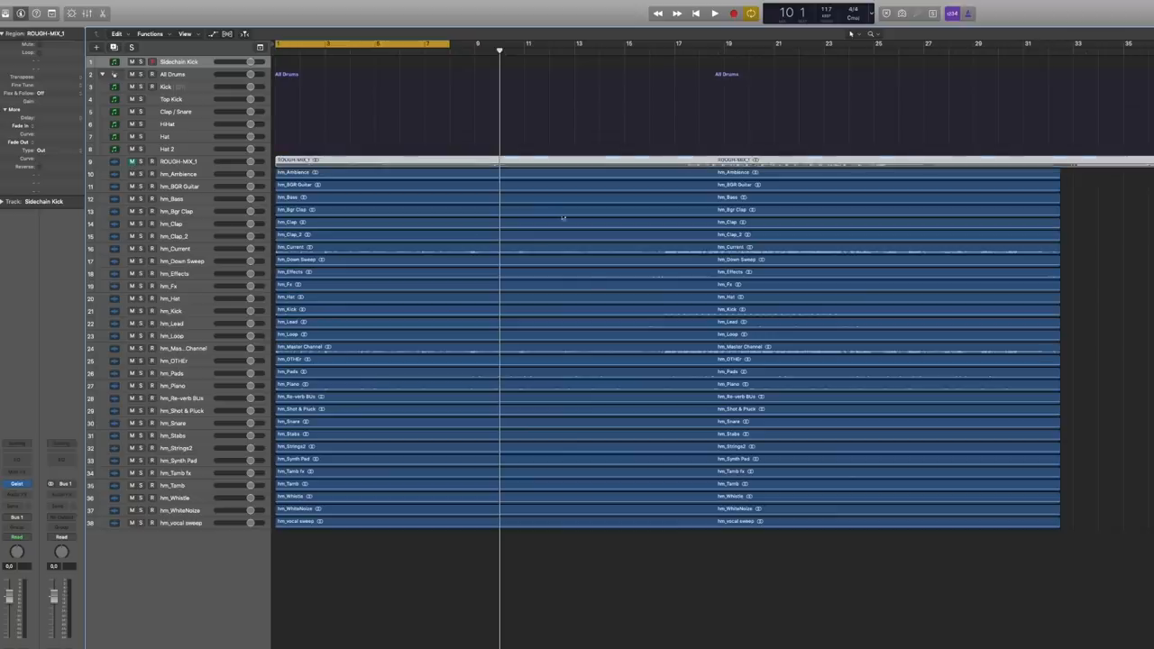
{"action": "left_click", "coordinate": [714, 12]}
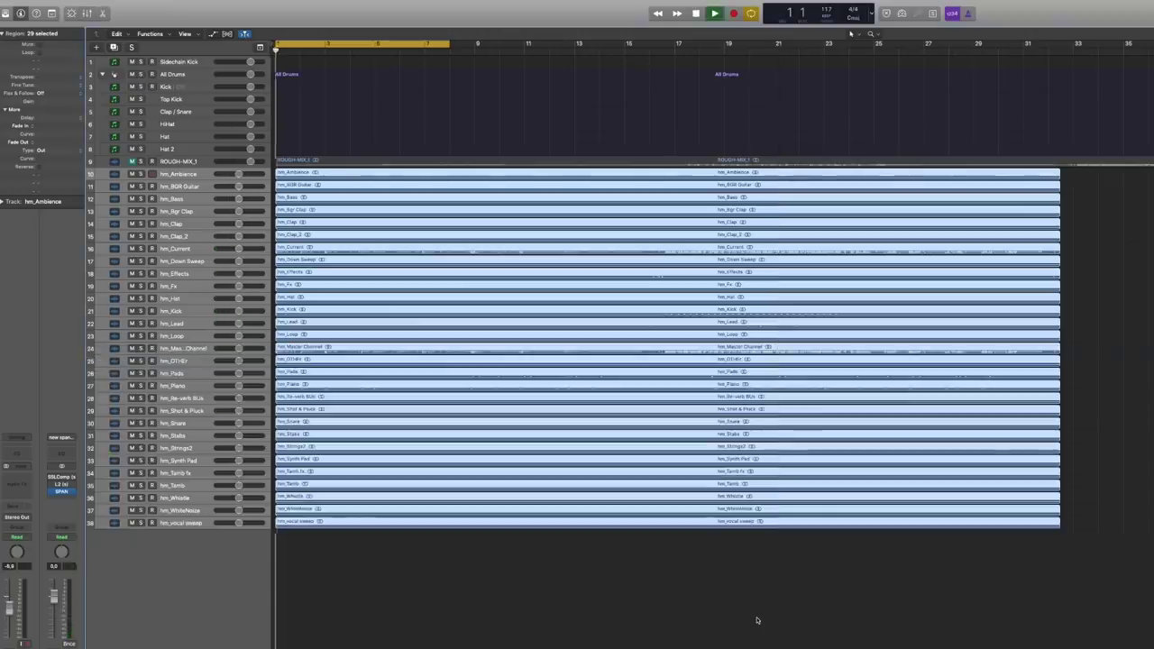
{"action": "left_click", "coordinate": [714, 13]}
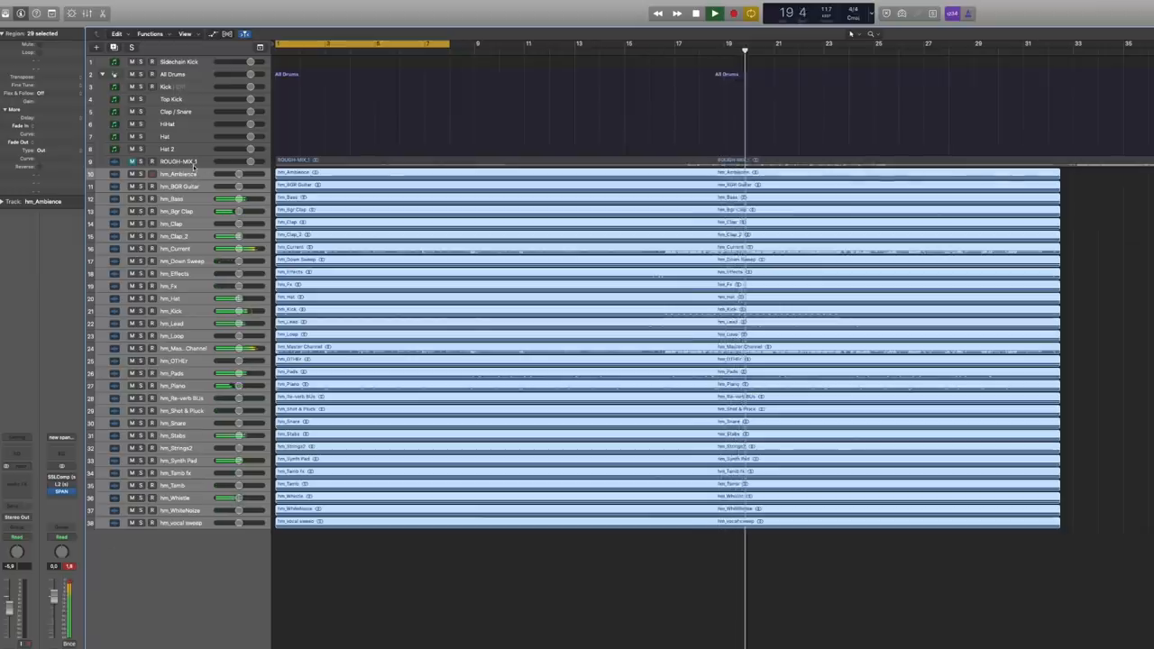
{"action": "left_click", "coordinate": [695, 12]}
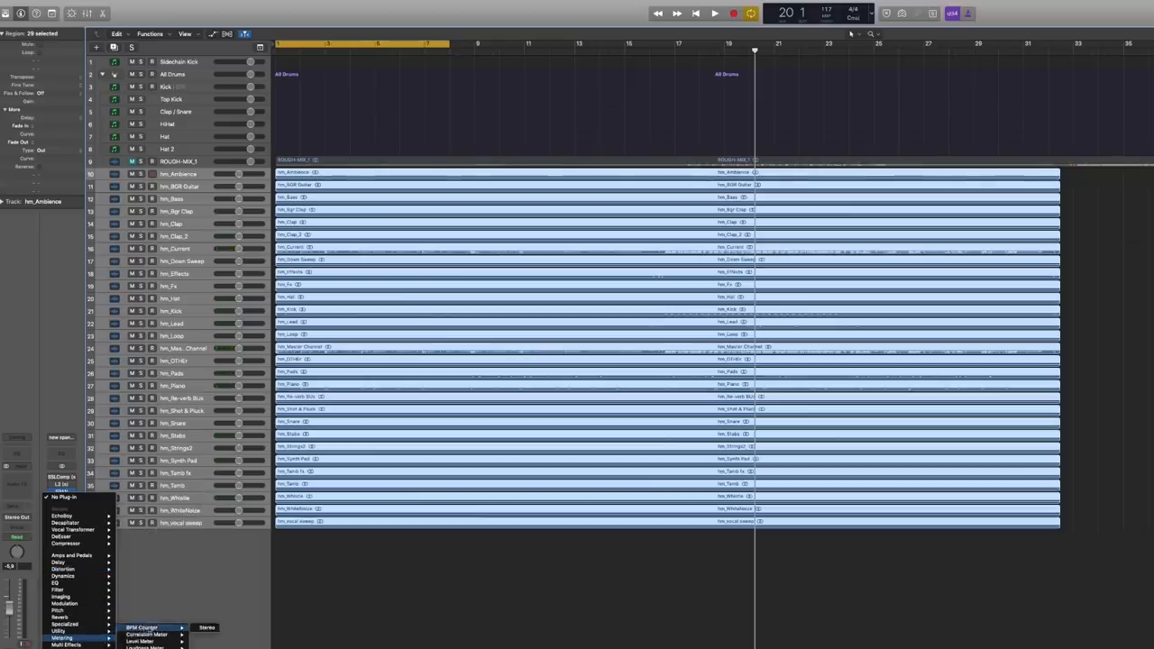
Insert a BPM Counter and play the song until it reads 120 BPM, then stop.
{"action": "left_click", "coordinate": [206, 628]}
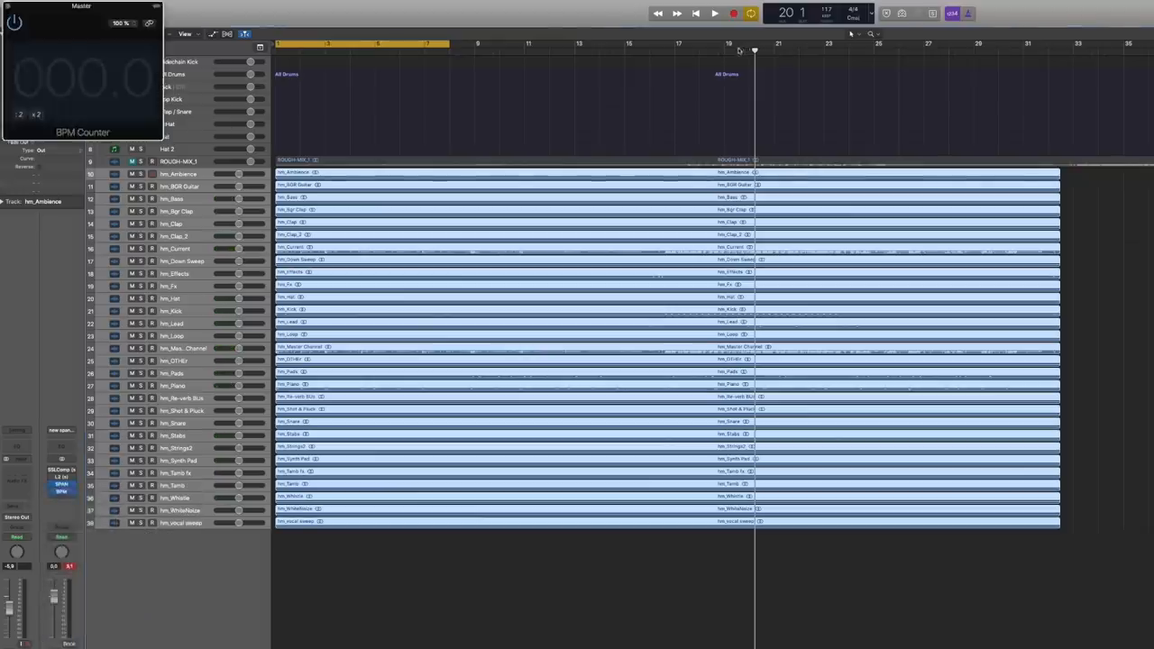
{"action": "left_click", "coordinate": [714, 13]}
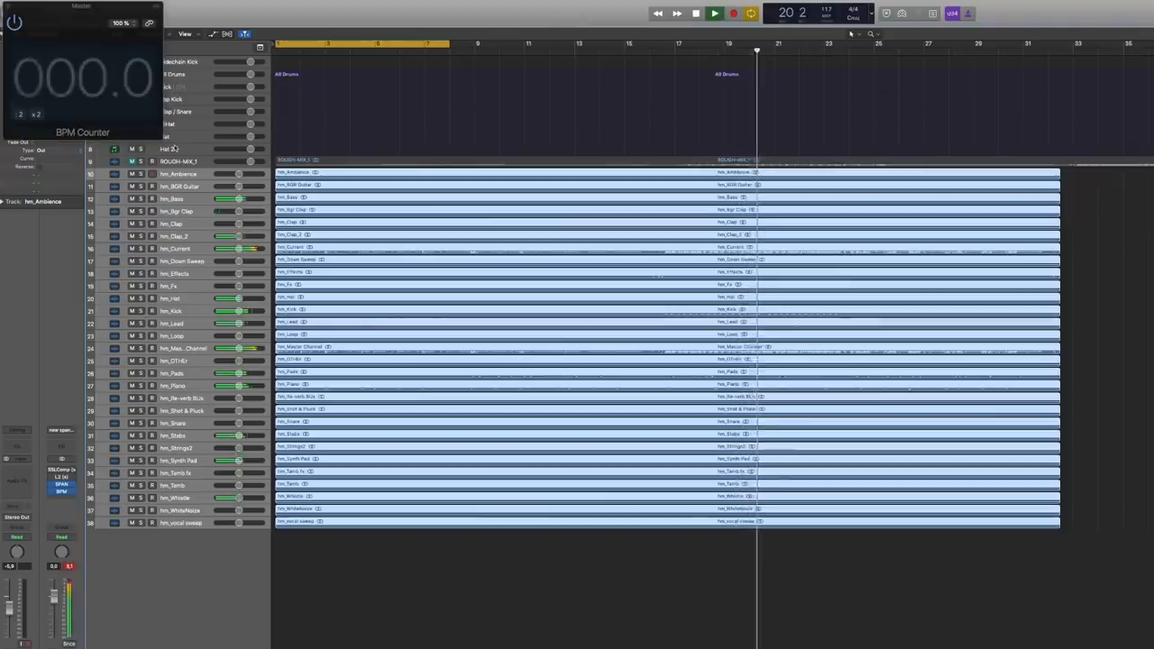
{"action": "left_click", "coordinate": [696, 12]}
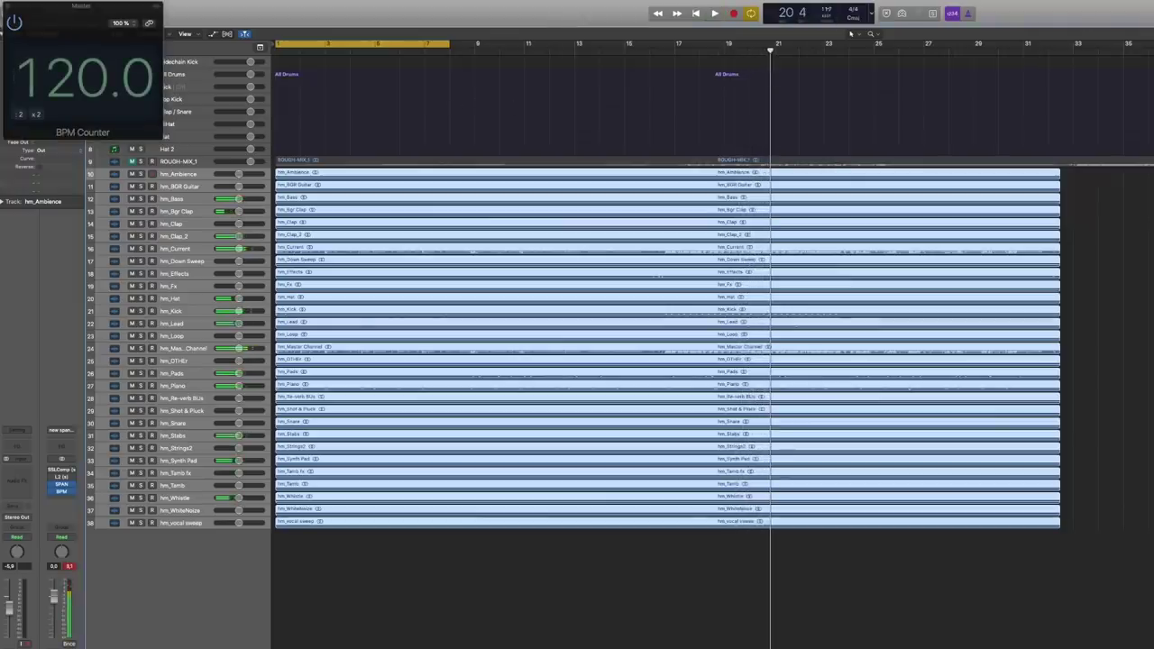
{"action": "left_click", "coordinate": [714, 13]}
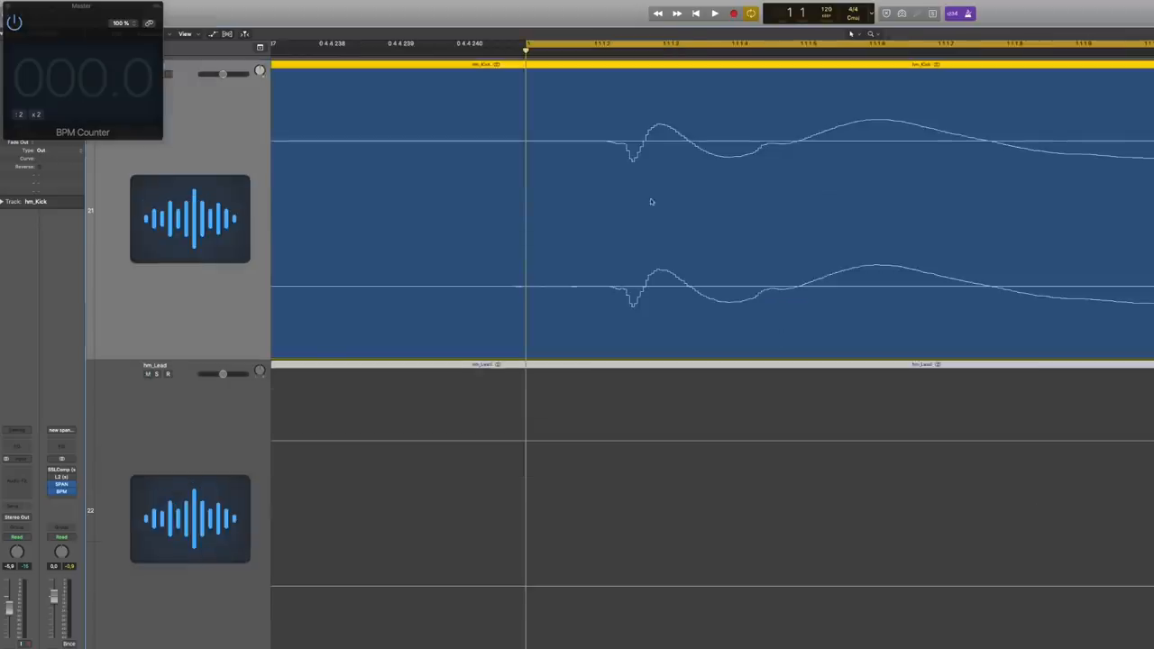
Zoom into the kick's opening waveform, then save the project as a new copy.
{"action": "left_click_drag", "start_coordinate": [651, 202], "coordinate": [570, 190]}
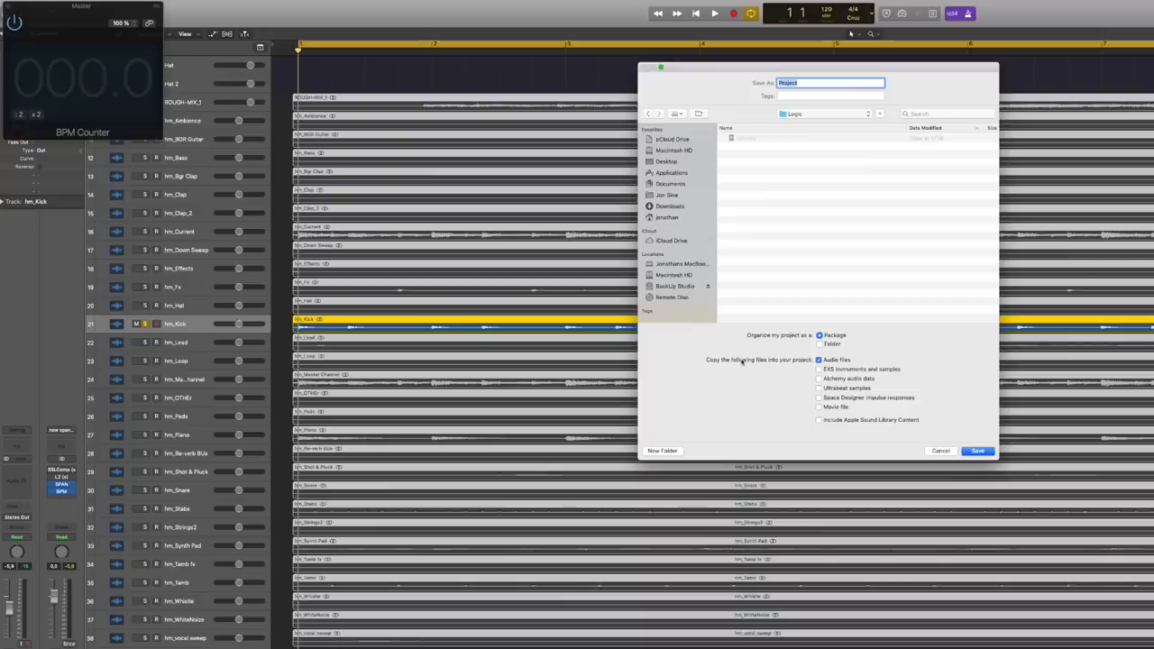
{"action": "type", "text": "m"}
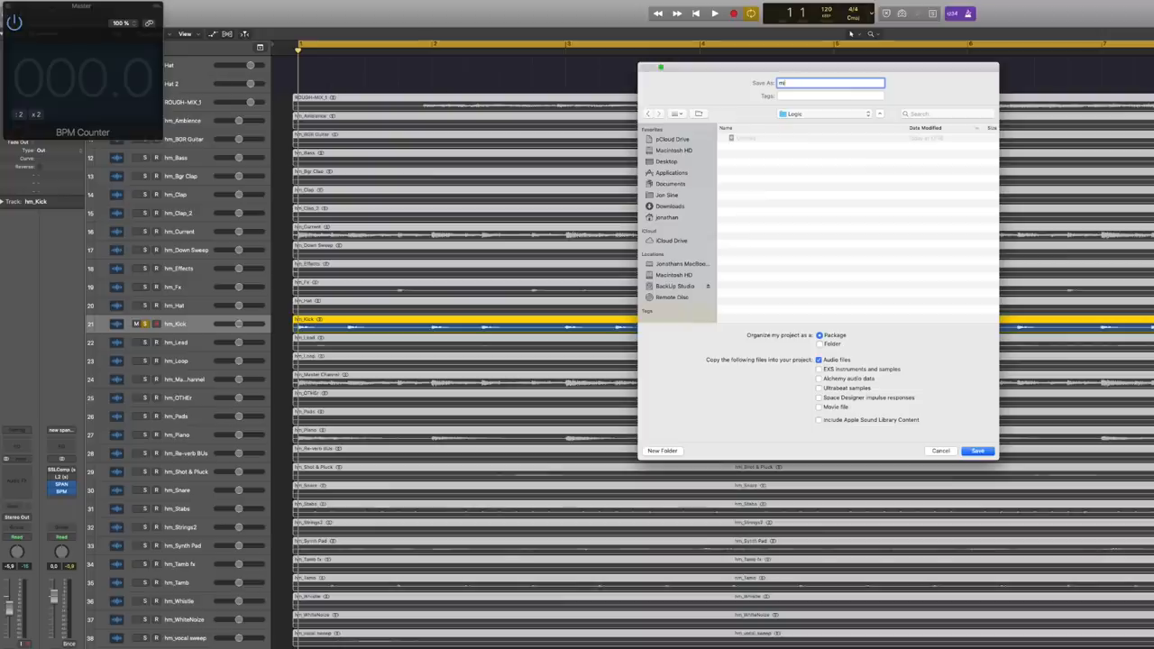
{"action": "left_click", "coordinate": [668, 162]}
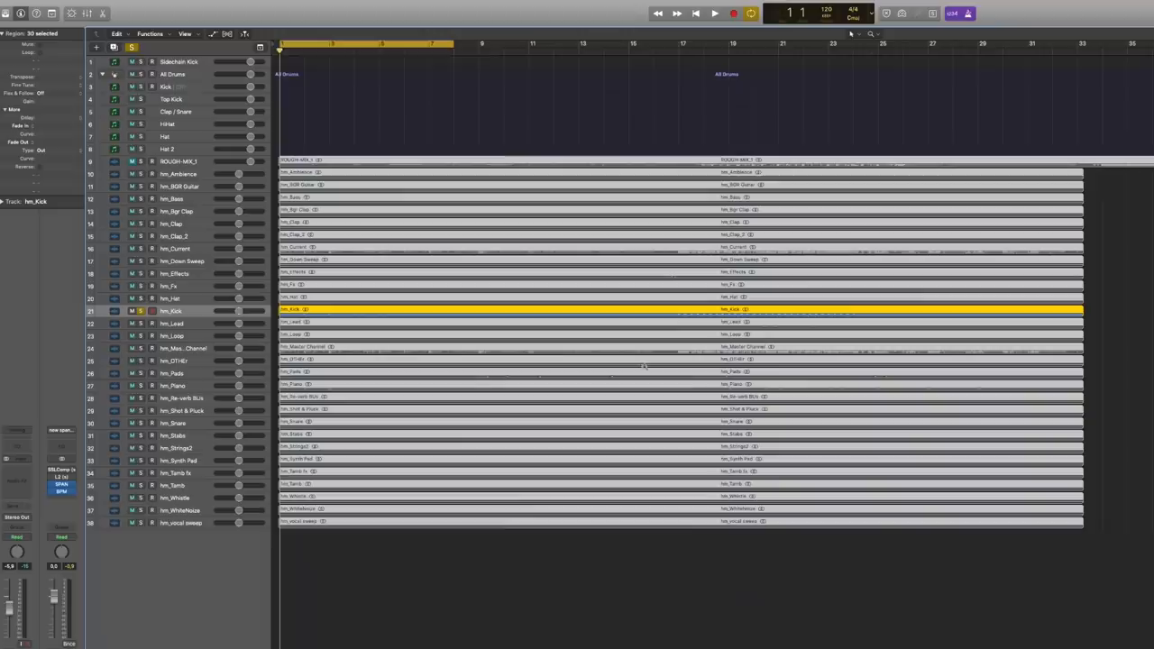
Play the mix with a cycle area looping bars 17 to 25.
{"action": "left_click", "coordinate": [714, 12]}
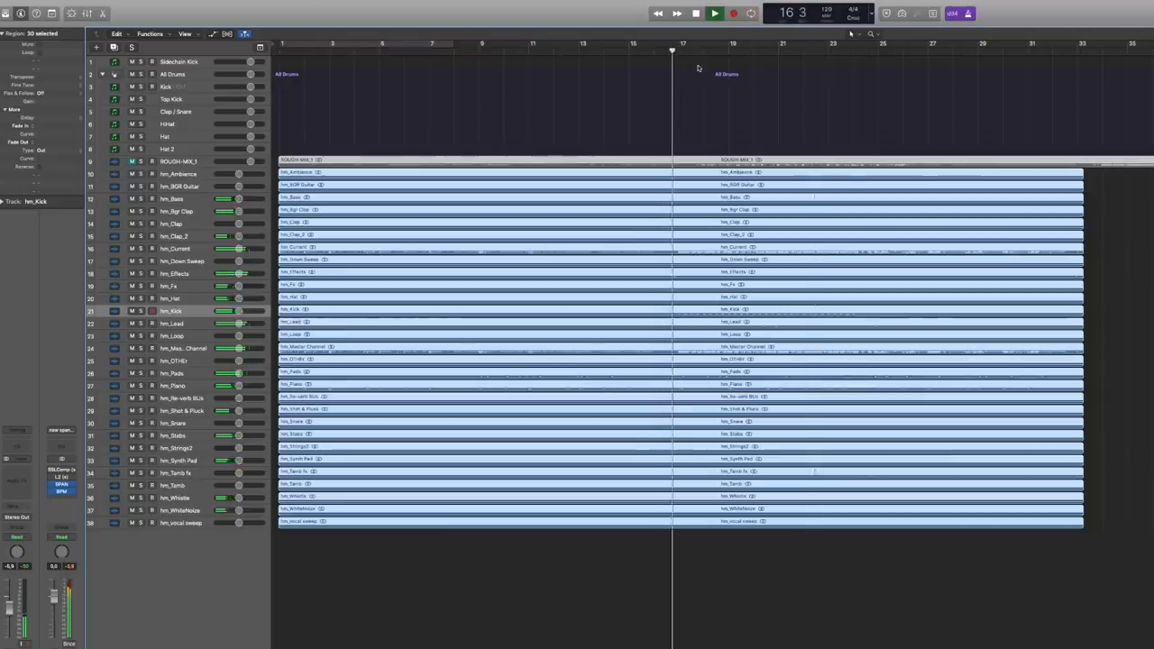
{"action": "left_click_drag", "start_coordinate": [682, 43], "coordinate": [851, 43]}
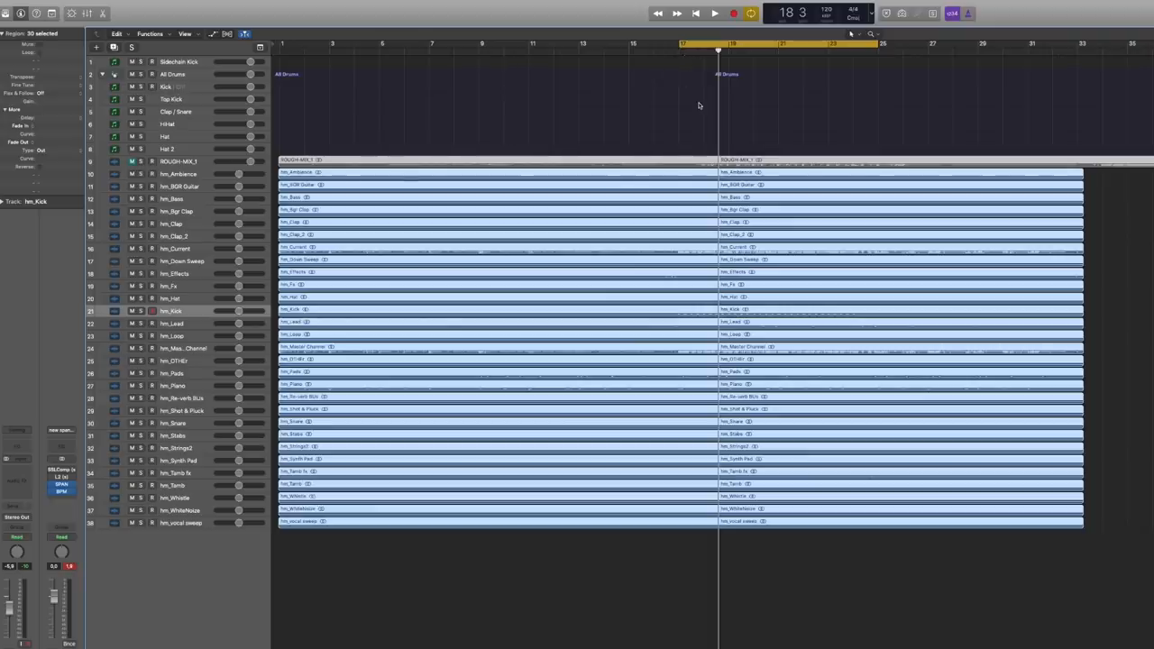
{"action": "left_click", "coordinate": [714, 13]}
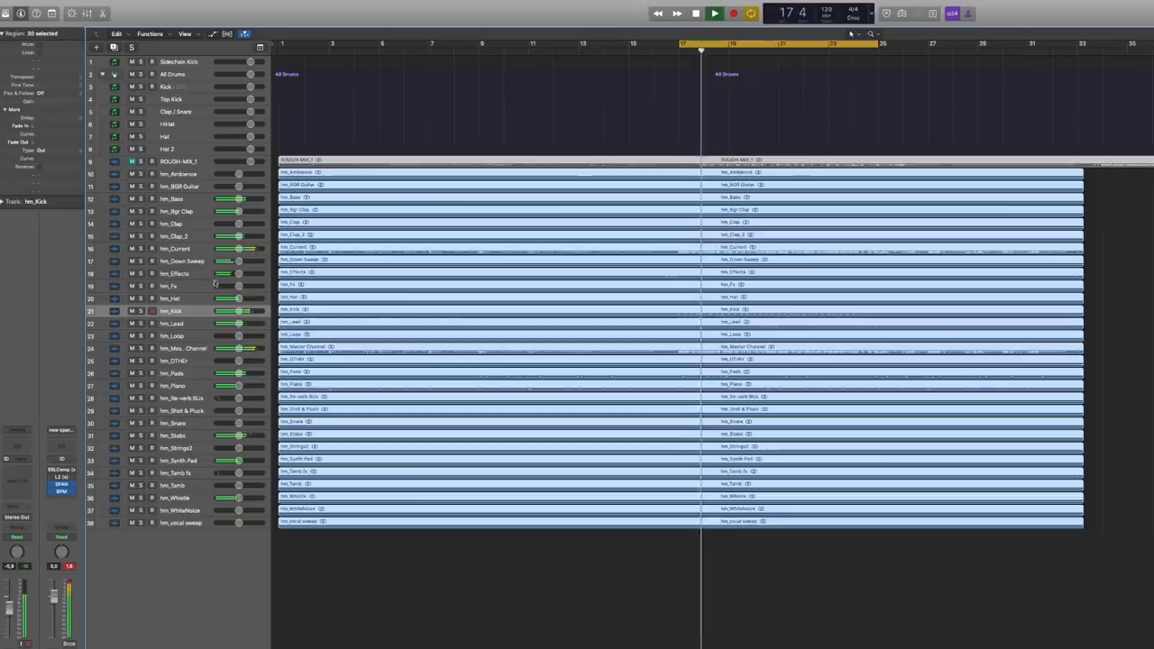
{"action": "left_click", "coordinate": [714, 13]}
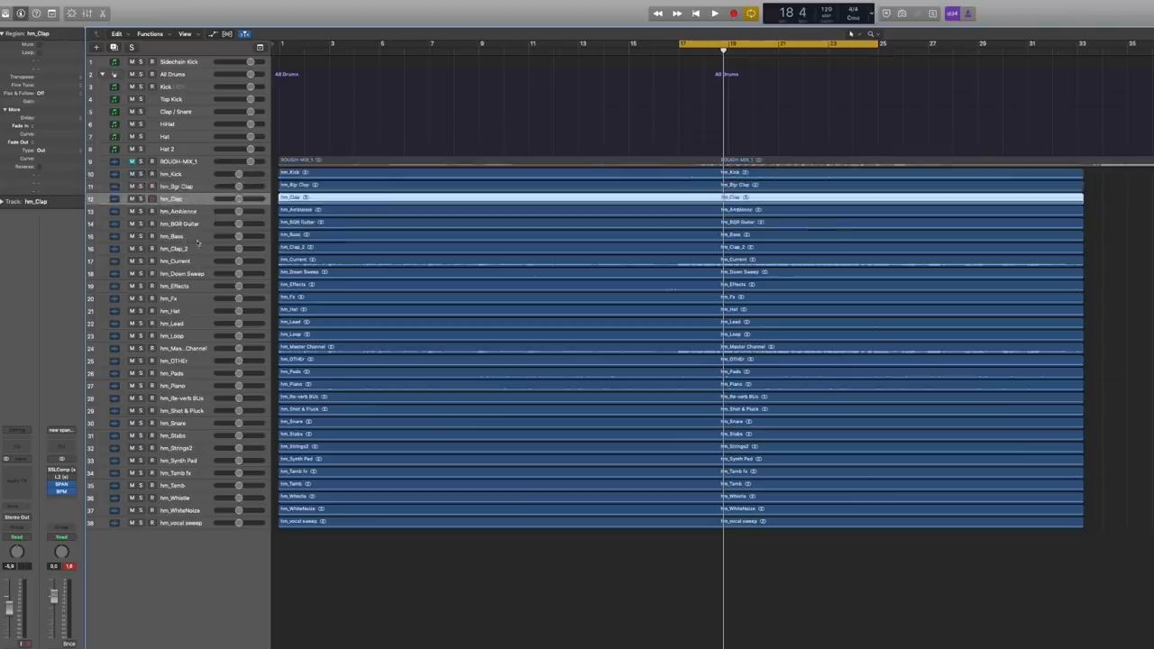
Solo the drum stems from hm_Kick down to hm_Snare.
{"action": "left_click", "coordinate": [171, 211]}
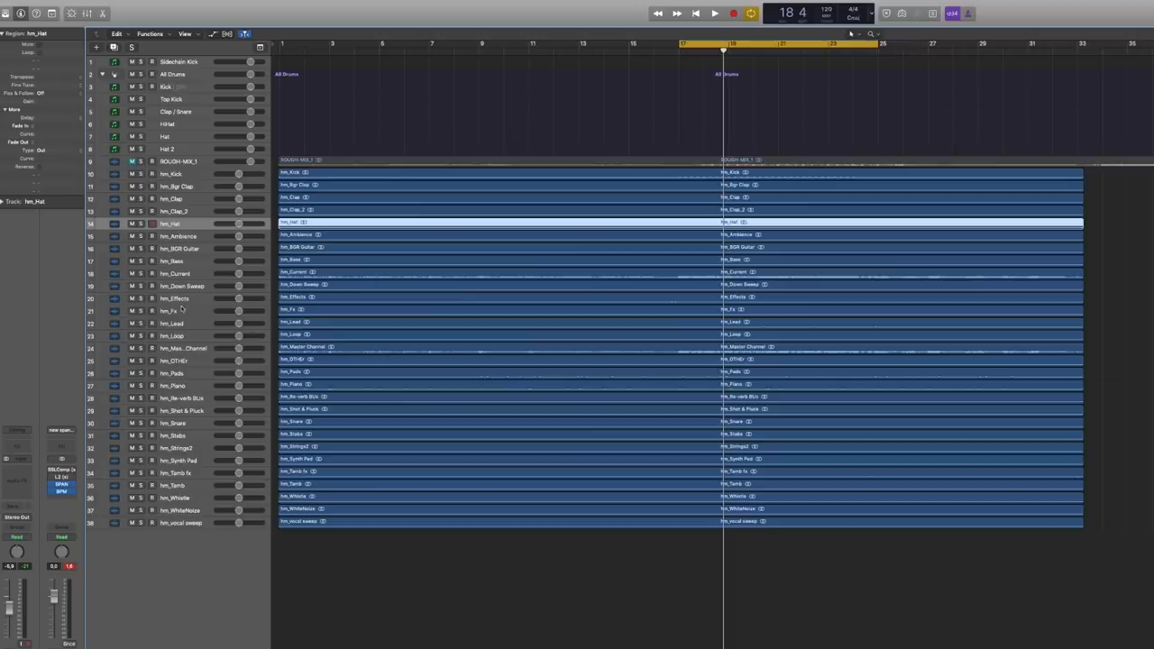
{"action": "left_click", "coordinate": [169, 333]}
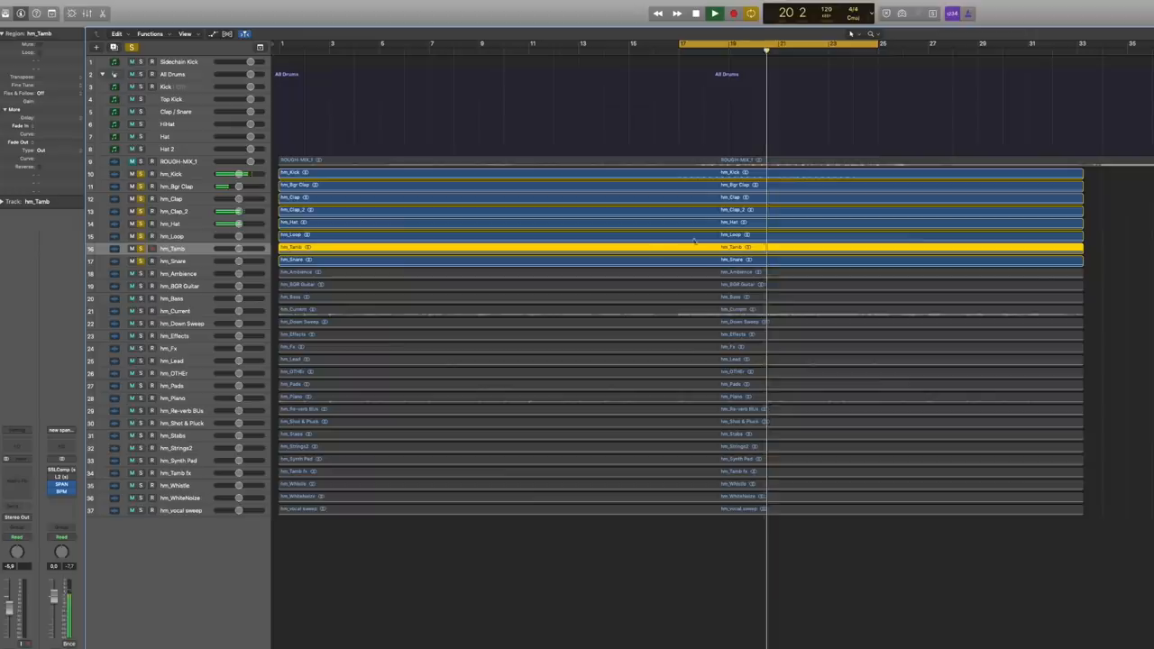
Select the soloed drum regions and compare the master SSLComp against its saved setting.
{"action": "left_click", "coordinate": [171, 173]}
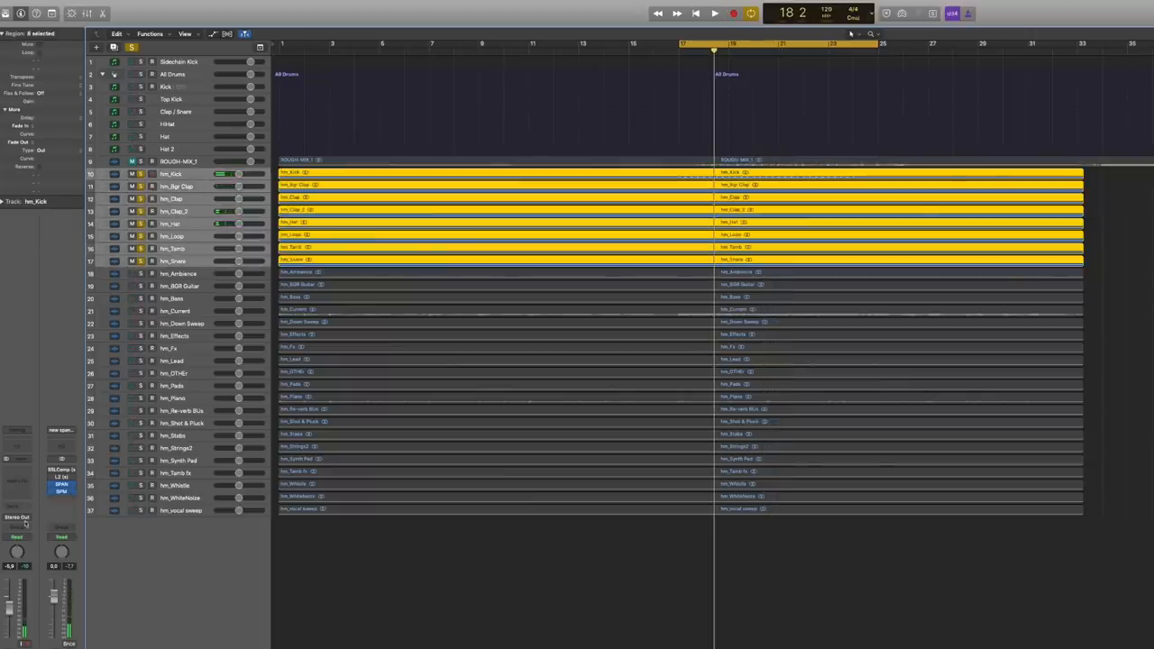
{"action": "left_click", "coordinate": [19, 548]}
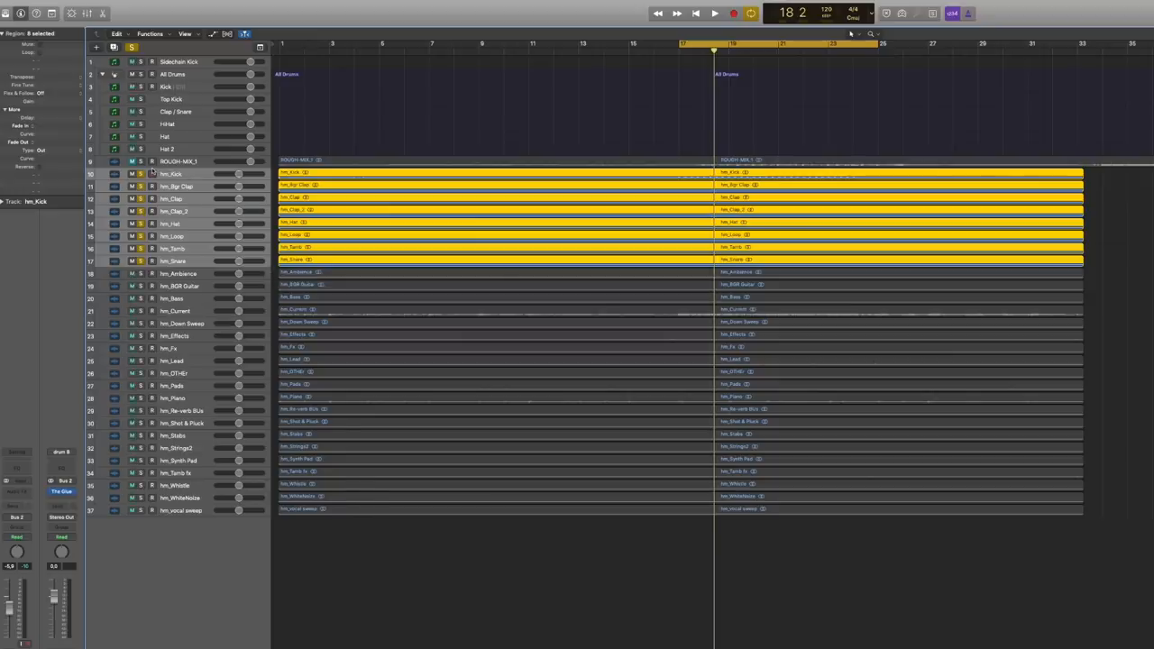
{"action": "left_click", "coordinate": [714, 13]}
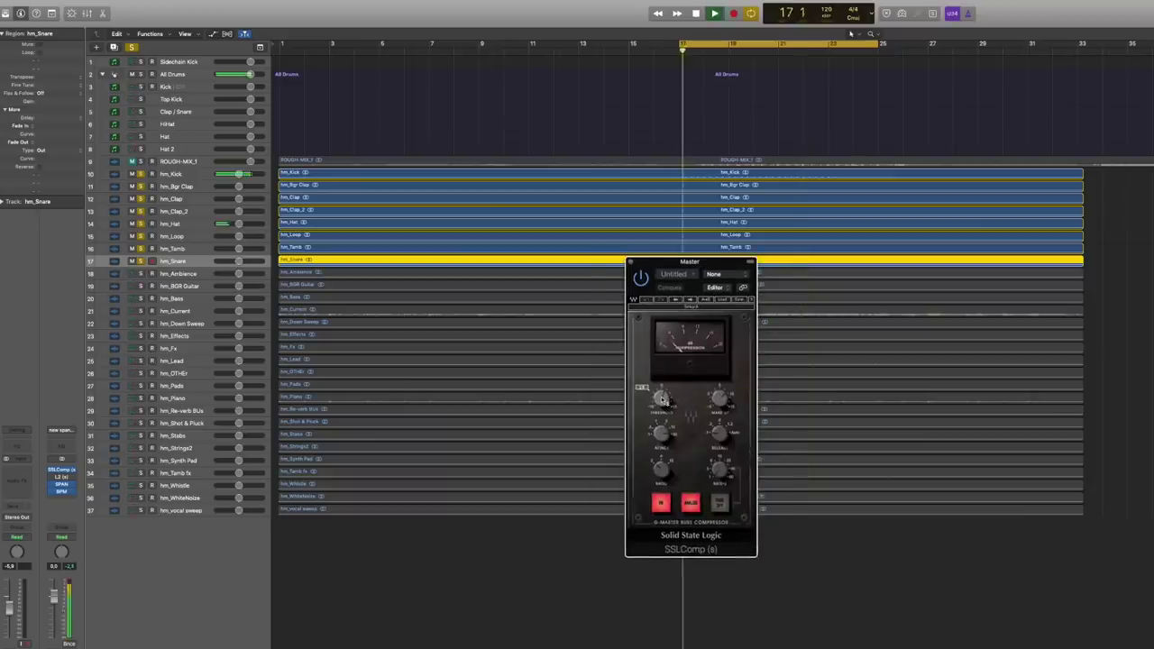
{"action": "left_click", "coordinate": [669, 287]}
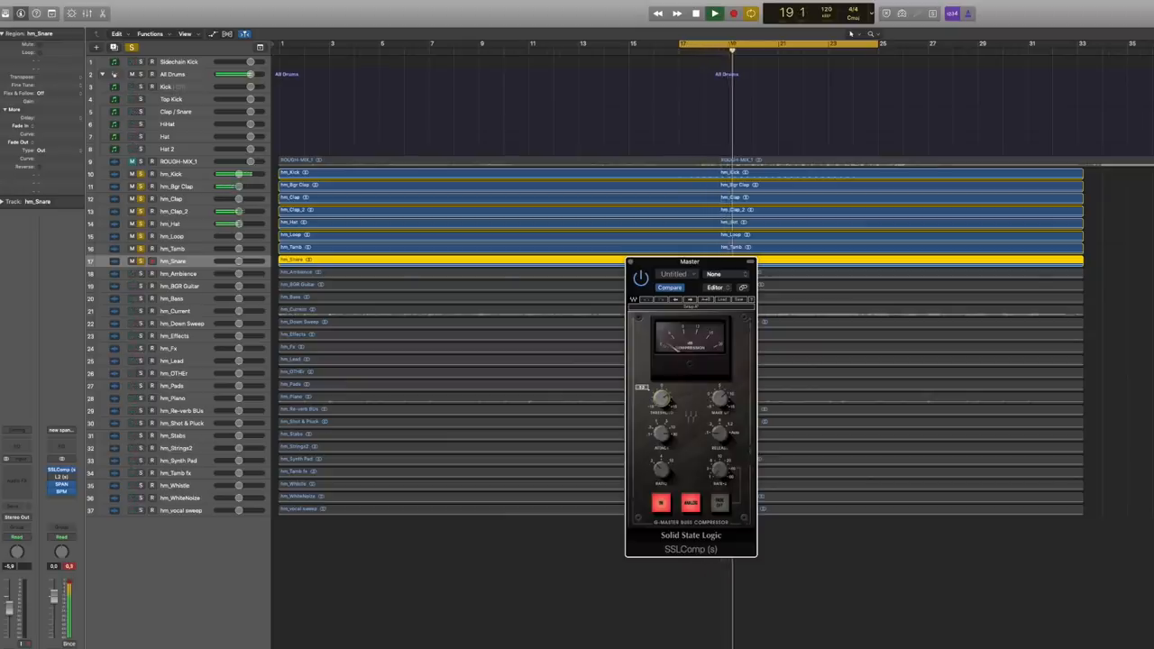
Check the master L2 limiter and SPAN analyzer, then close the plug-in windows.
{"action": "left_click", "coordinate": [714, 13]}
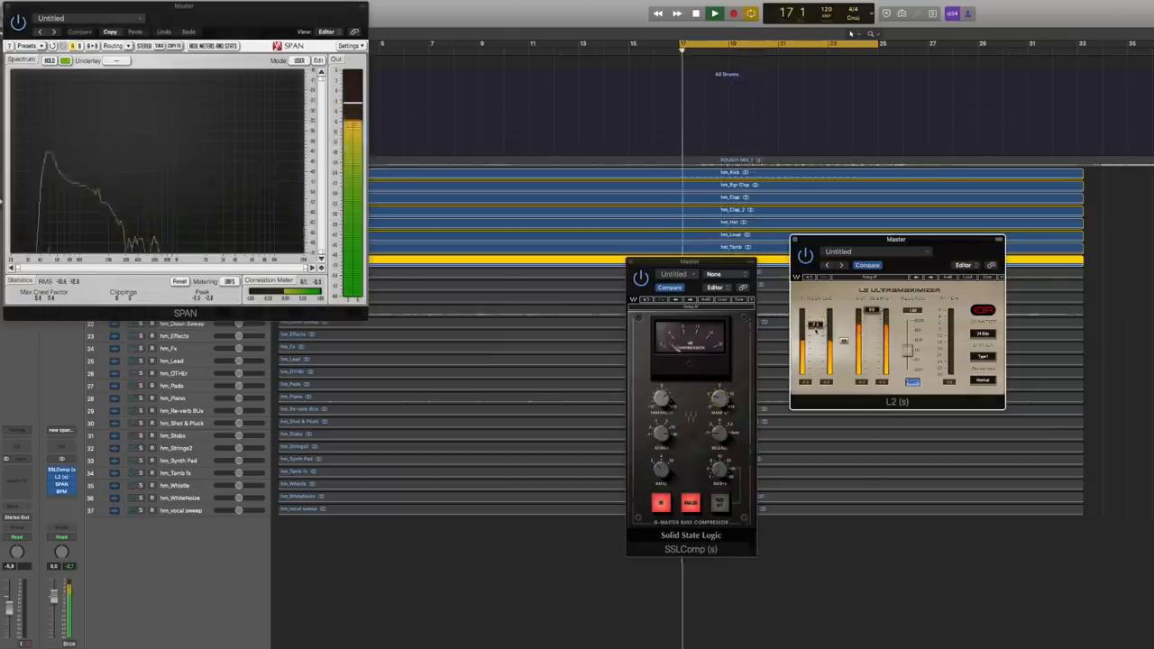
{"action": "left_click", "coordinate": [714, 13]}
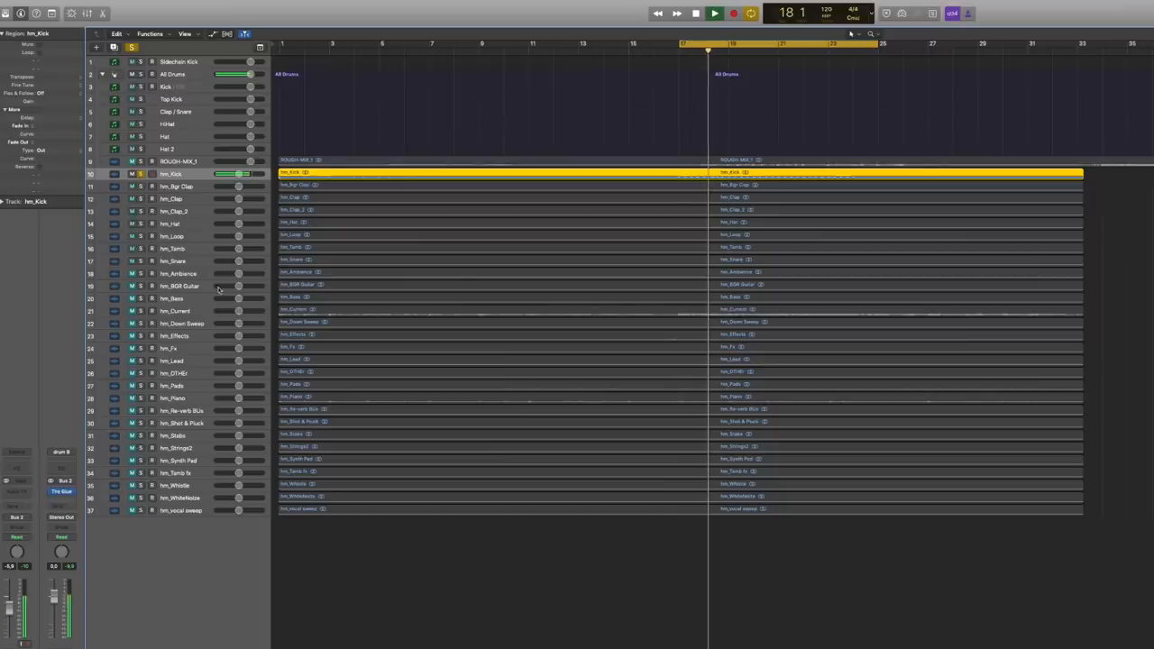
View the isolated kick on the master SPAN analyzer, then solo hm_Clap and hm_Clap_2 with it.
{"action": "left_click", "coordinate": [171, 508]}
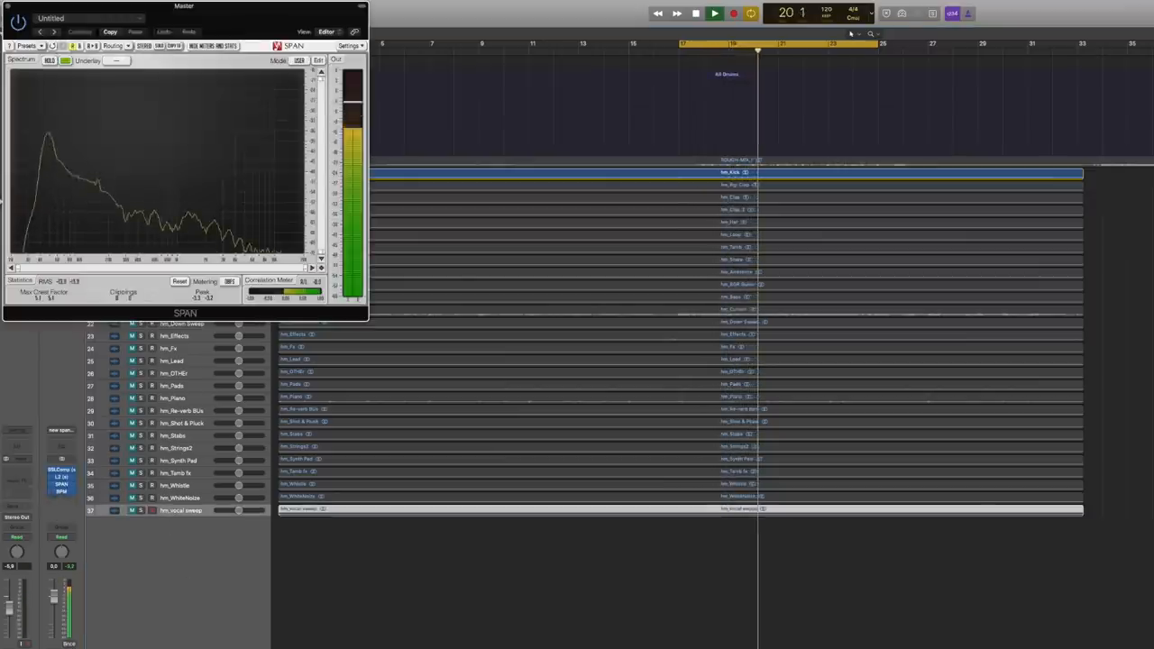
{"action": "left_click_drag", "start_coordinate": [184, 5], "coordinate": [703, 173]}
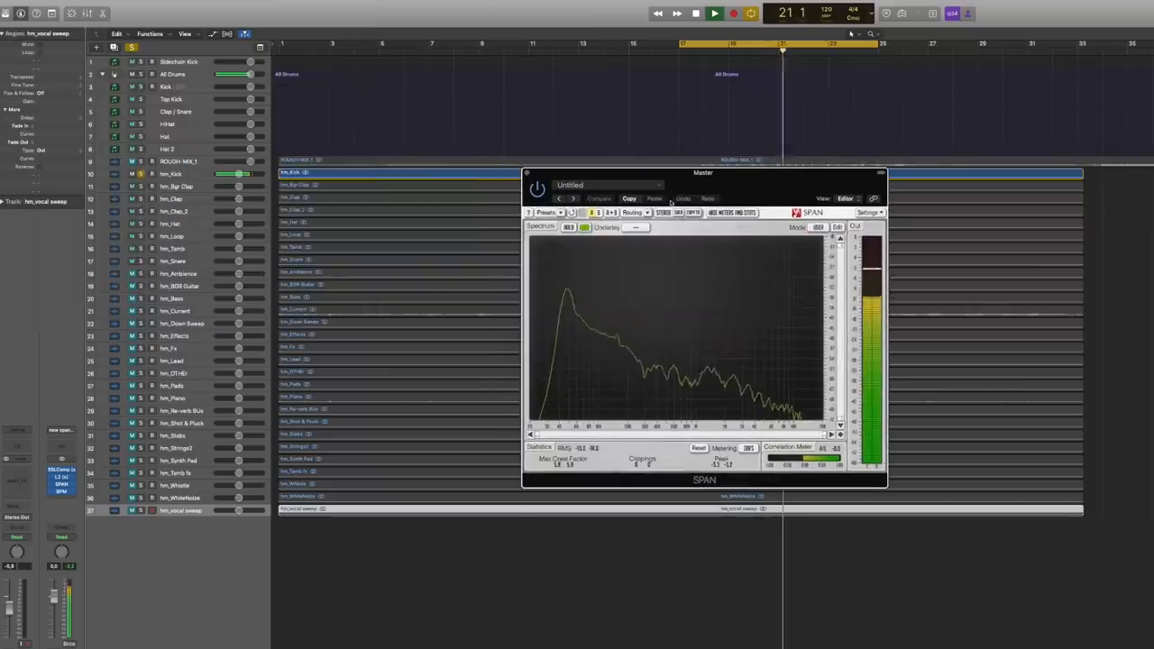
{"action": "left_click", "coordinate": [696, 13]}
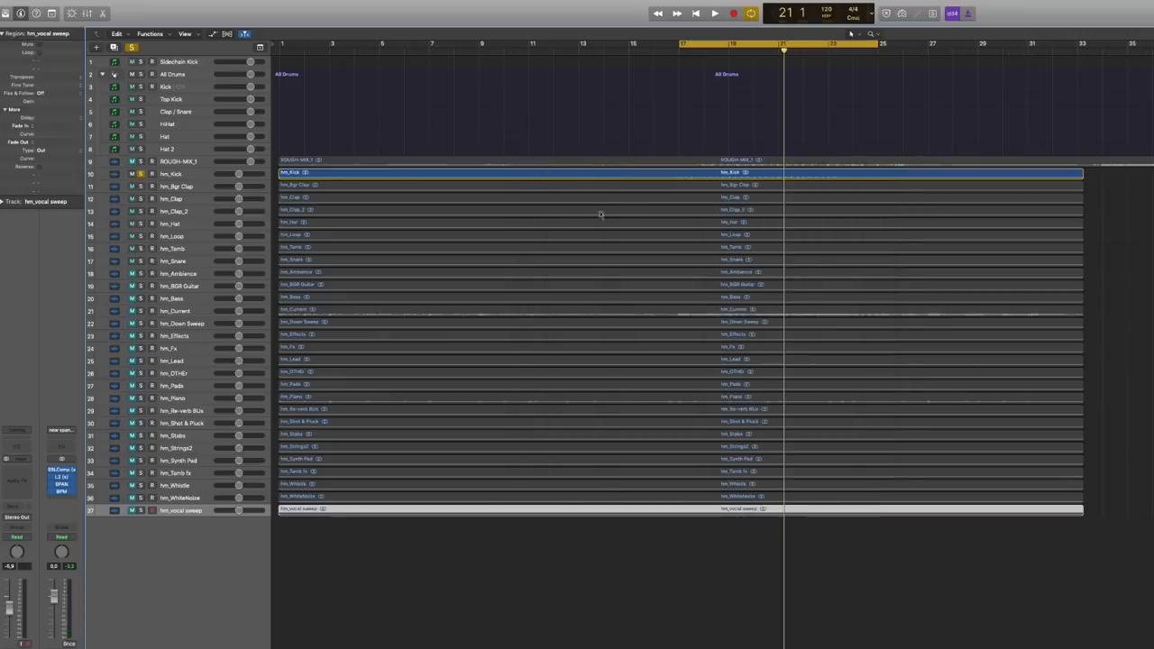
{"action": "left_click", "coordinate": [171, 184]}
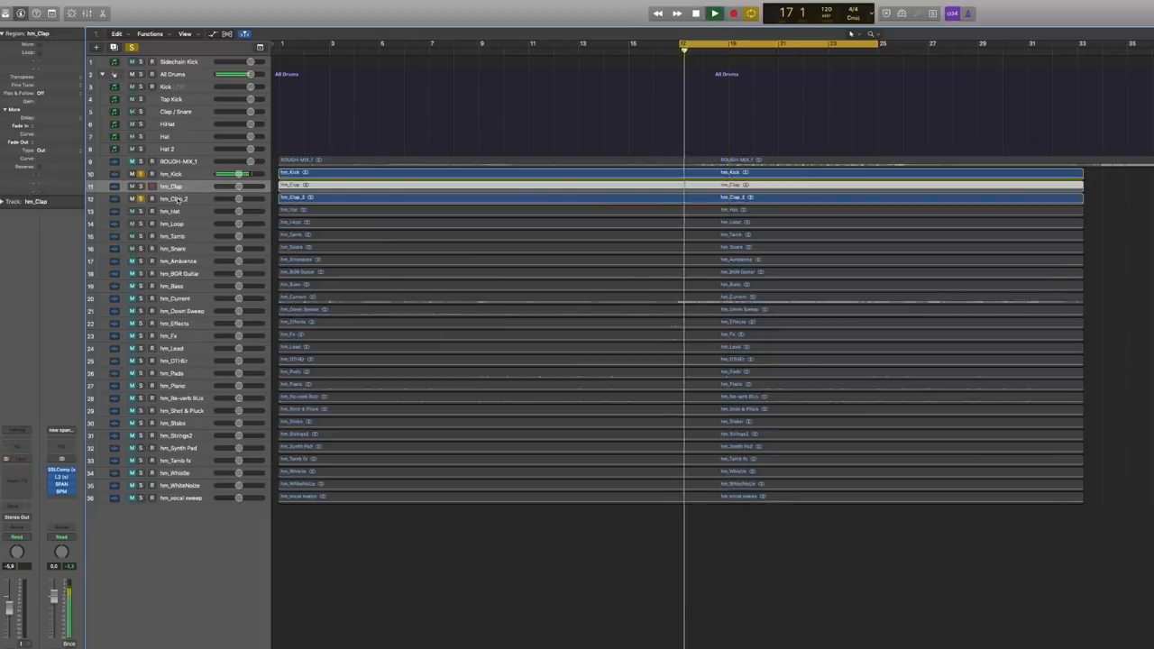
Solo hm_Hat alongside the kick and claps.
{"action": "left_click", "coordinate": [171, 198]}
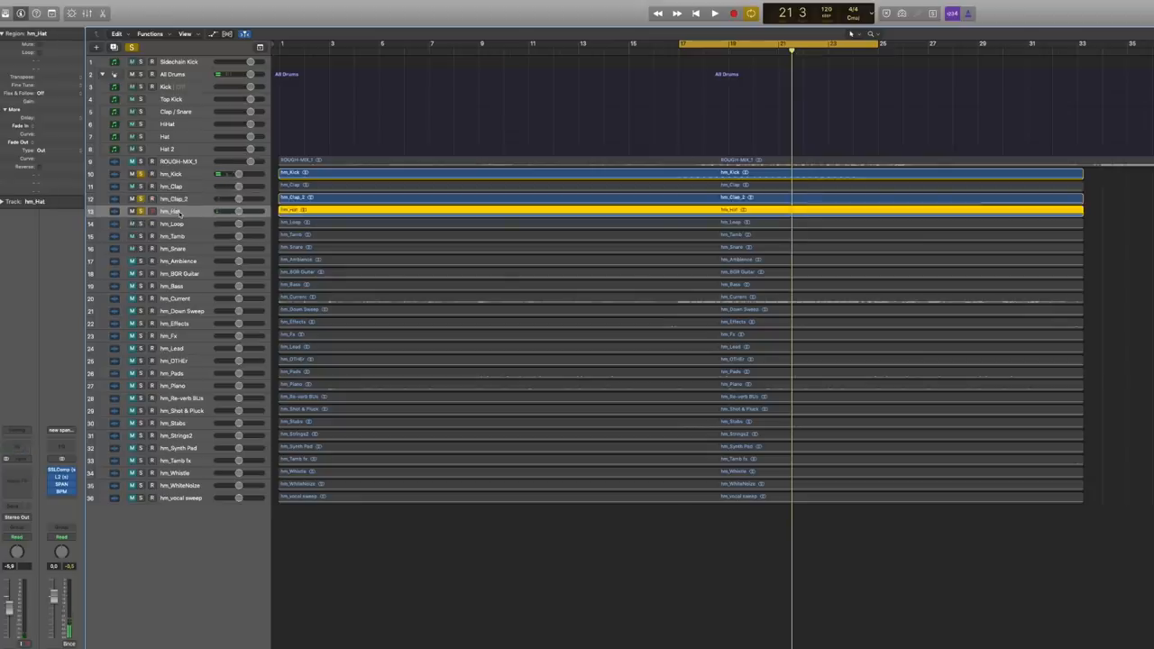
Set hm_Hat's Sample Delay right side to 409 samples, review its Channel EQ, then look at hm_Clap_2's send buses.
{"action": "left_click", "coordinate": [714, 13]}
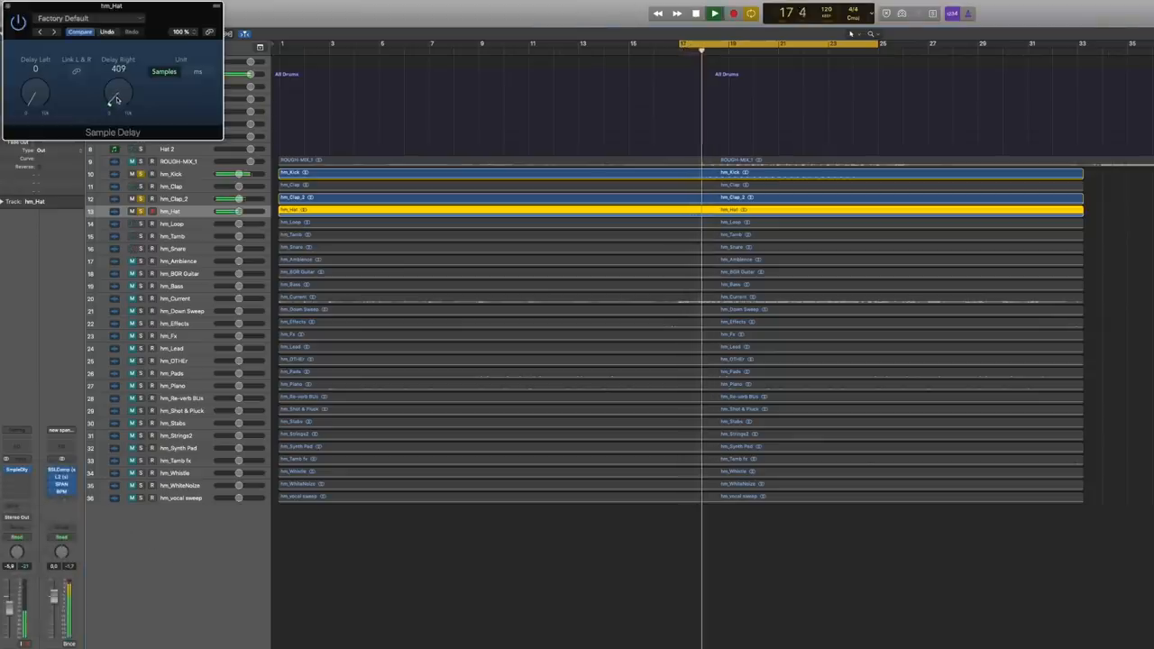
{"action": "left_click", "coordinate": [695, 12]}
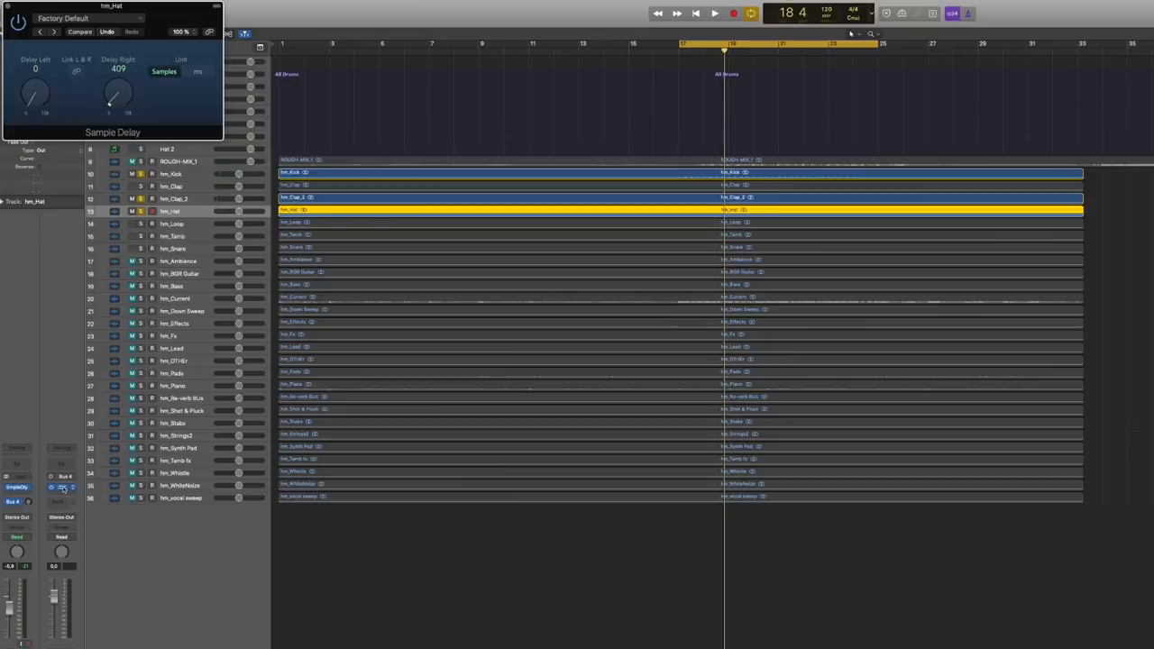
{"action": "left_click", "coordinate": [62, 487]}
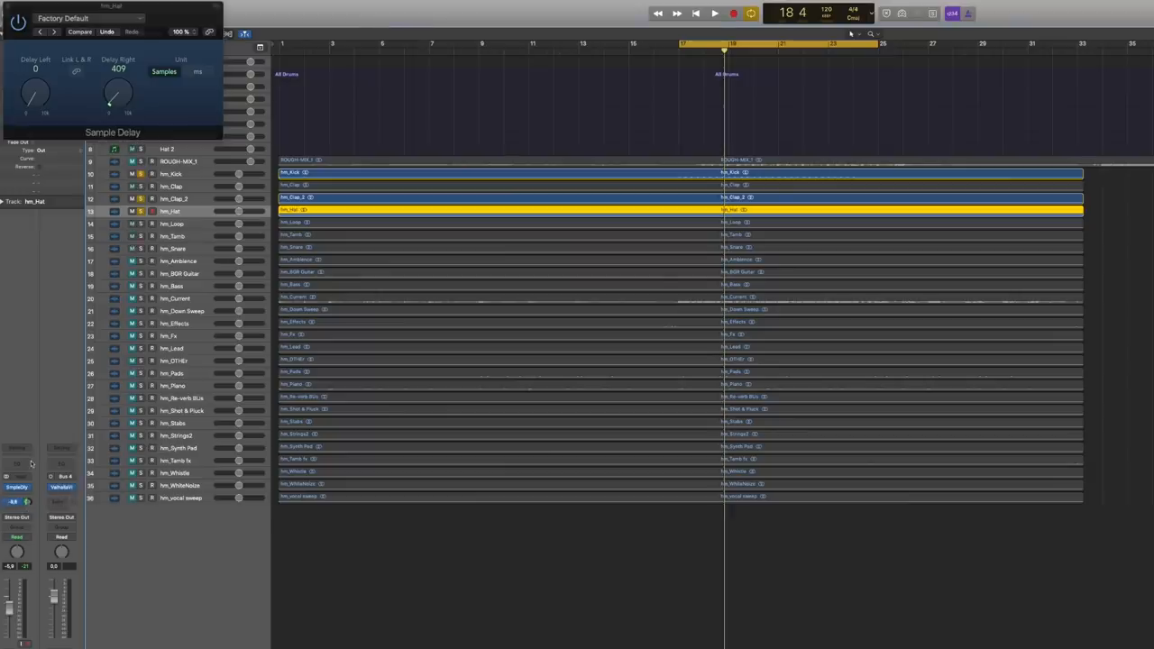
{"action": "left_click", "coordinate": [714, 12]}
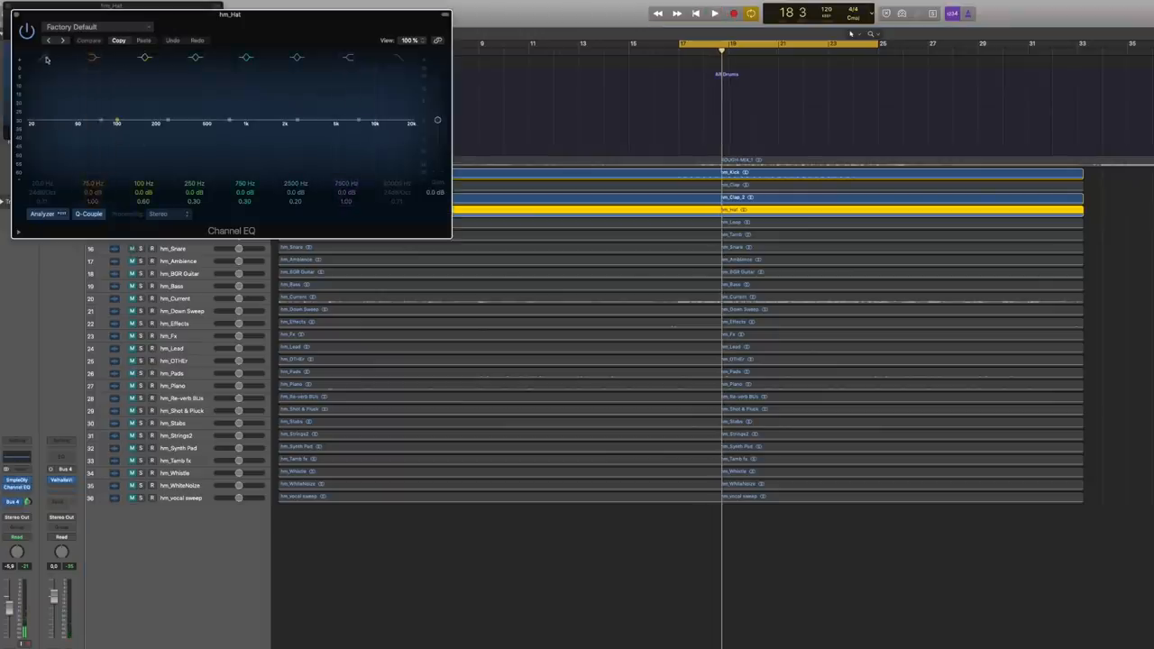
{"action": "left_click", "coordinate": [714, 12]}
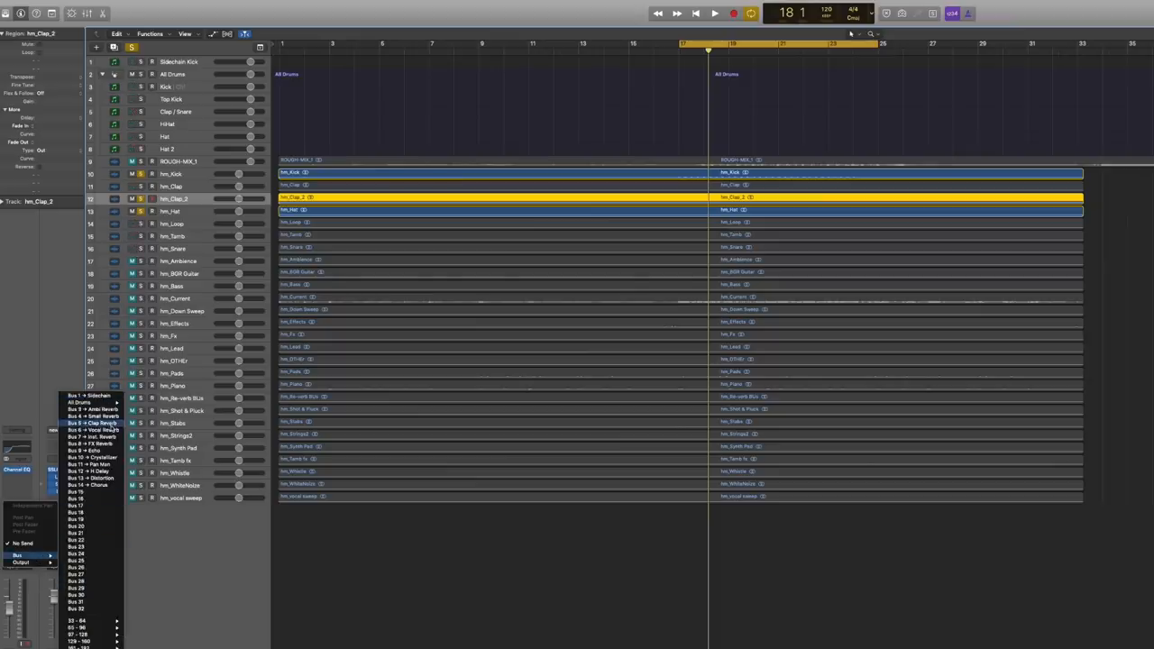
Route hm_Clap_2's send to the effects bus, return to bar 17 and solo hm_Bass with the drums.
{"action": "left_click", "coordinate": [90, 422]}
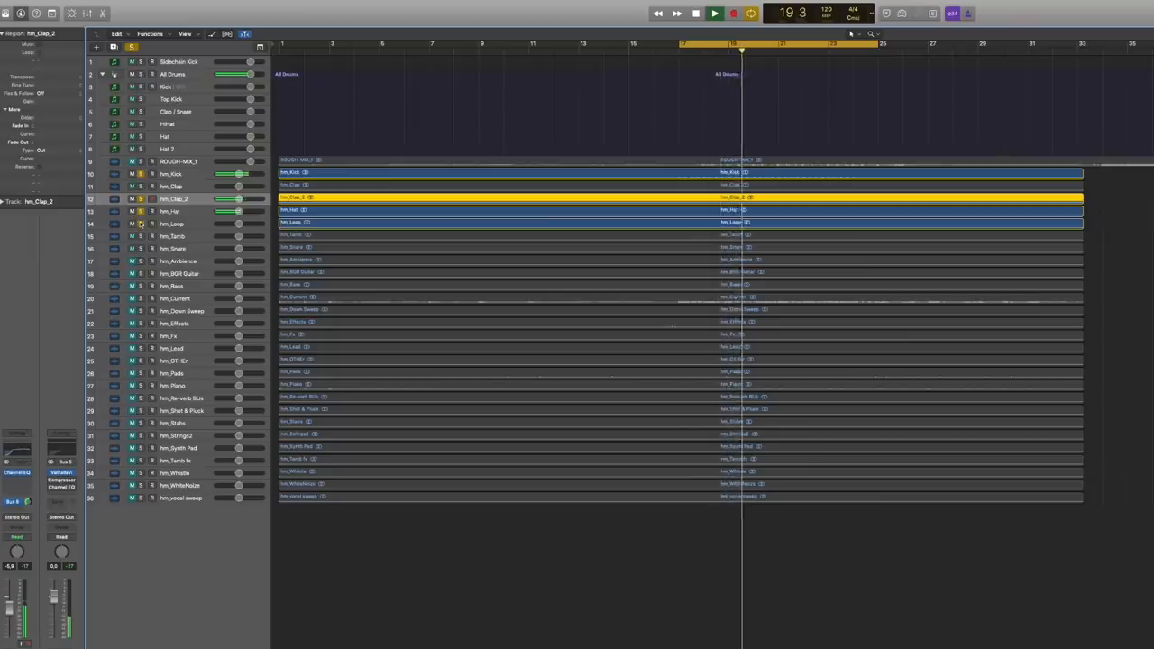
{"action": "left_click", "coordinate": [696, 12]}
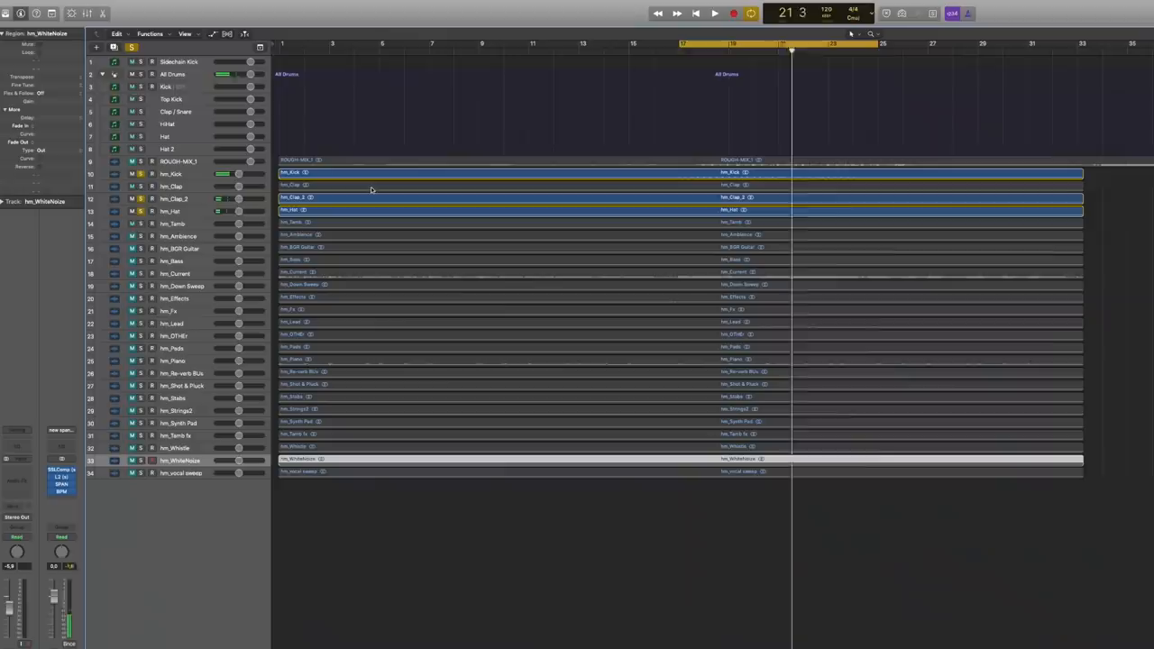
{"action": "left_click", "coordinate": [692, 43]}
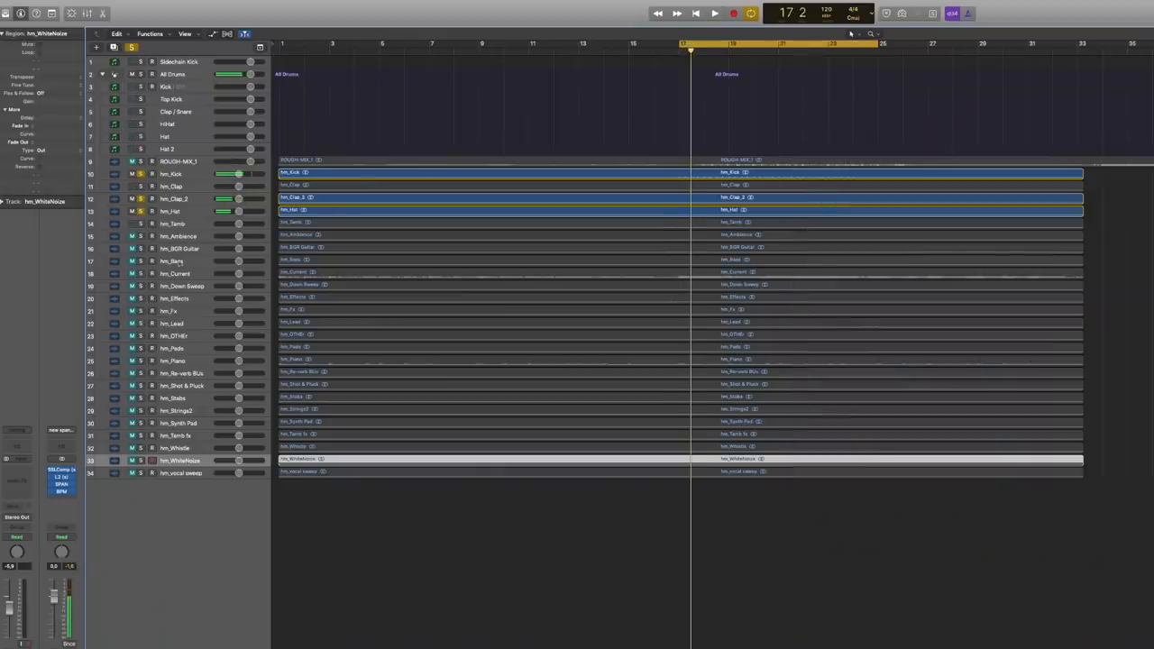
{"action": "left_click", "coordinate": [171, 259]}
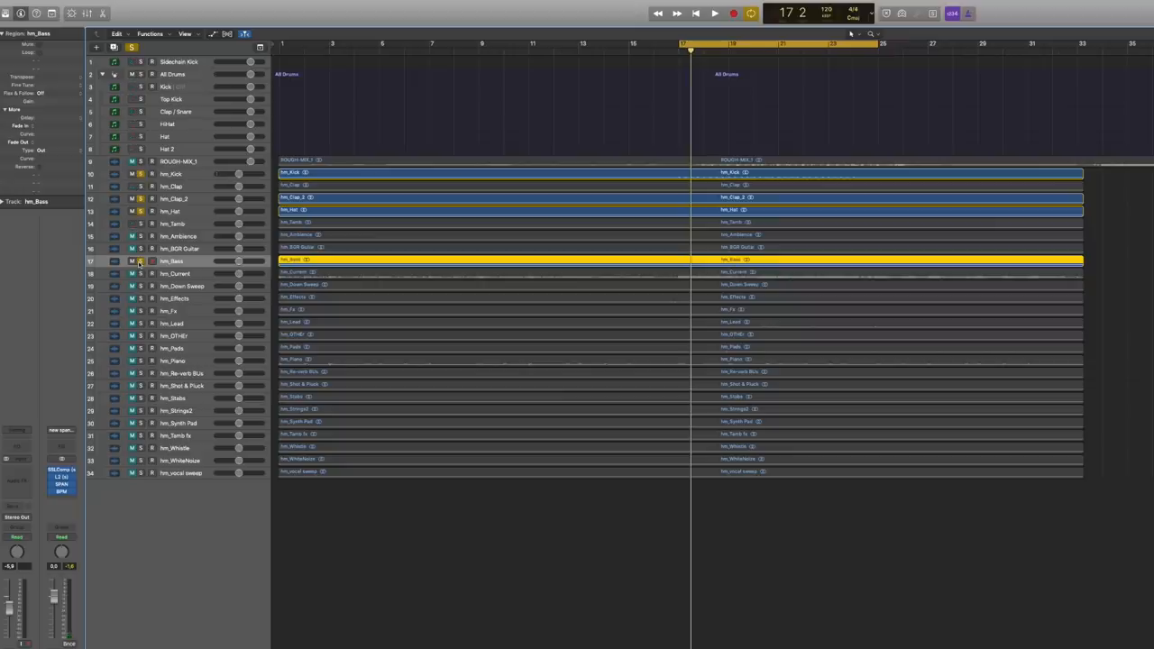
Solo the bass, enable the Channel EQ Analyzer, and insert LFOTool in the next slot.
{"action": "left_click", "coordinate": [714, 12]}
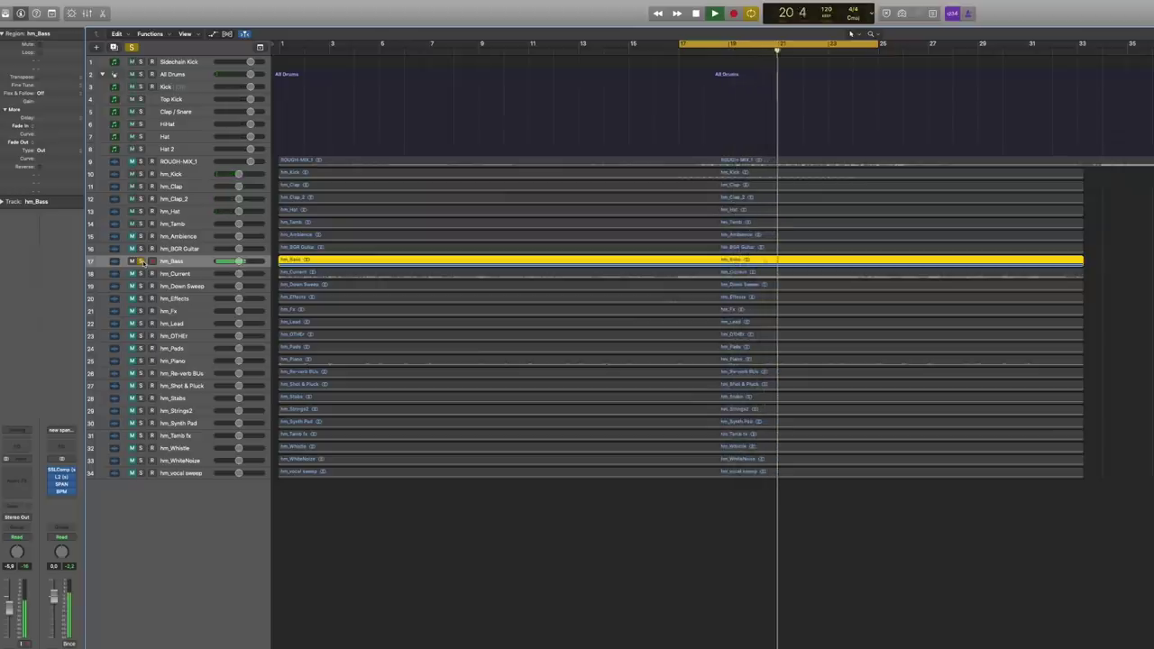
{"action": "left_click", "coordinate": [696, 12]}
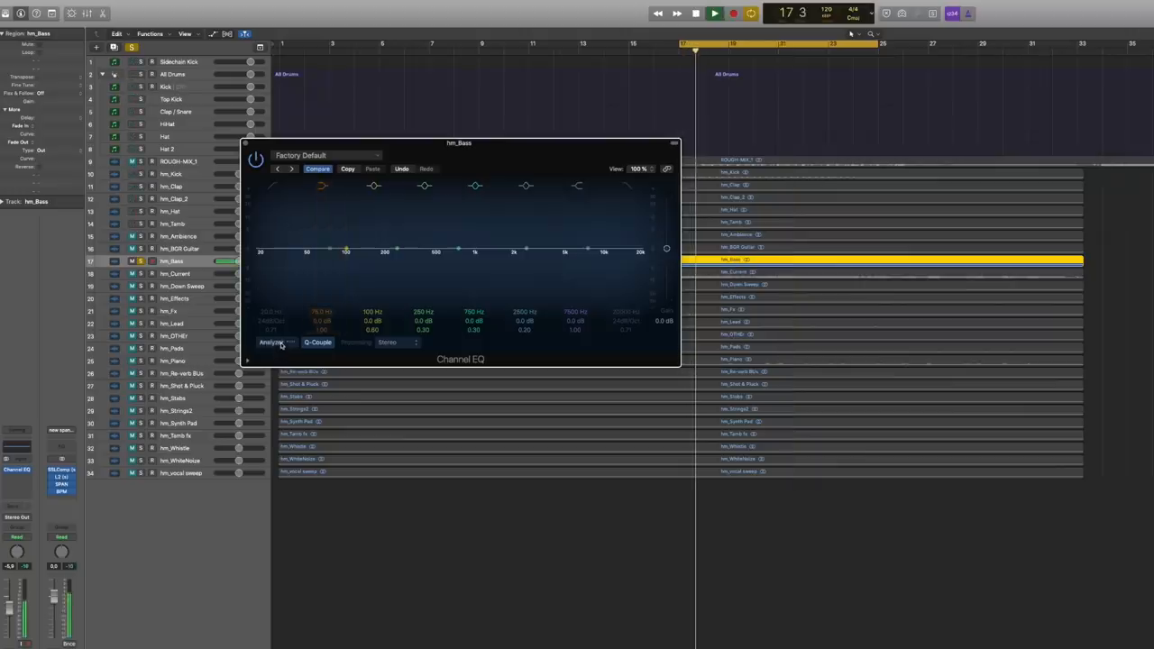
{"action": "left_click", "coordinate": [270, 342]}
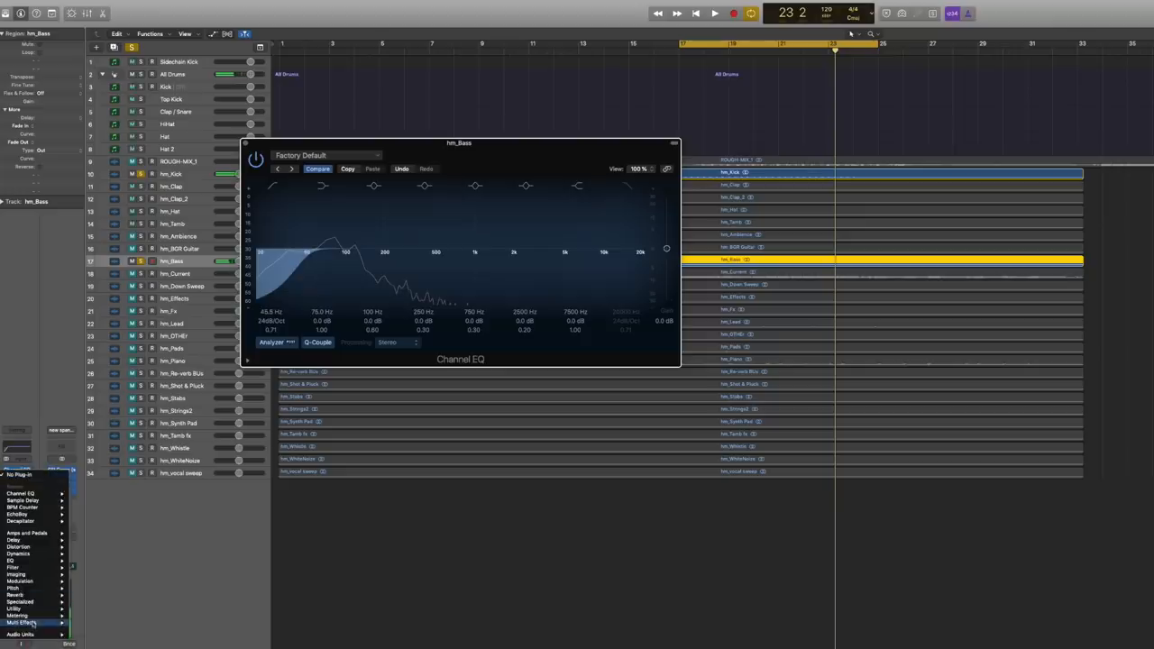
{"action": "left_click", "coordinate": [20, 634]}
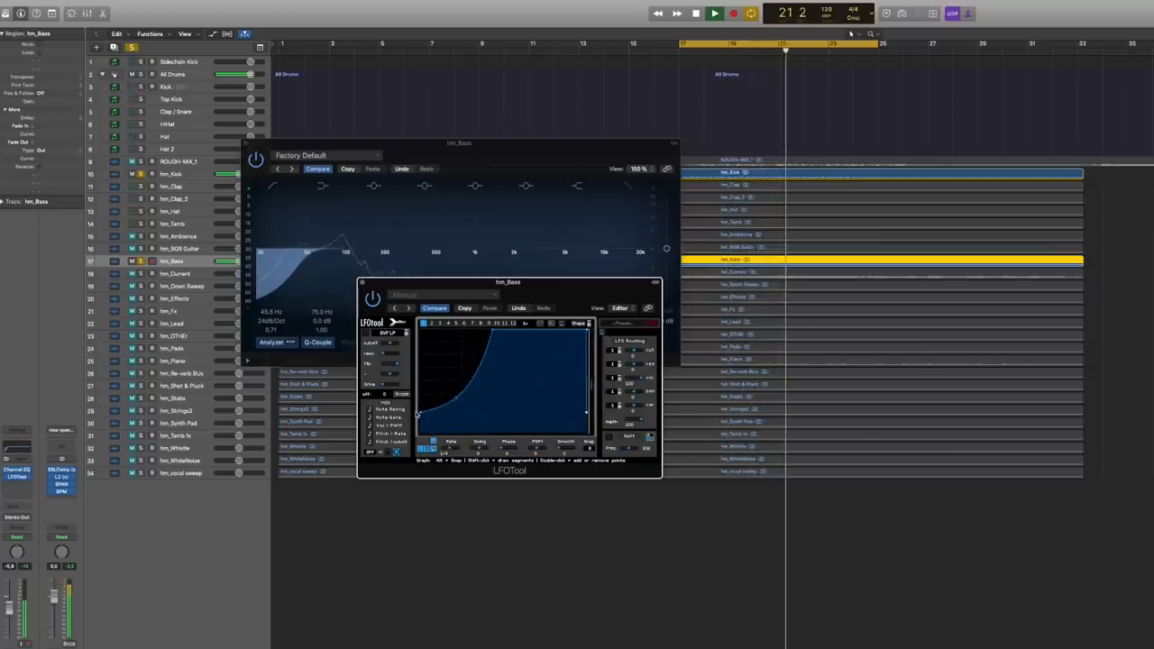
{"action": "left_click", "coordinate": [714, 13]}
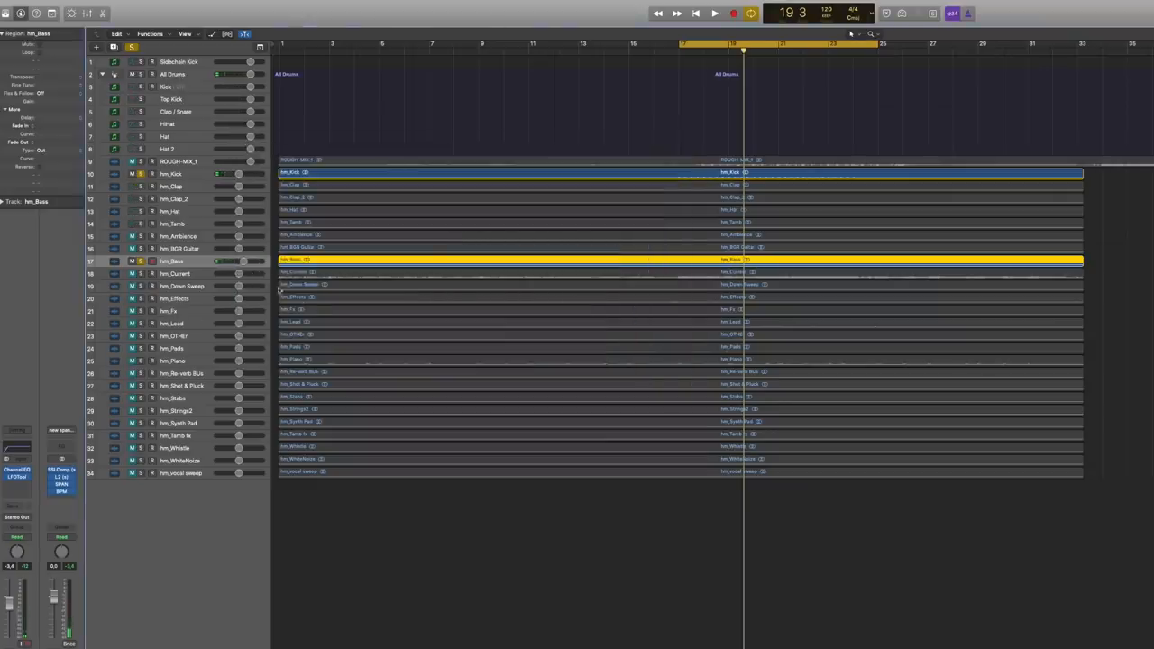
Show the SPAN spectrum analyzer on the Stereo Out insert.
{"action": "left_click", "coordinate": [714, 13]}
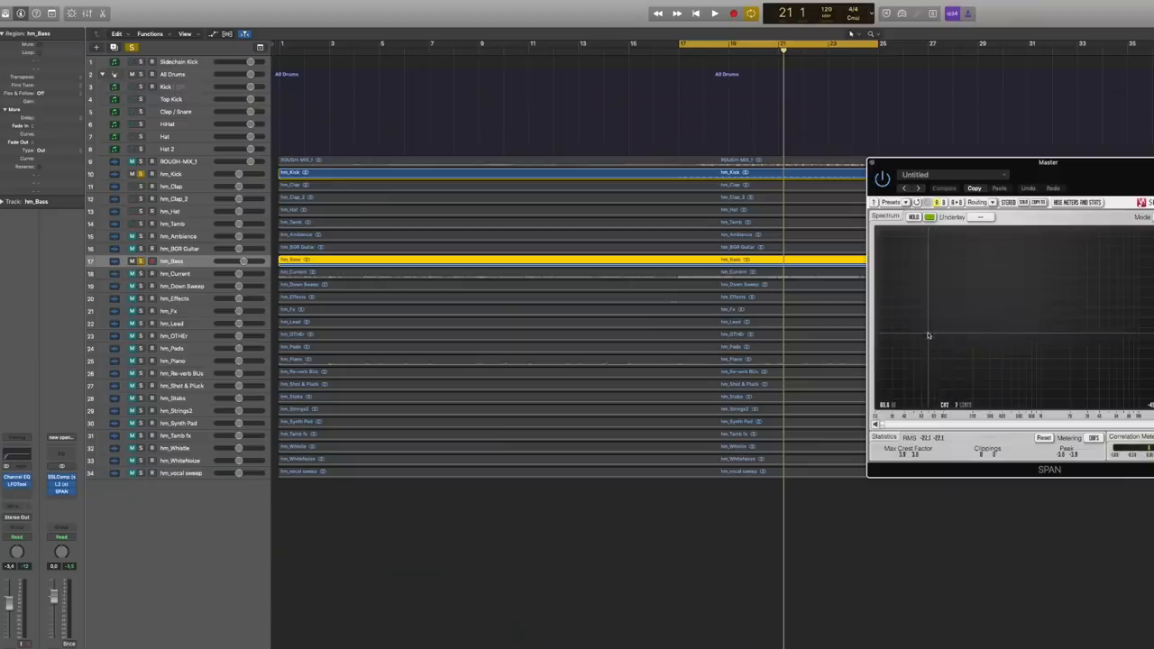
{"action": "left_click", "coordinate": [714, 13]}
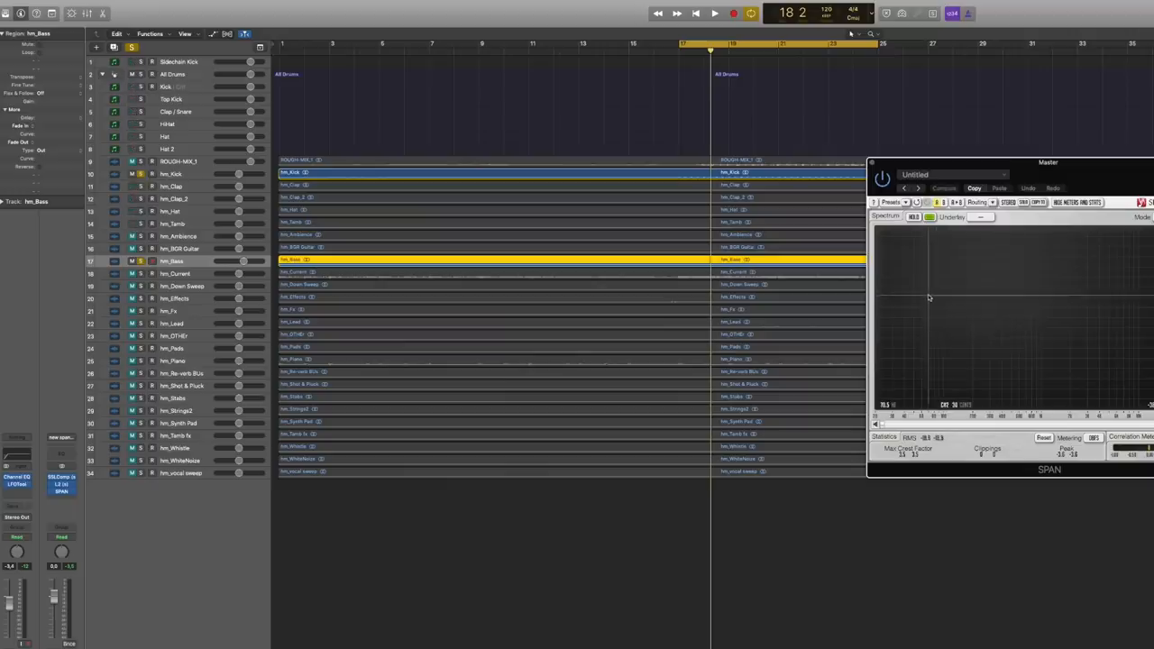
{"action": "left_click", "coordinate": [714, 12]}
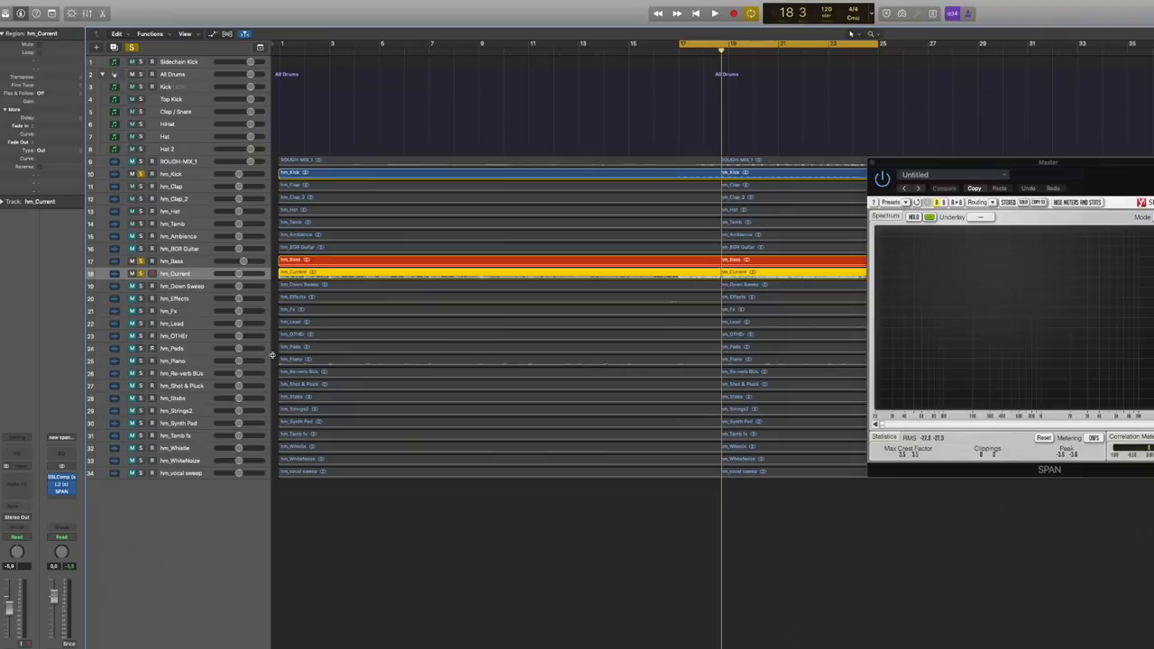
{"action": "left_click", "coordinate": [714, 13]}
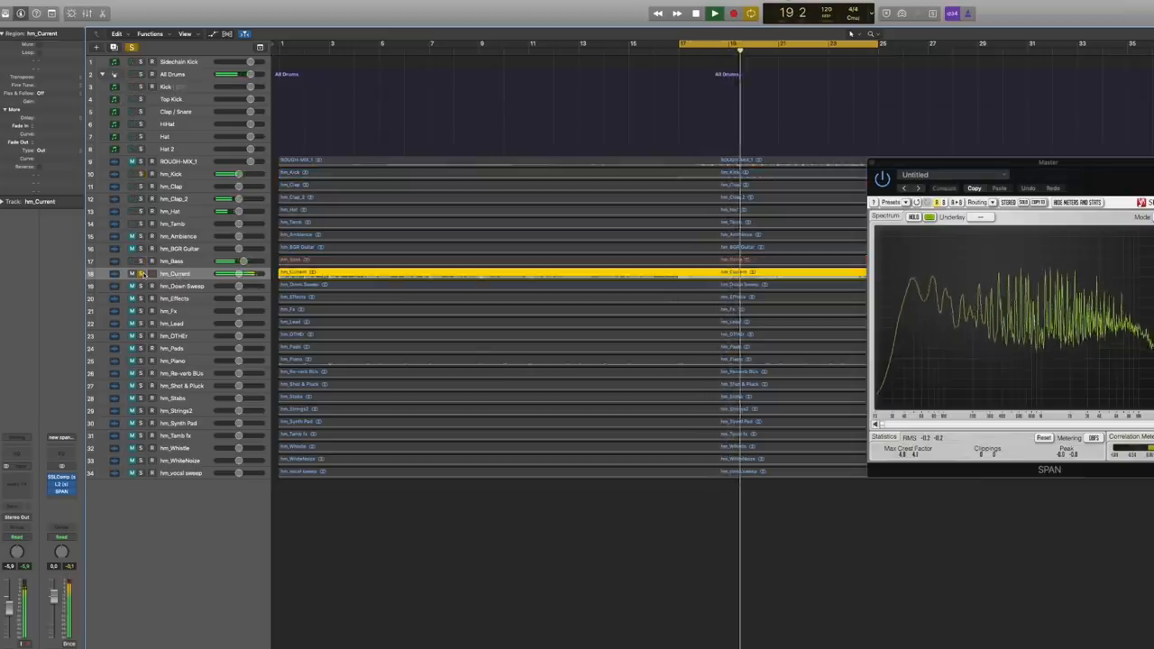
{"action": "left_click", "coordinate": [696, 13]}
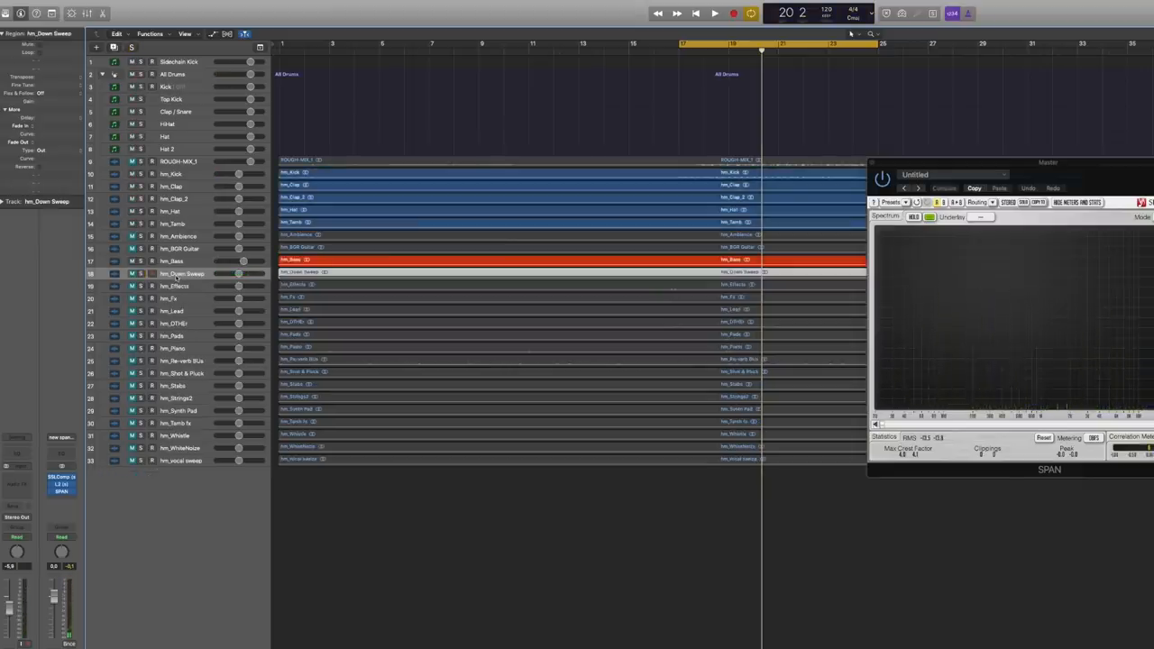
{"action": "left_click", "coordinate": [714, 12]}
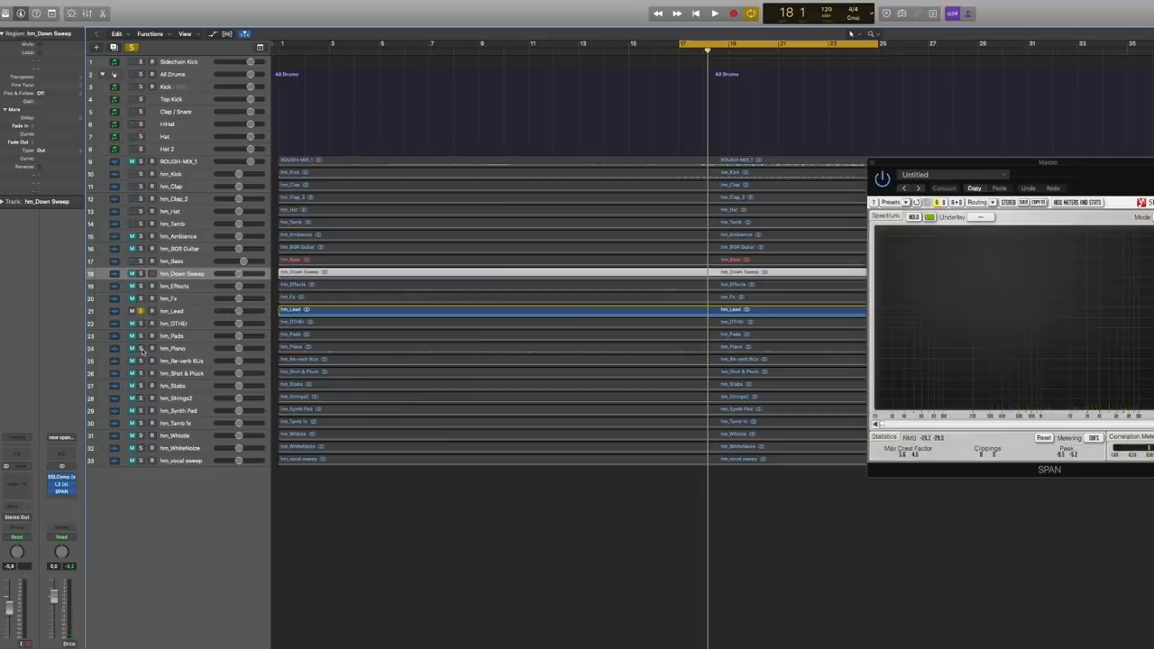
Boost a high band in hm_Piano's Channel EQ.
{"action": "left_click", "coordinate": [171, 348]}
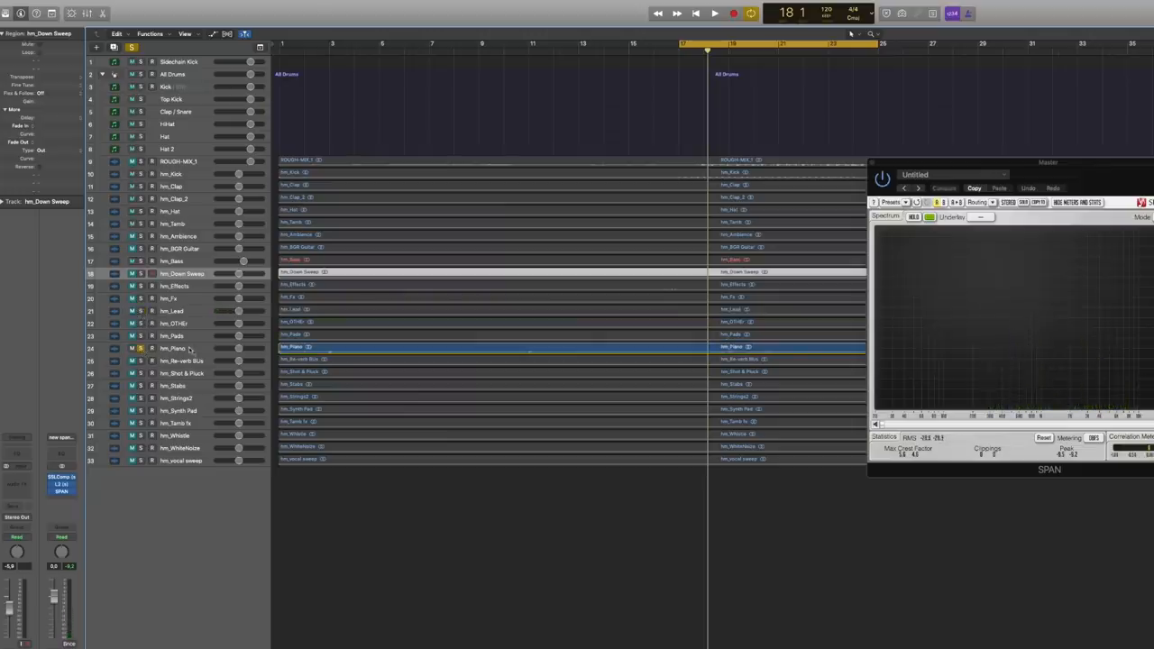
{"action": "left_click", "coordinate": [714, 12]}
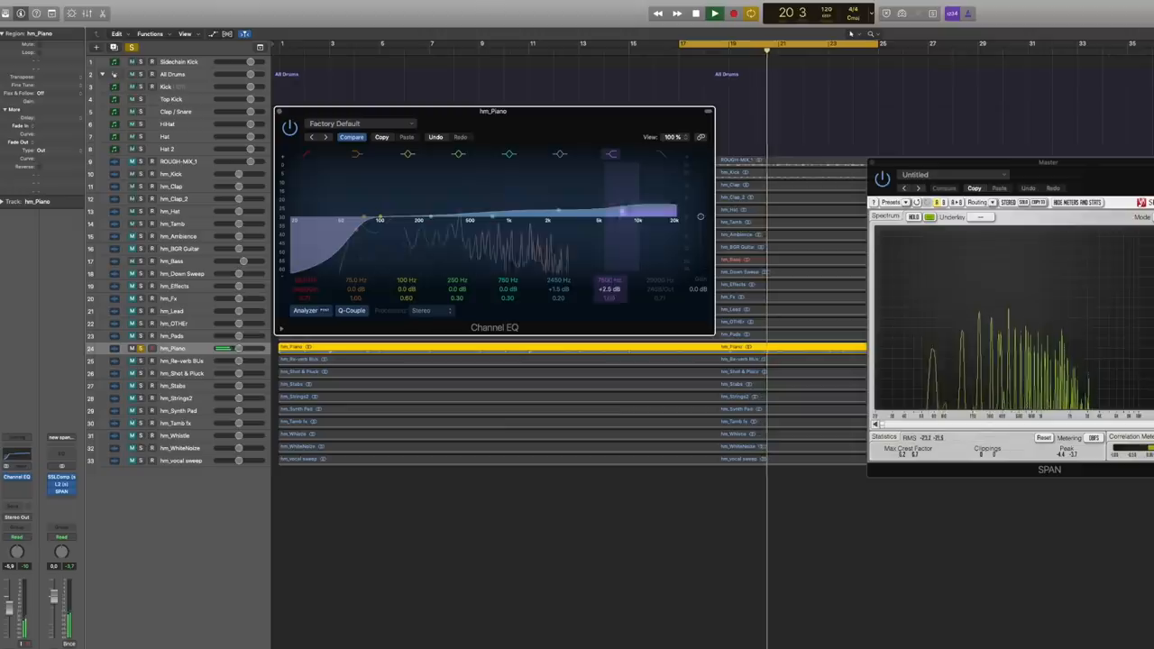
{"action": "left_click", "coordinate": [714, 13]}
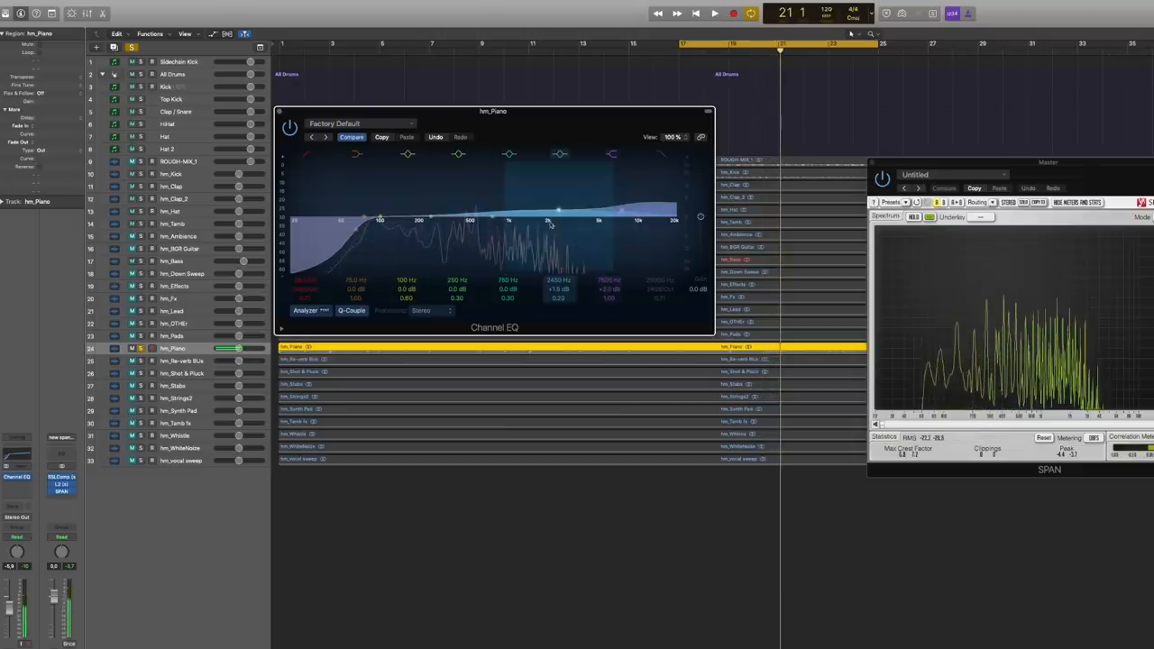
{"action": "left_click_drag", "start_coordinate": [550, 224], "coordinate": [622, 212]}
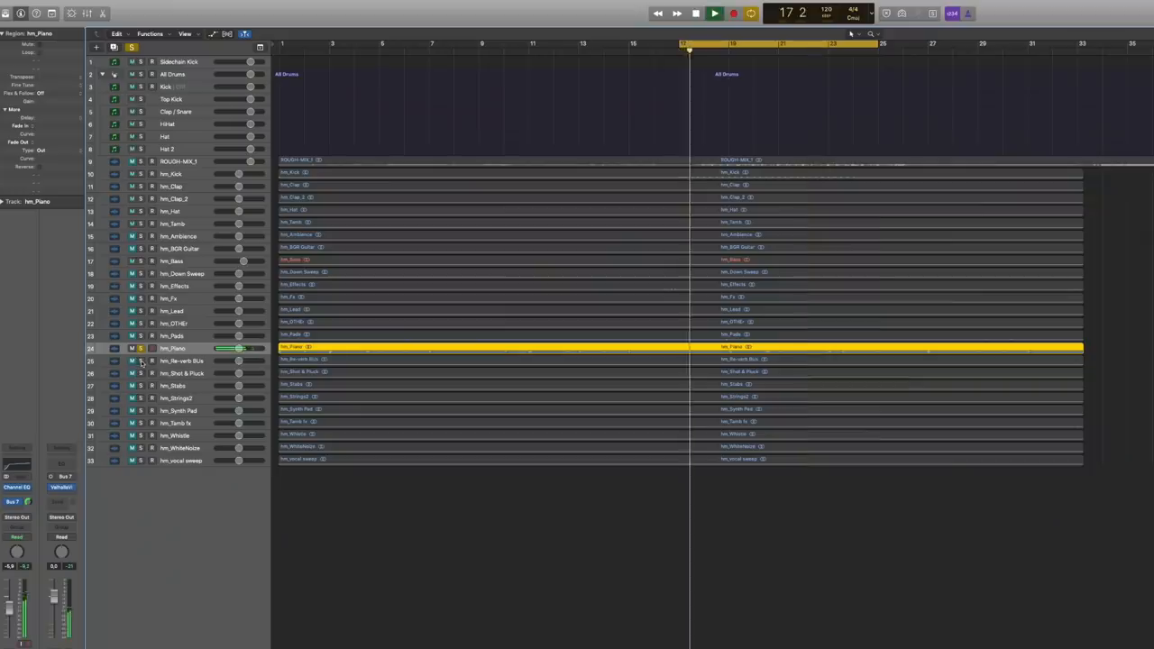
{"action": "left_click", "coordinate": [181, 361]}
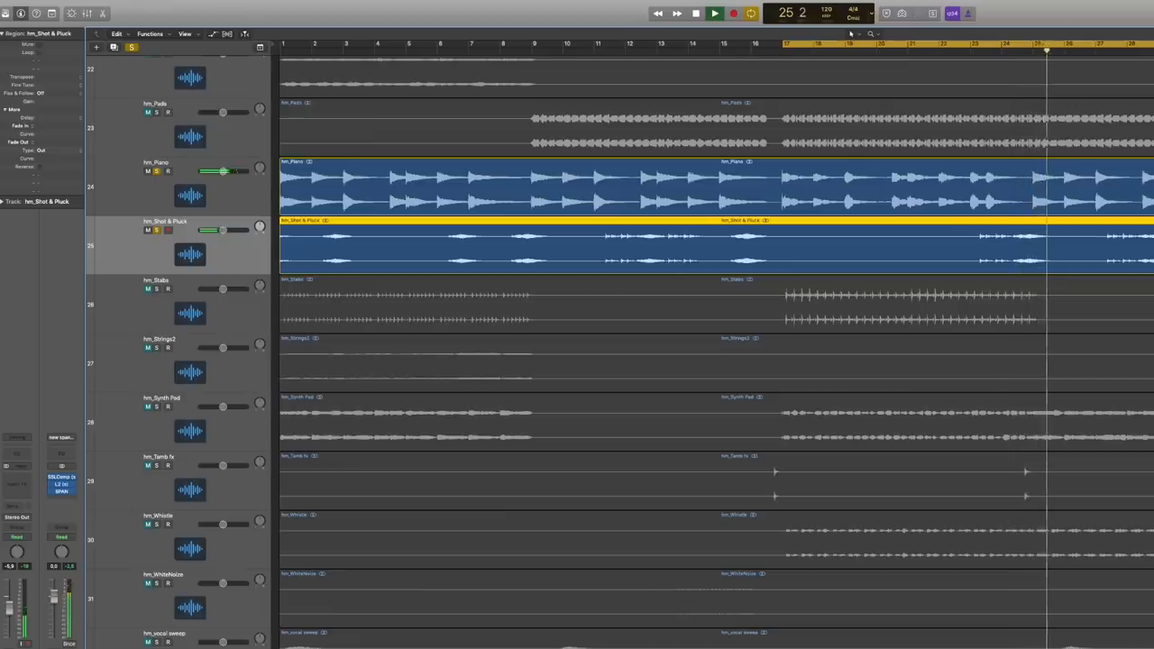
{"action": "left_click", "coordinate": [714, 12]}
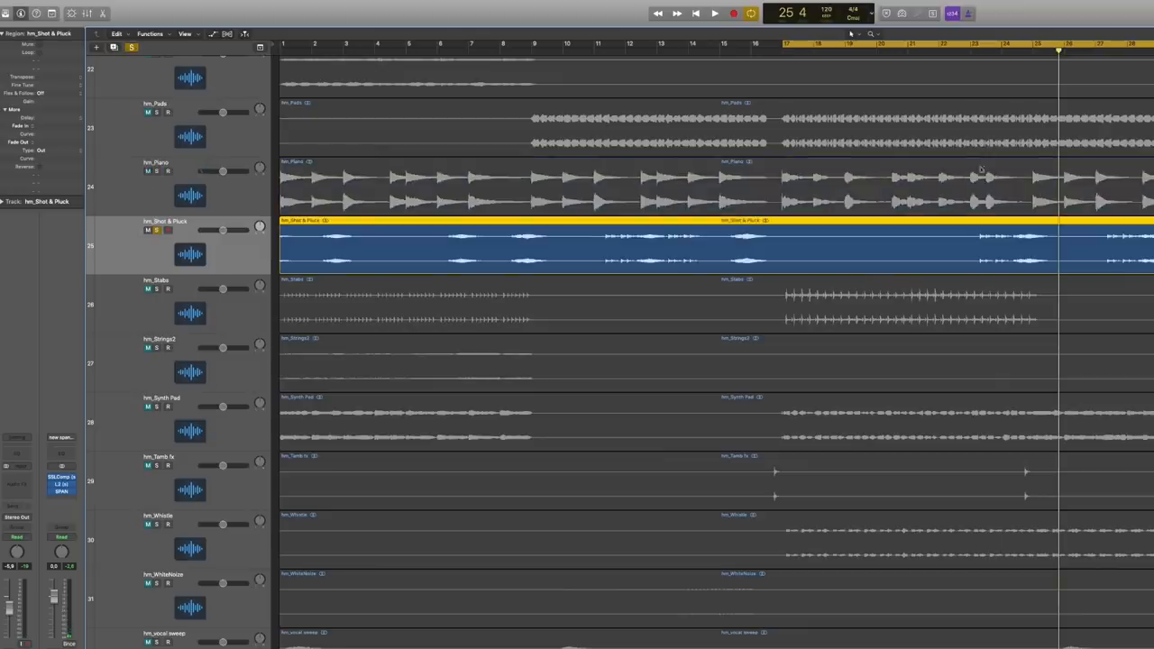
{"action": "left_click", "coordinate": [714, 12]}
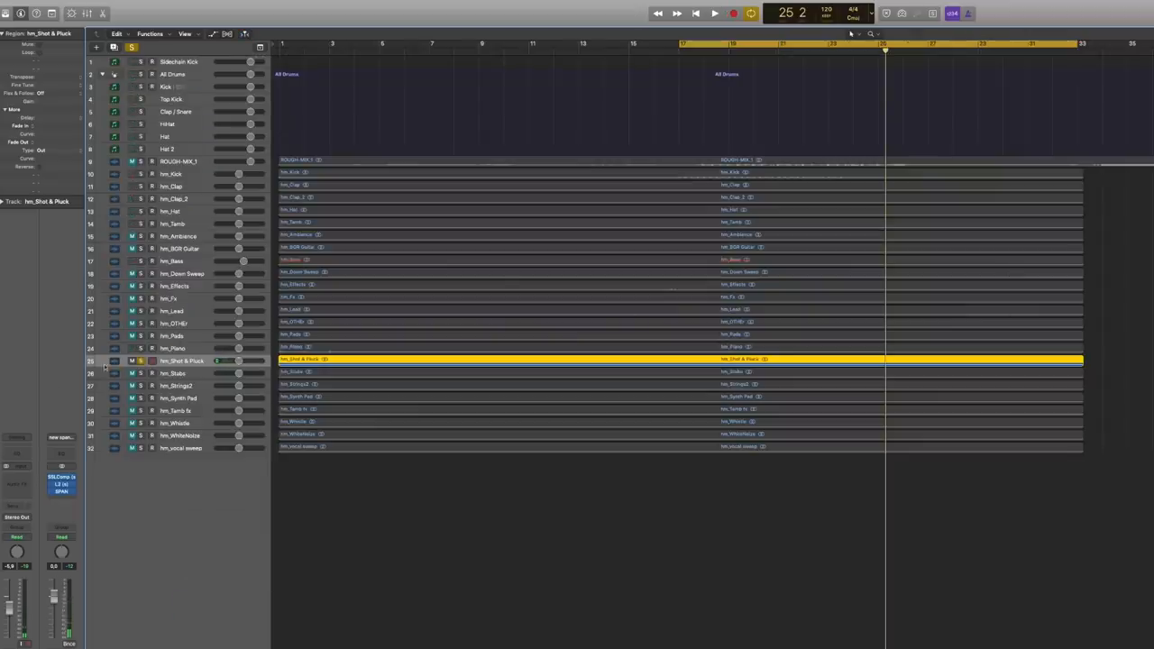
{"action": "left_click", "coordinate": [714, 13]}
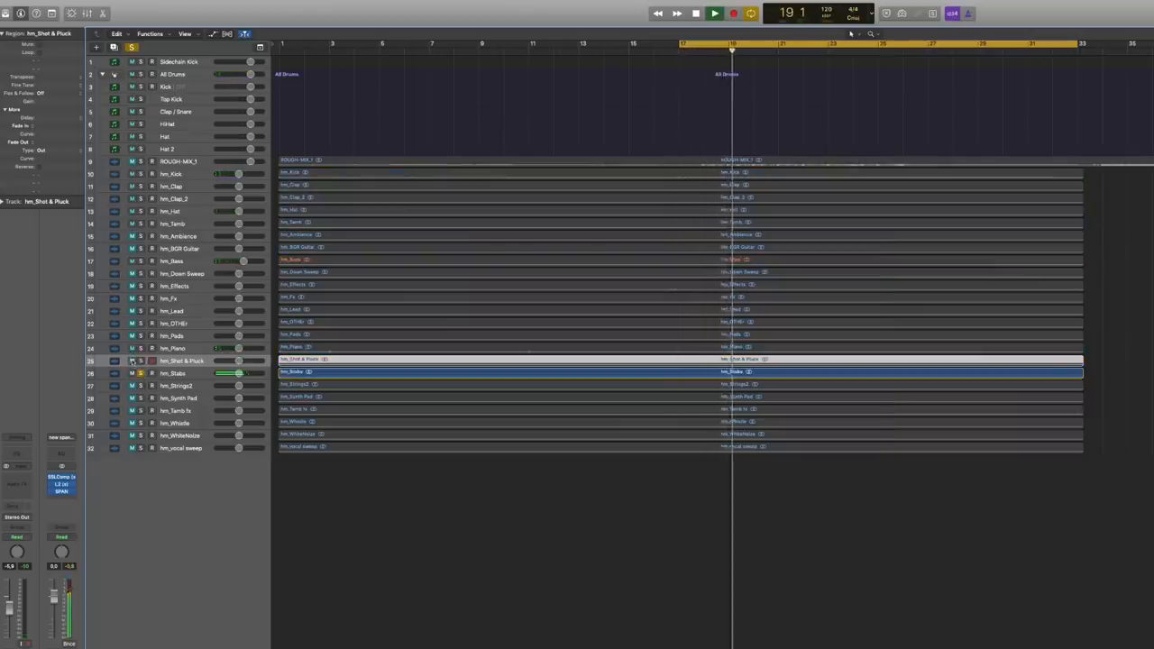
Enable hm_Stabs' high-pass filter and raise its frequency for a steep low cut.
{"action": "left_click", "coordinate": [171, 374]}
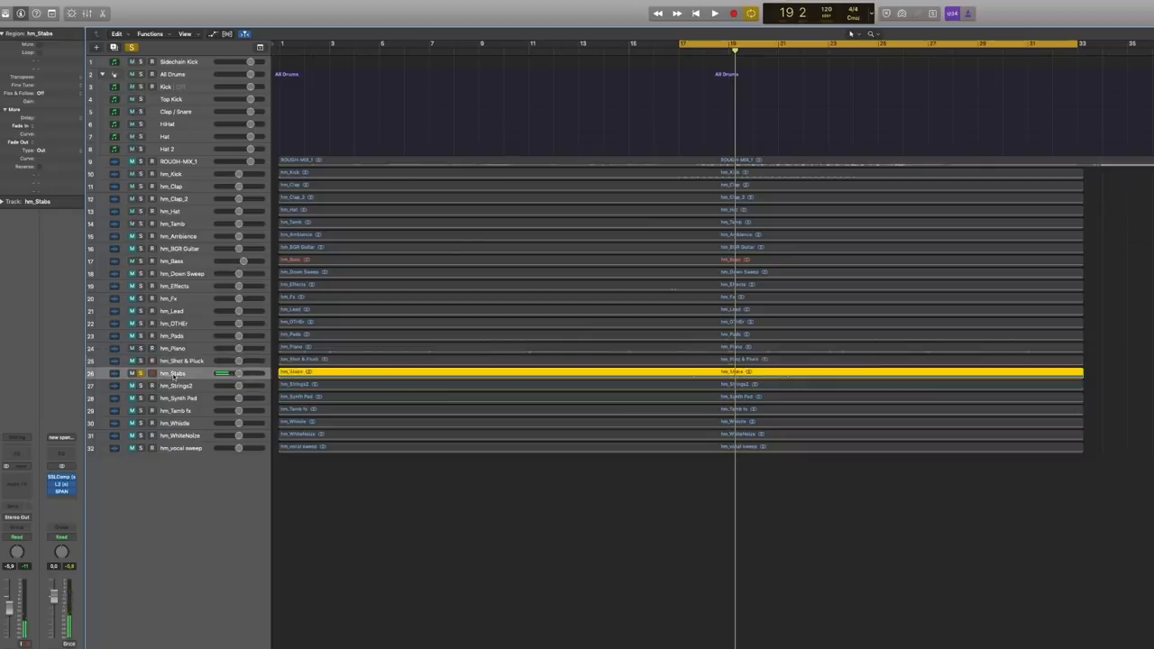
{"action": "left_click", "coordinate": [714, 13]}
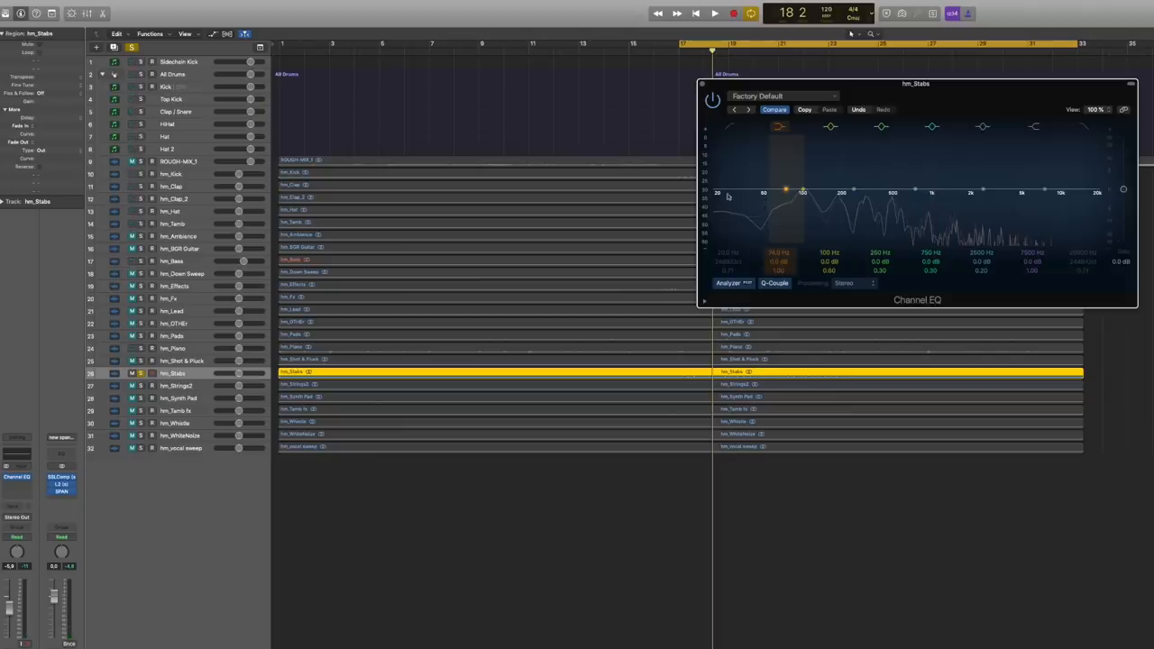
{"action": "left_click", "coordinate": [714, 12]}
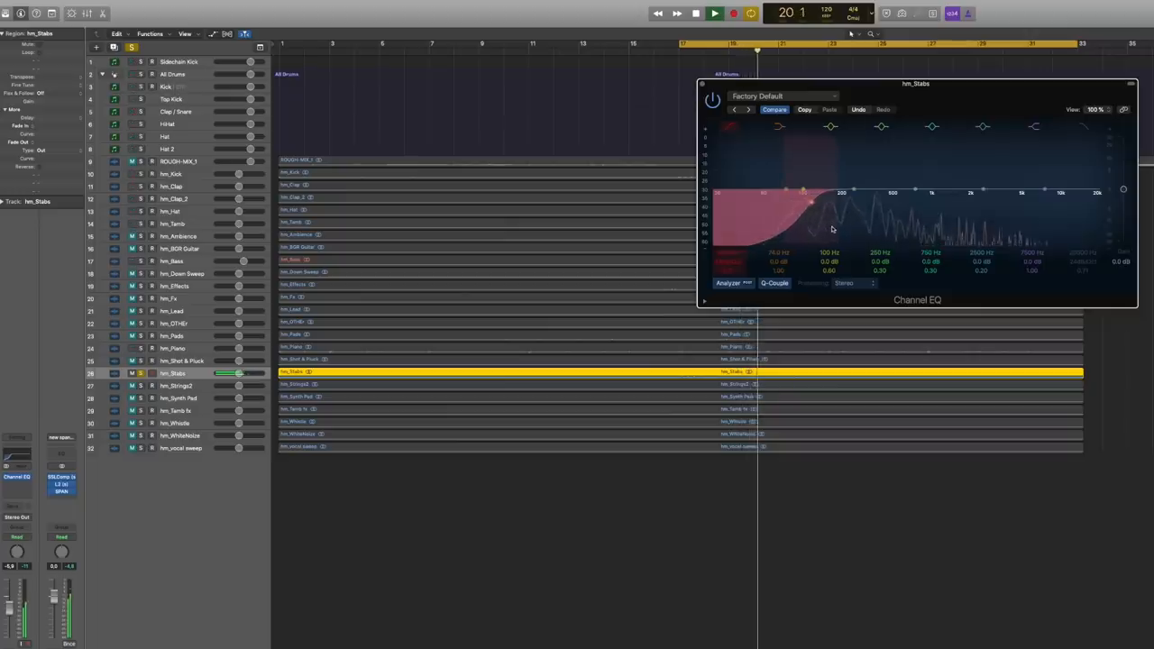
{"action": "left_click", "coordinate": [696, 13]}
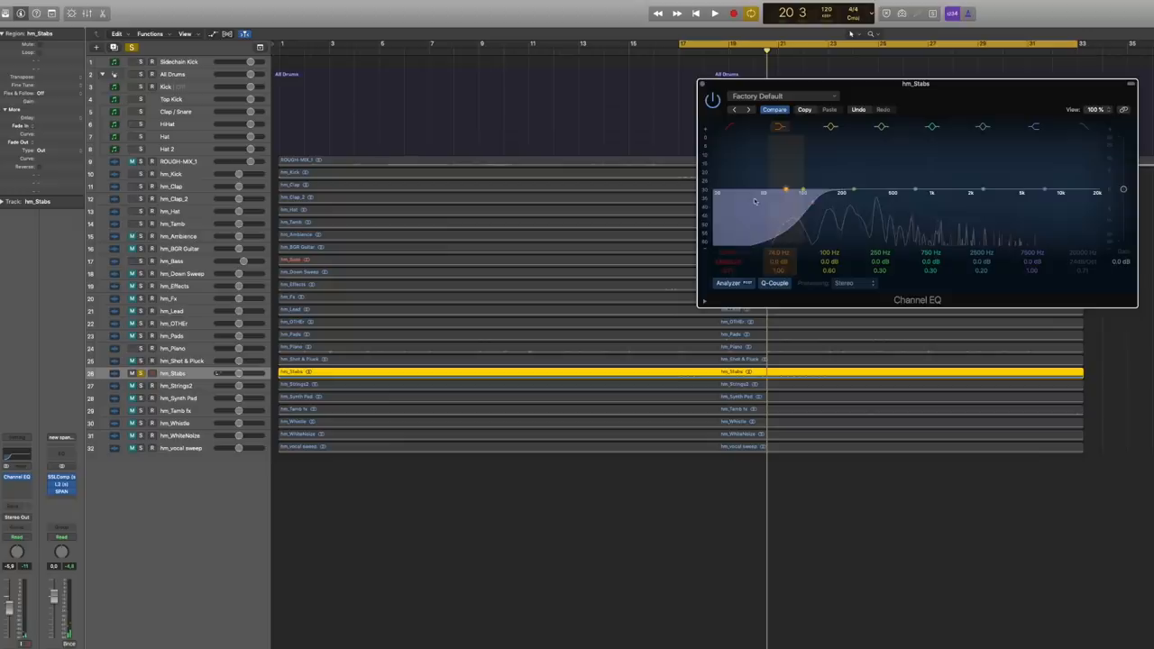
{"action": "left_click_drag", "start_coordinate": [753, 202], "coordinate": [804, 224]}
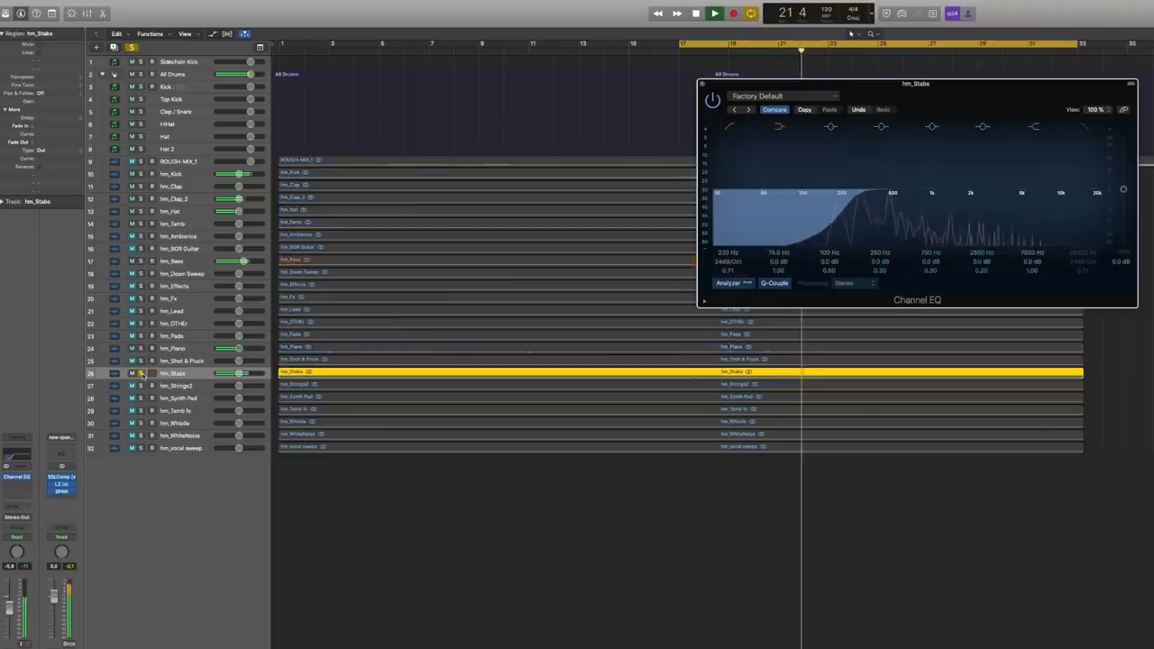
{"action": "left_click", "coordinate": [172, 348]}
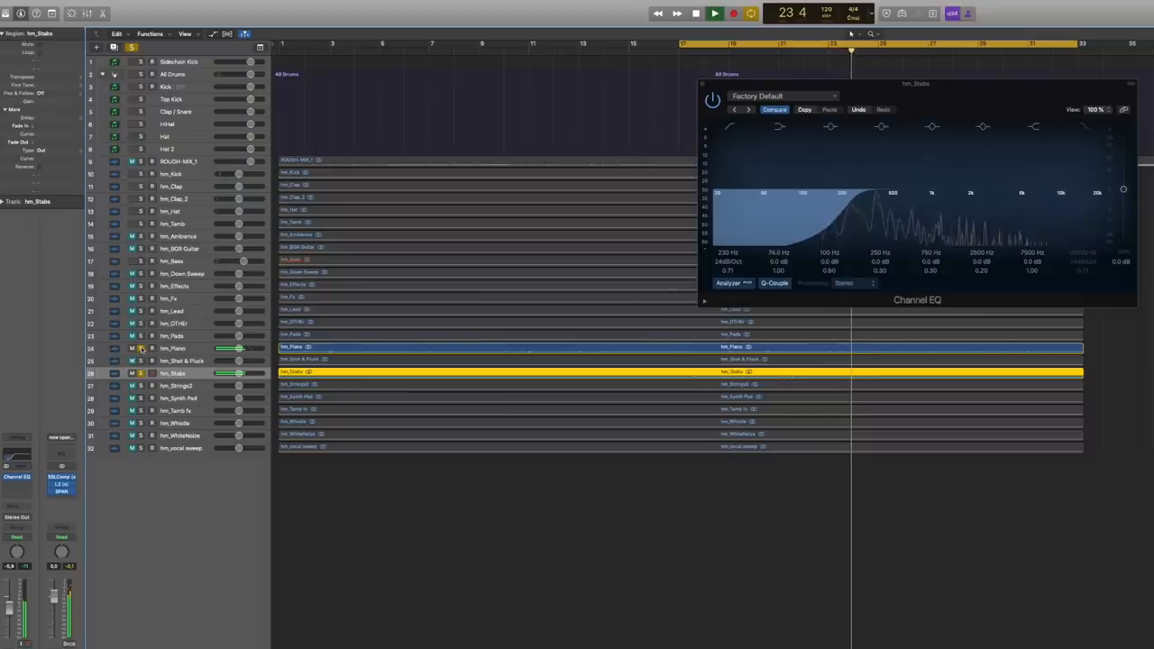
Place hm_Bass's Channel EQ beside the Stabs EQ and remove its high cut.
{"action": "left_click", "coordinate": [169, 262]}
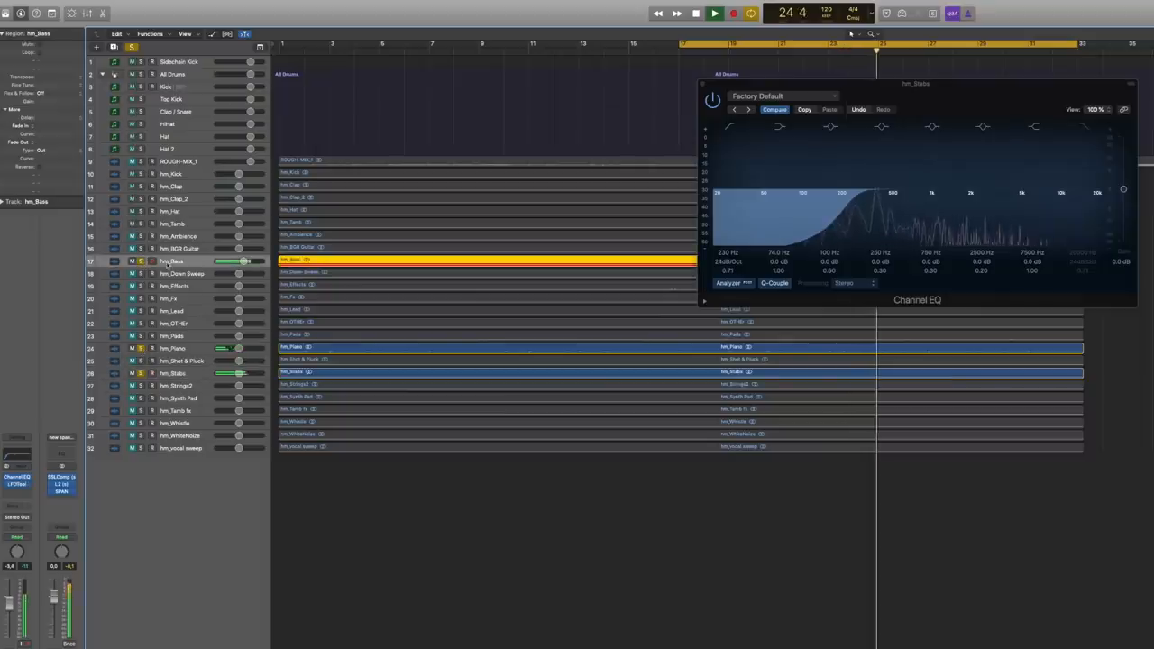
{"action": "left_click", "coordinate": [696, 12]}
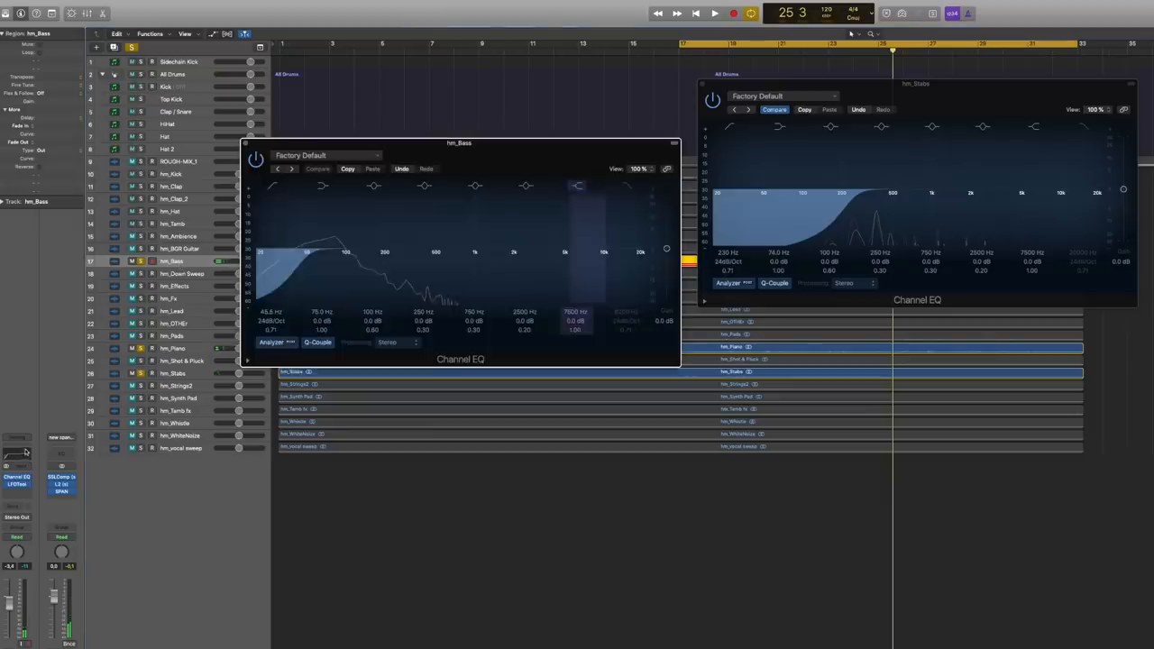
{"action": "left_click_drag", "start_coordinate": [458, 142], "coordinate": [436, 36]}
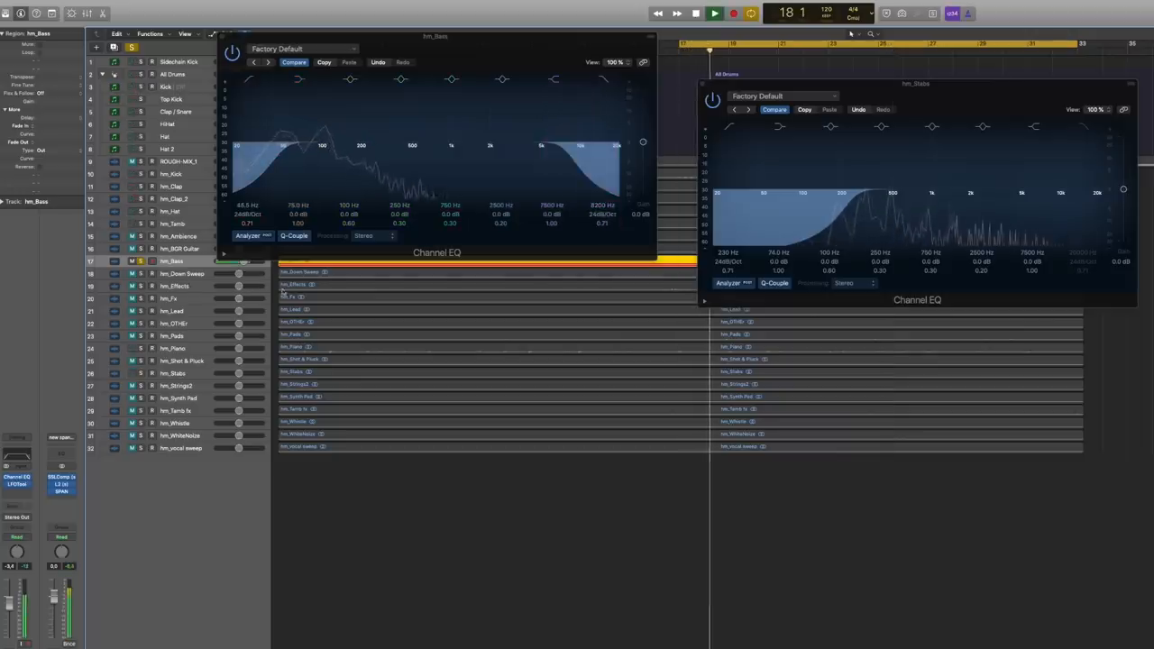
{"action": "left_click", "coordinate": [172, 348]}
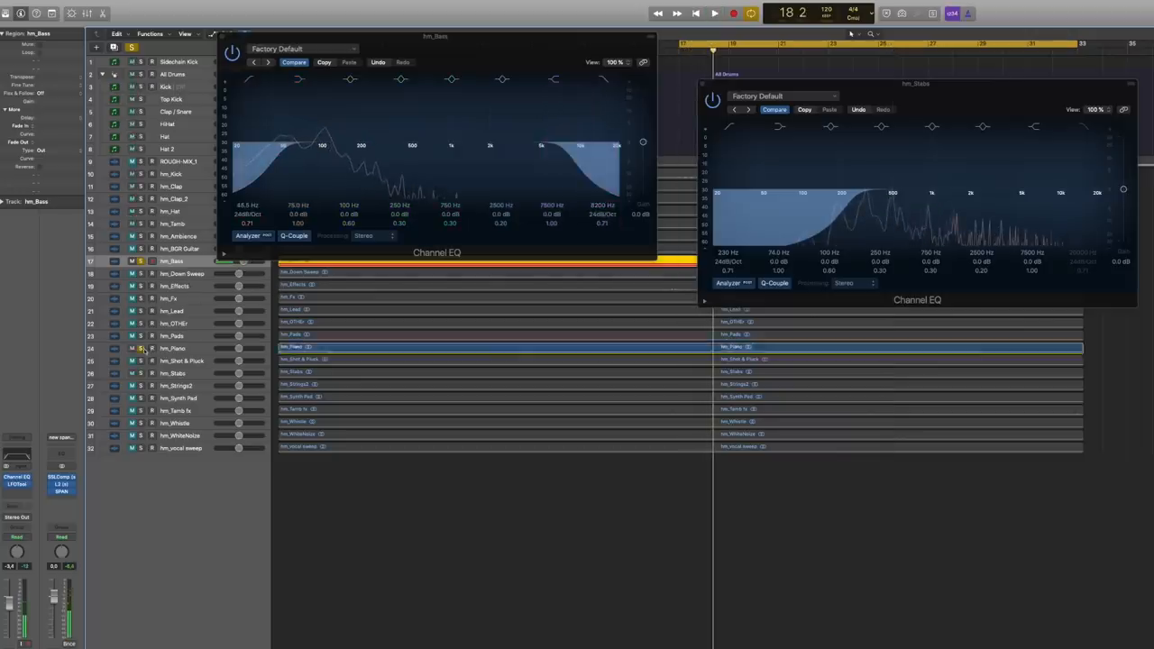
{"action": "left_click", "coordinate": [714, 13]}
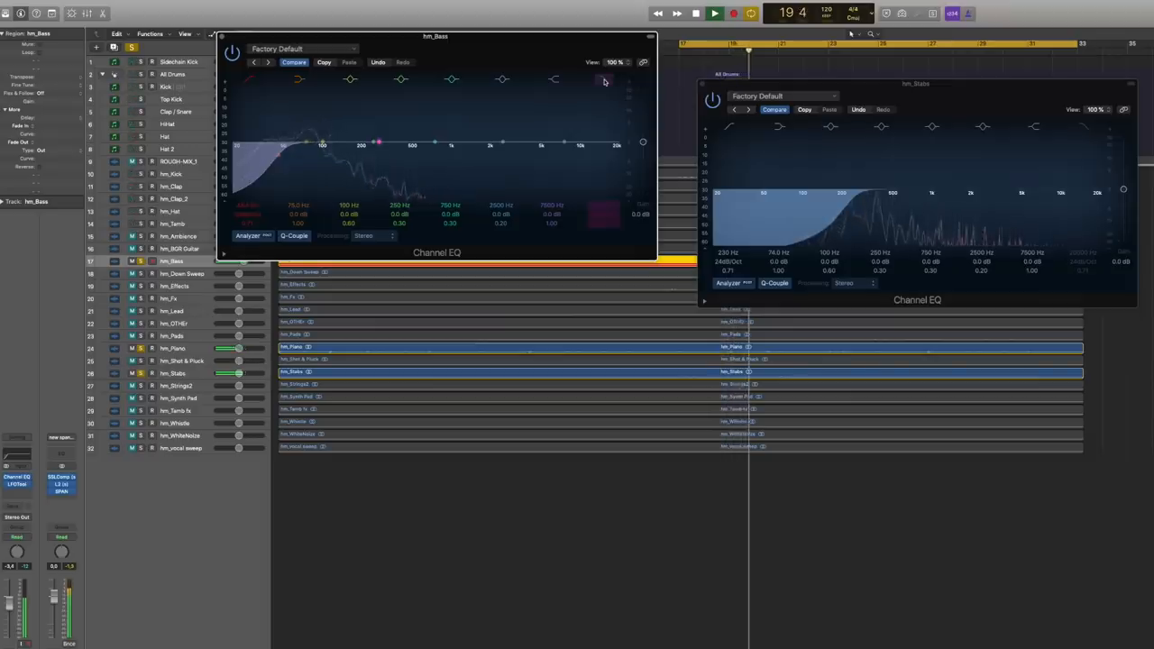
{"action": "left_click_drag", "start_coordinate": [559, 81], "coordinate": [602, 81]}
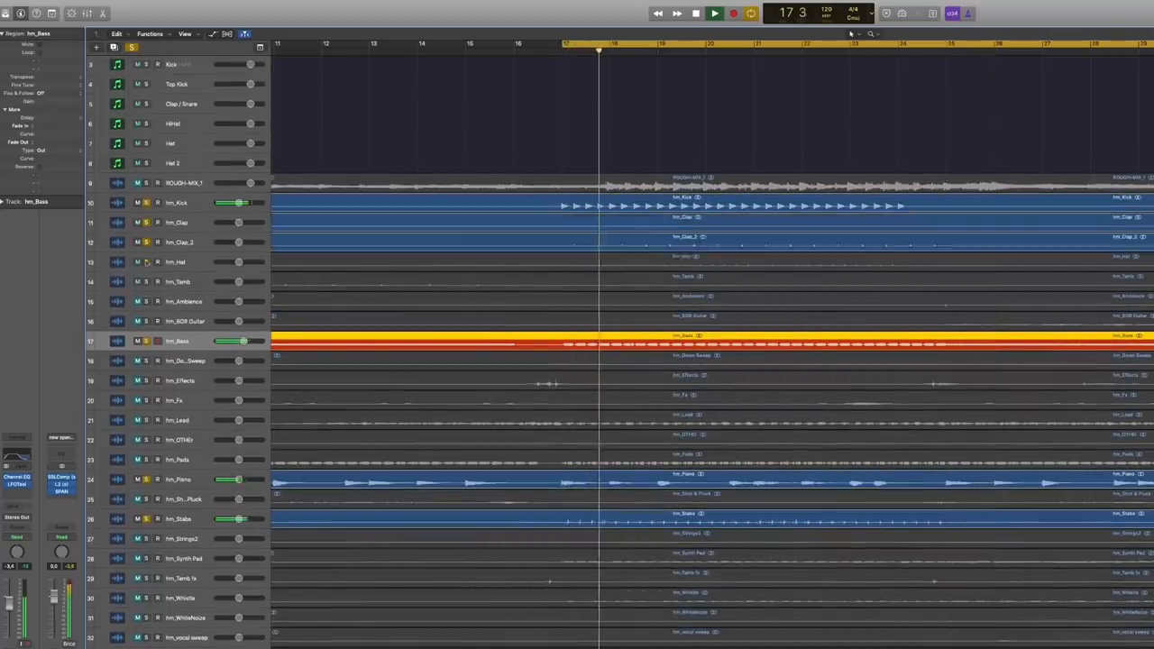
Close the EQ windows and select the hm_Hat track in the arrangement.
{"action": "left_click", "coordinate": [180, 223]}
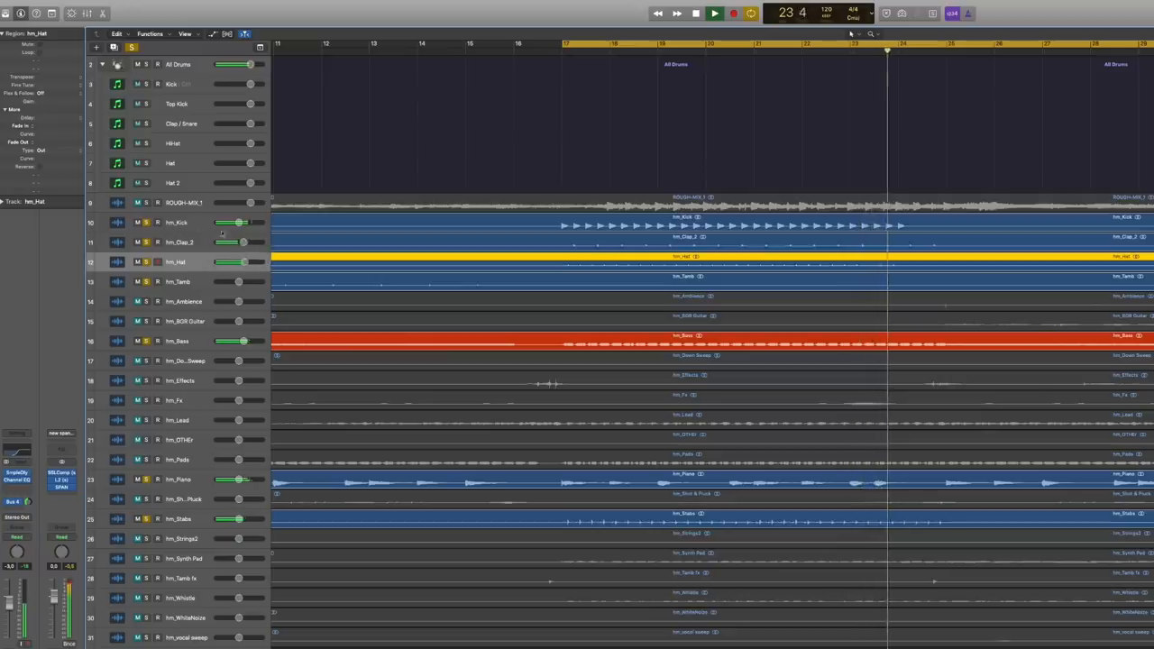
{"action": "left_click", "coordinate": [696, 13]}
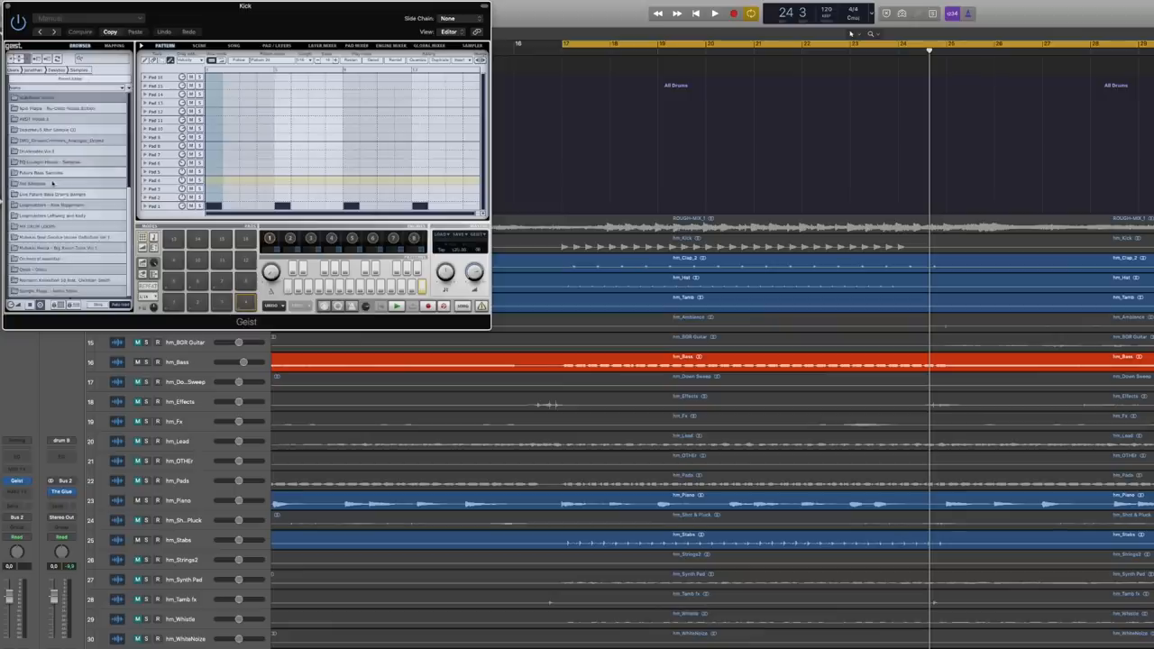
Browse the Geist library on the Kick track and A/B it against the hm_Kick stem.
{"action": "left_click", "coordinate": [105, 71]}
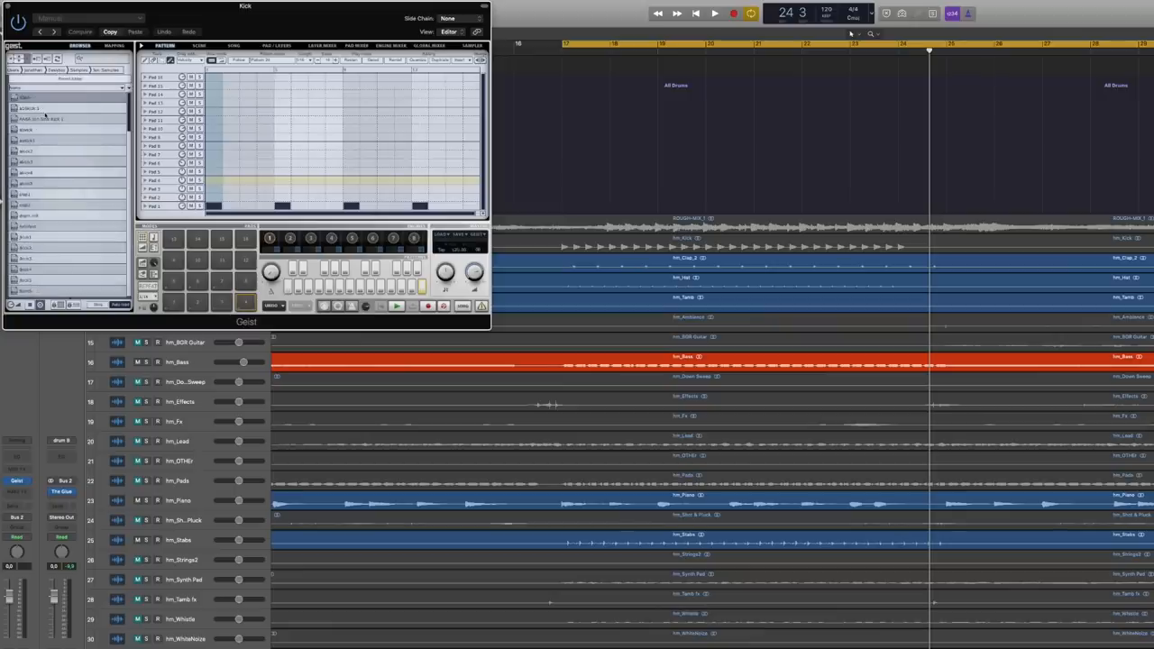
{"action": "left_click", "coordinate": [68, 119]}
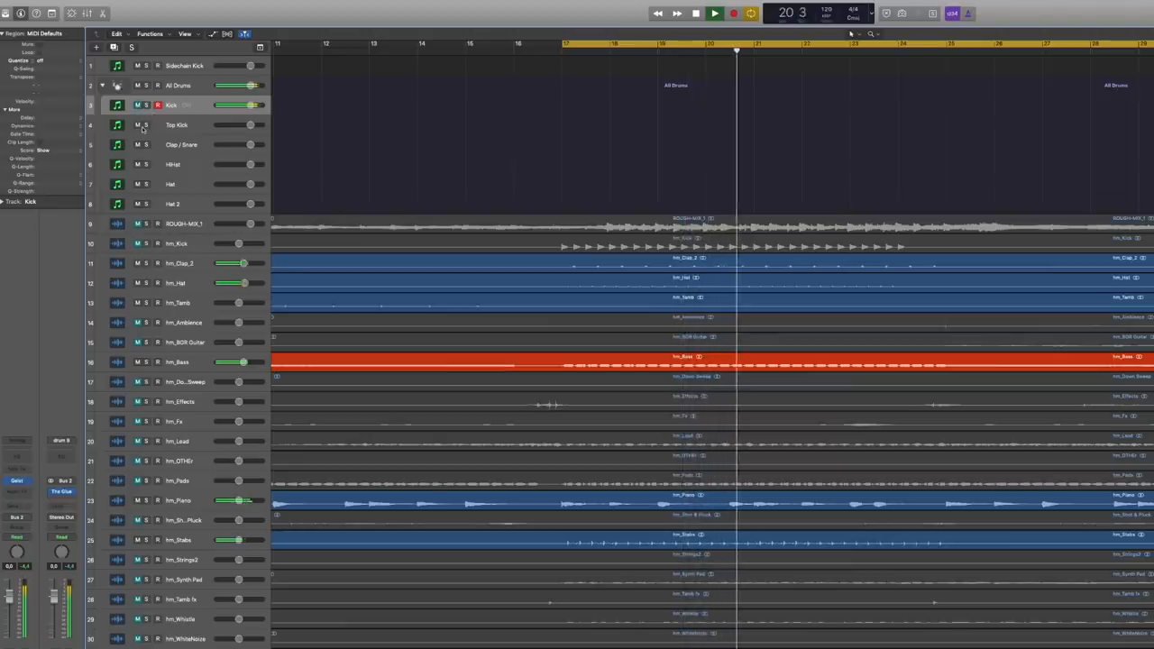
{"action": "left_click", "coordinate": [176, 243]}
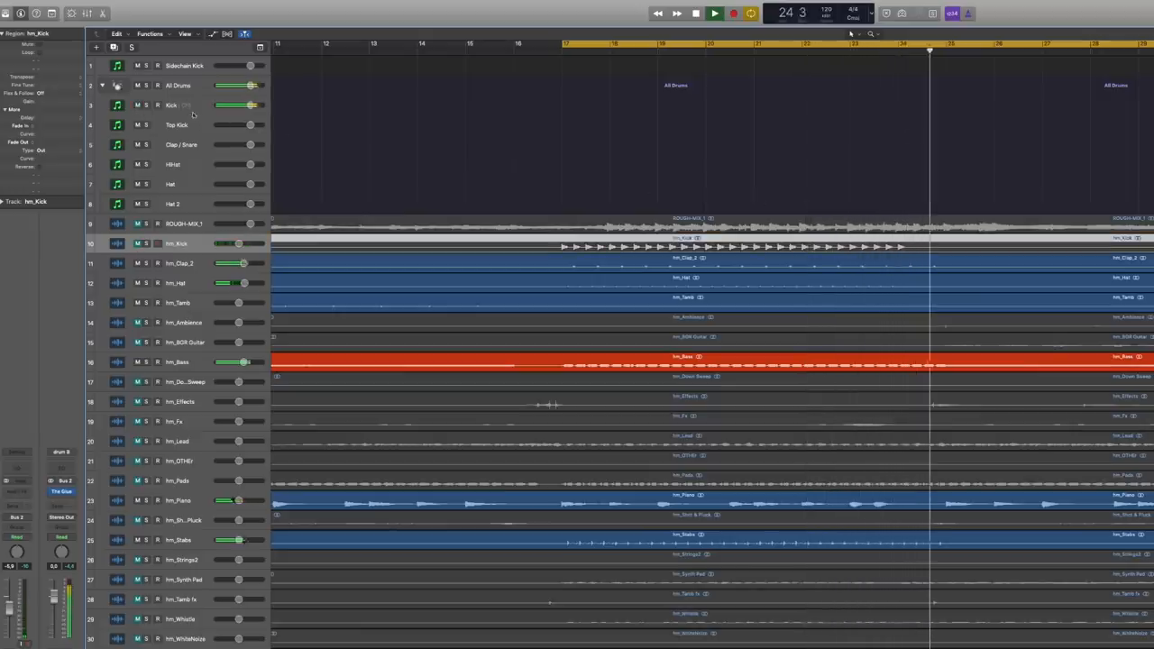
{"action": "left_click", "coordinate": [184, 104]}
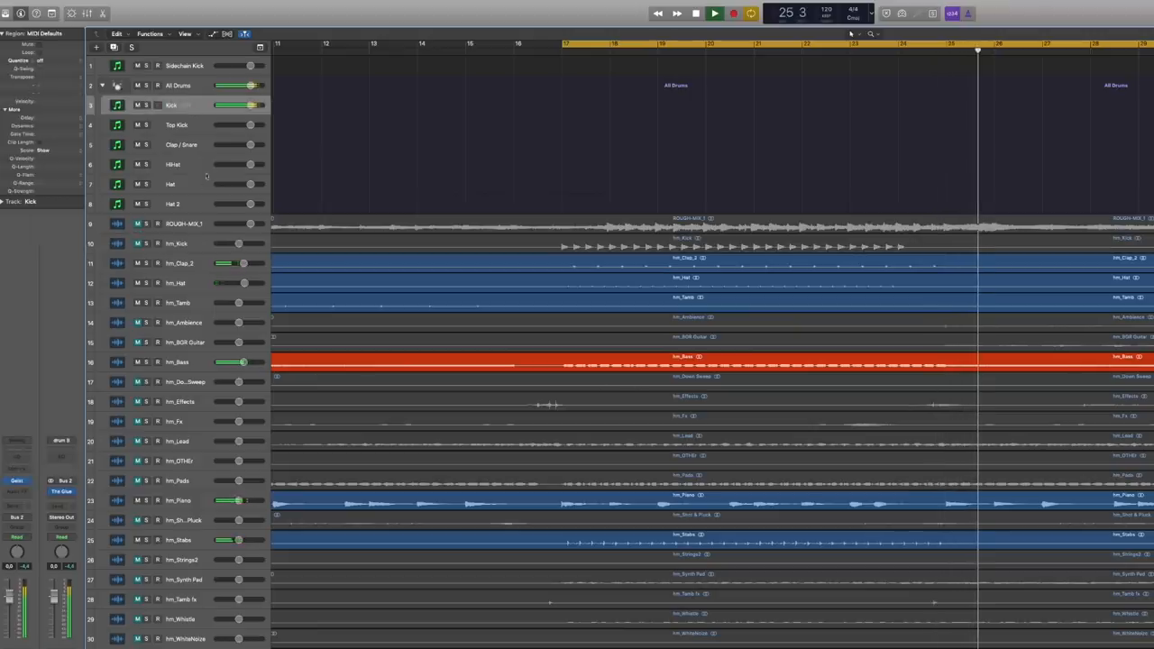
{"action": "left_click", "coordinate": [714, 12]}
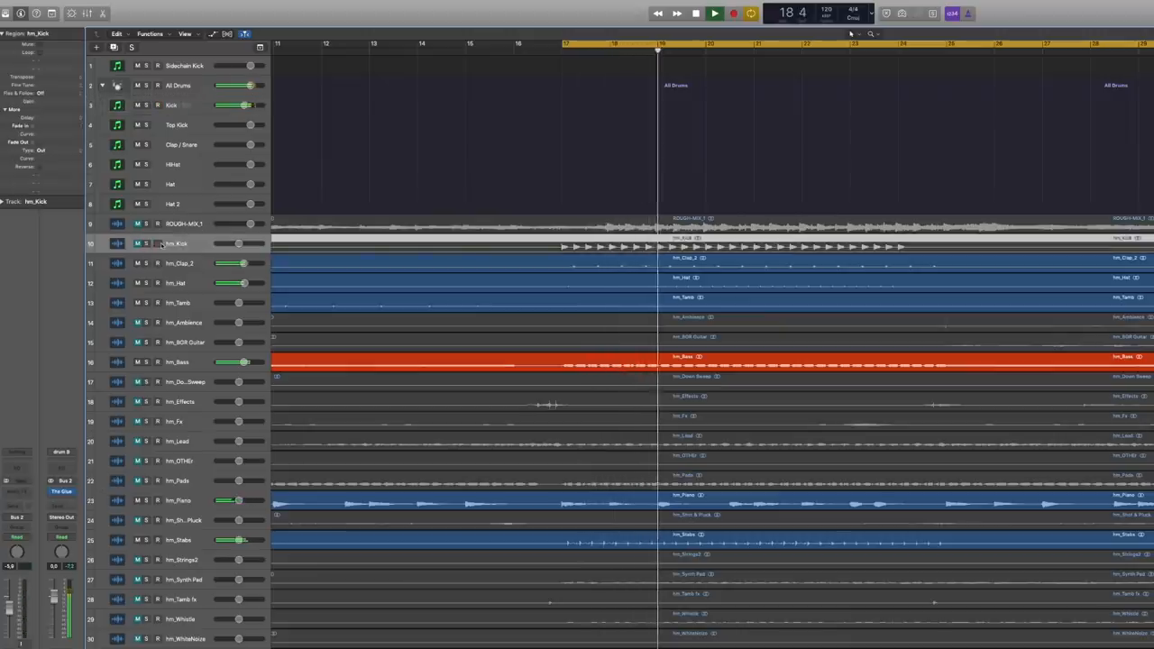
{"action": "left_click", "coordinate": [714, 12]}
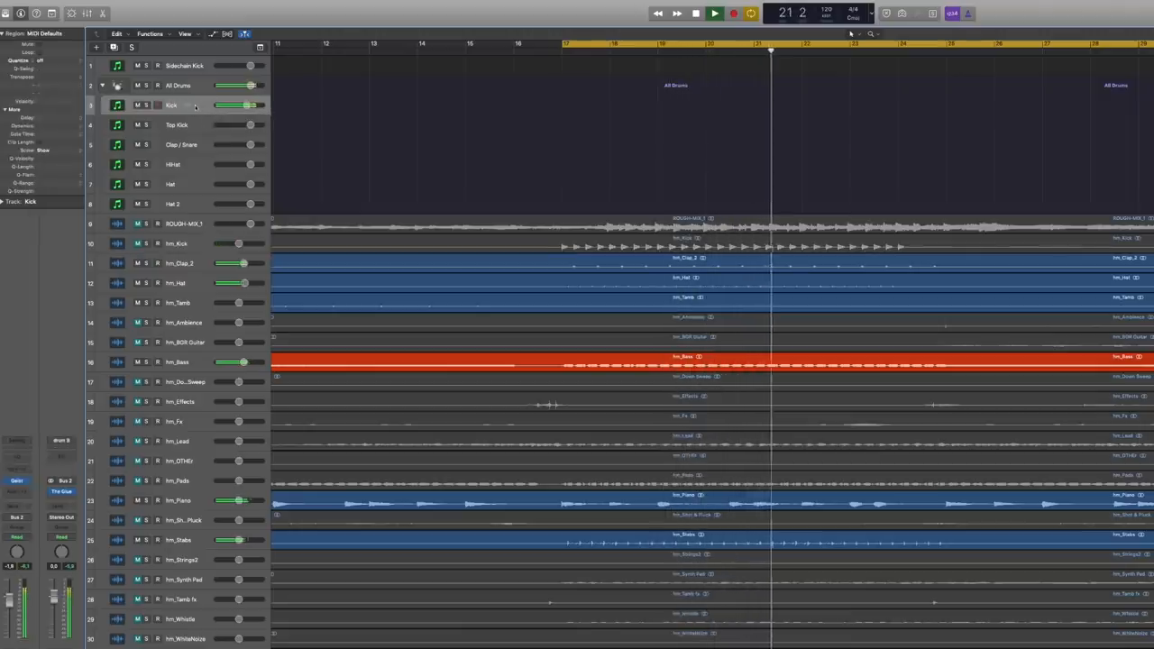
Keep switching Kick and hm_Kick, audition a Geist kick, and show SPAN on Stereo Out.
{"action": "left_click", "coordinate": [696, 12]}
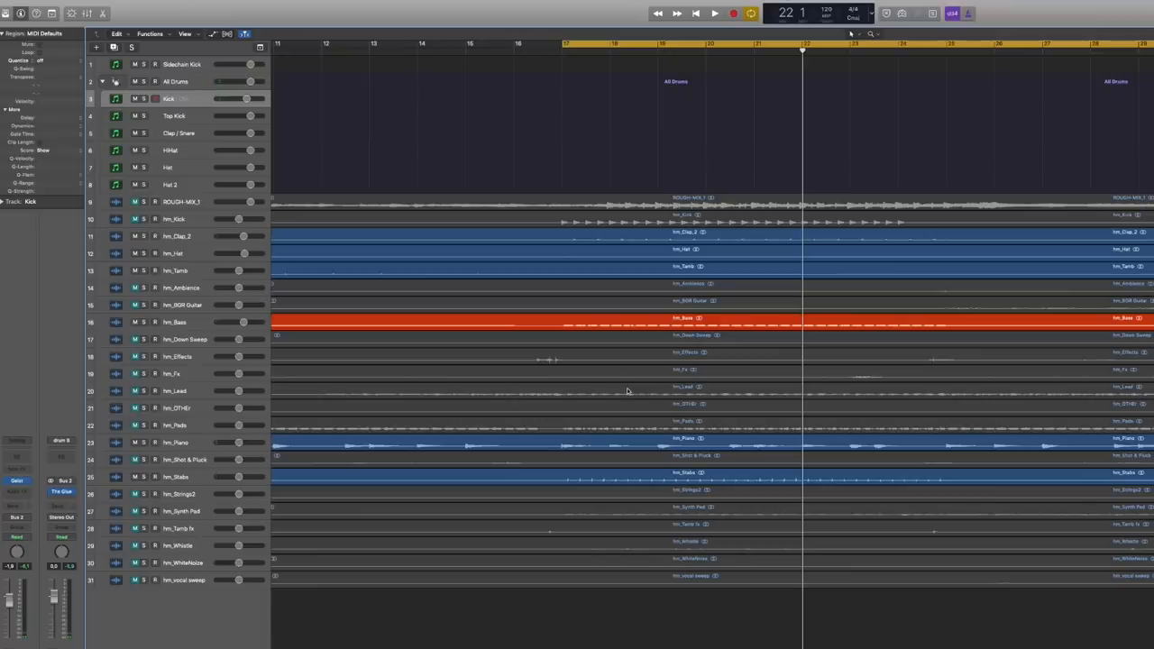
{"action": "left_click", "coordinate": [173, 219]}
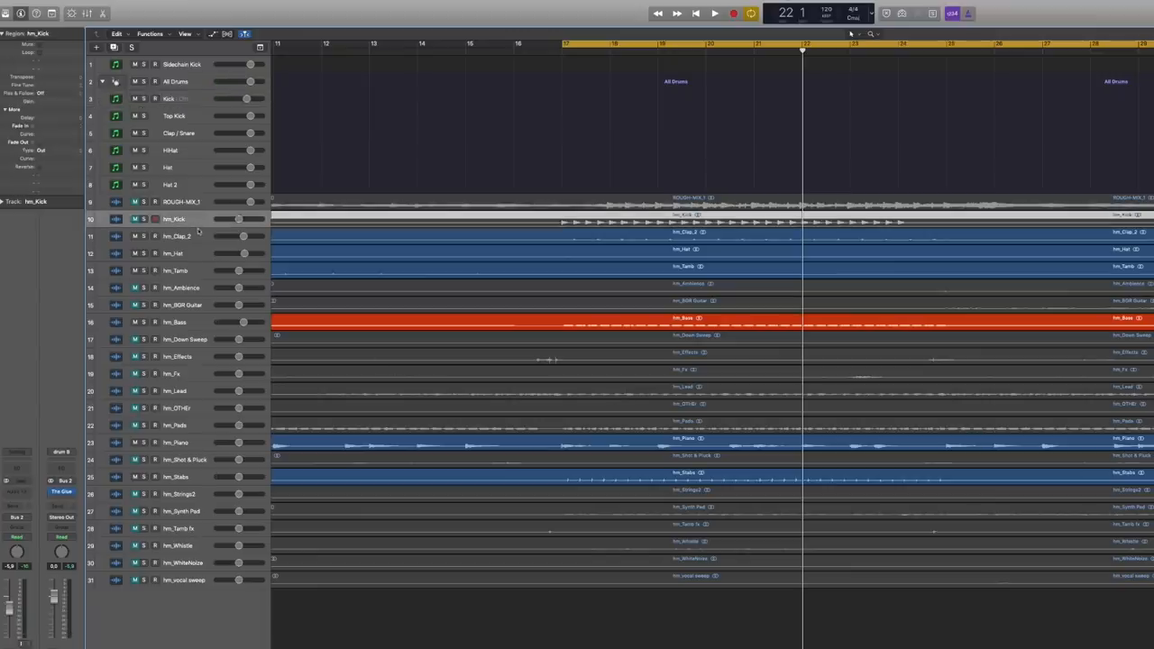
{"action": "mouse_move", "coordinate": [195, 236]}
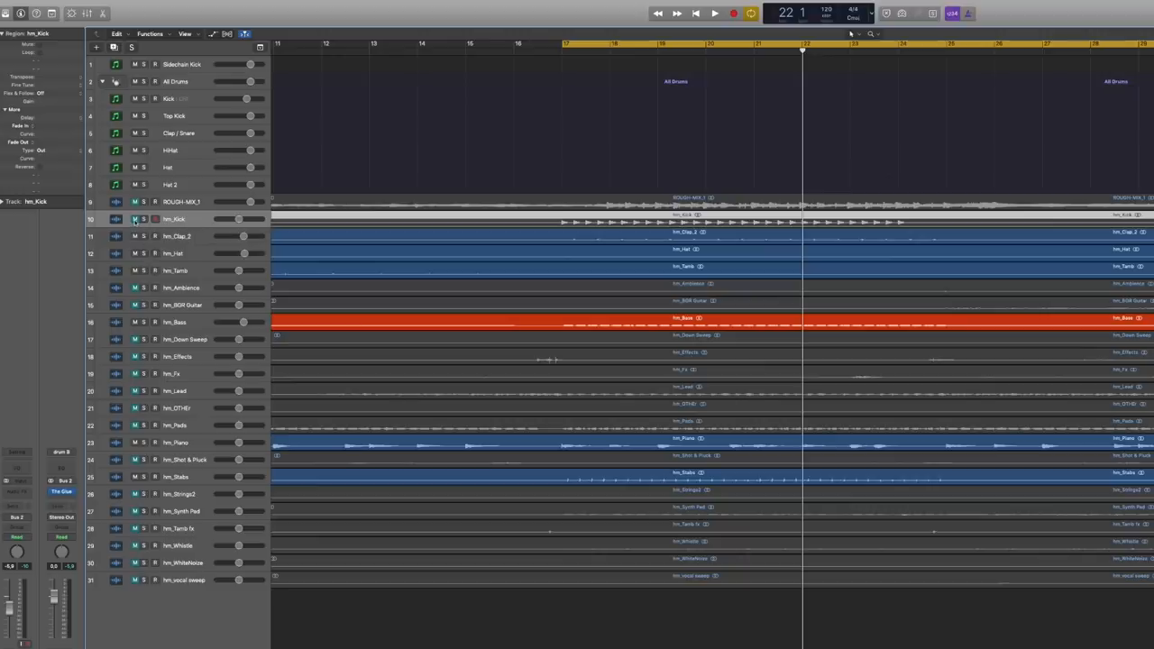
{"action": "left_click", "coordinate": [714, 12]}
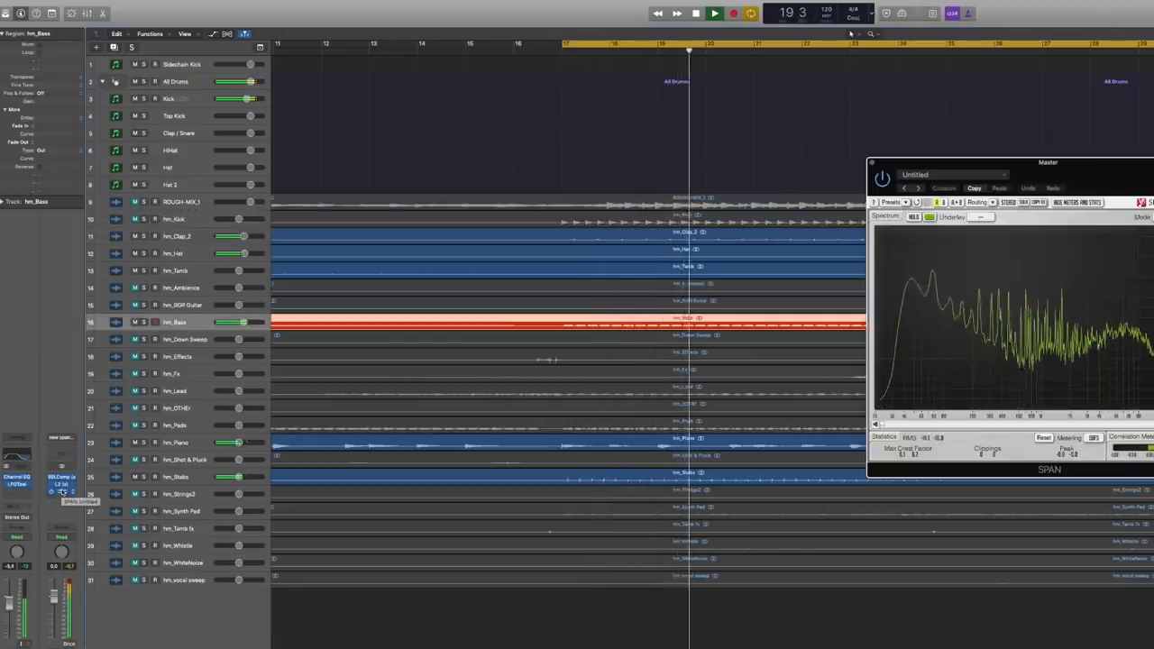
{"action": "left_click", "coordinate": [714, 12]}
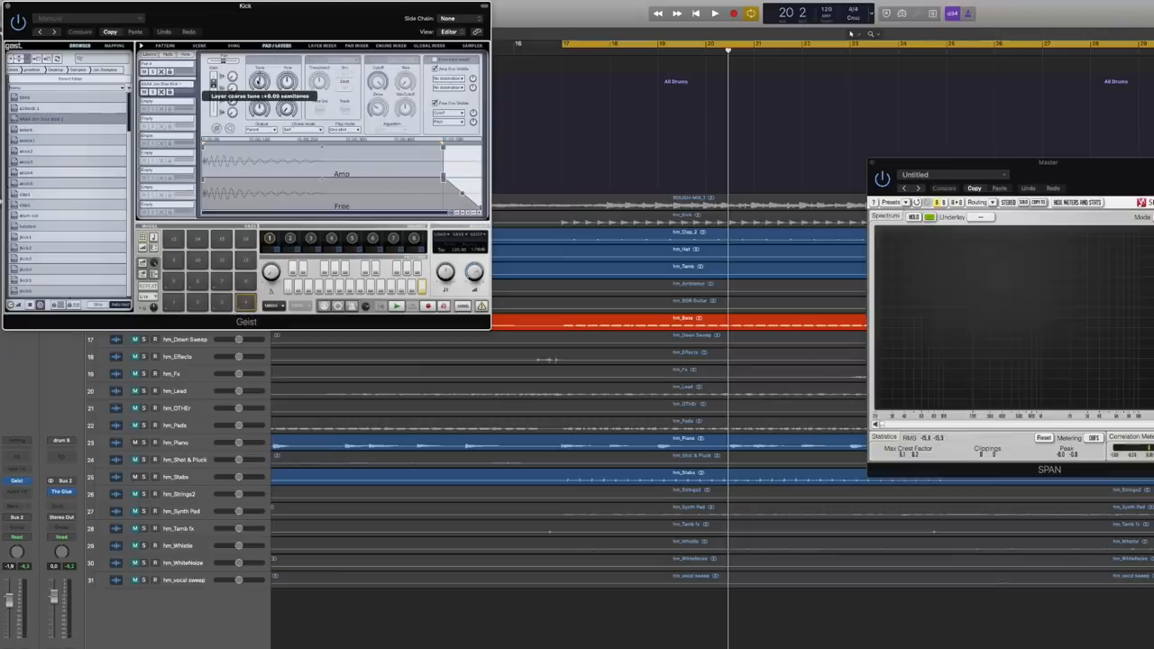
{"action": "left_click", "coordinate": [714, 13]}
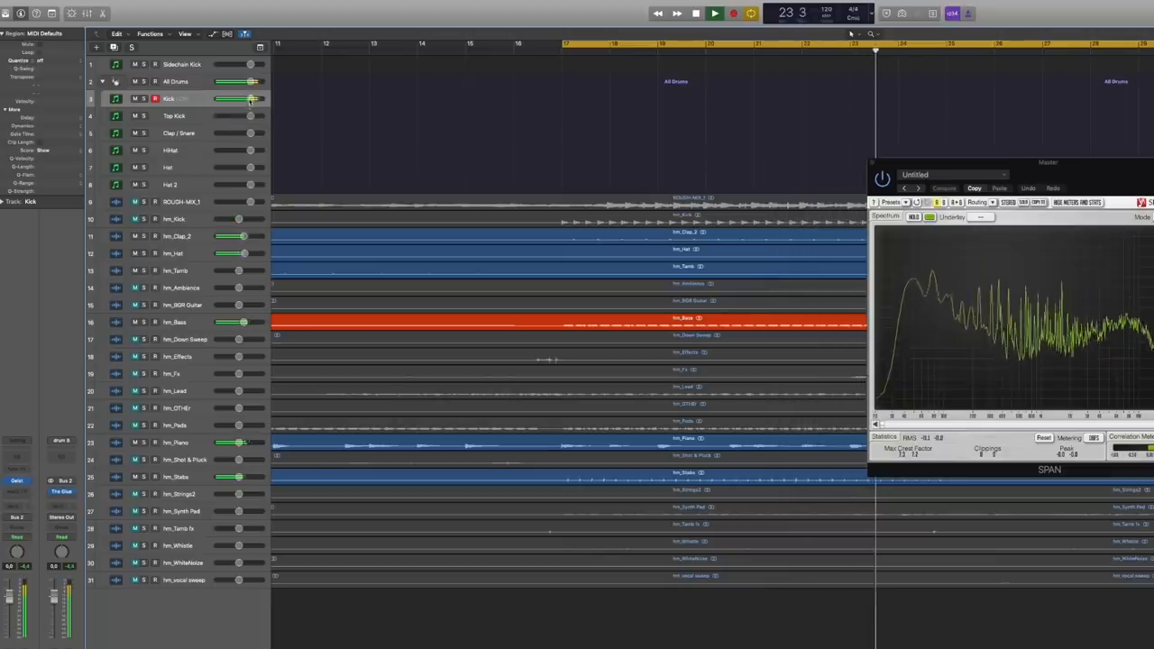
{"action": "left_click", "coordinate": [696, 12]}
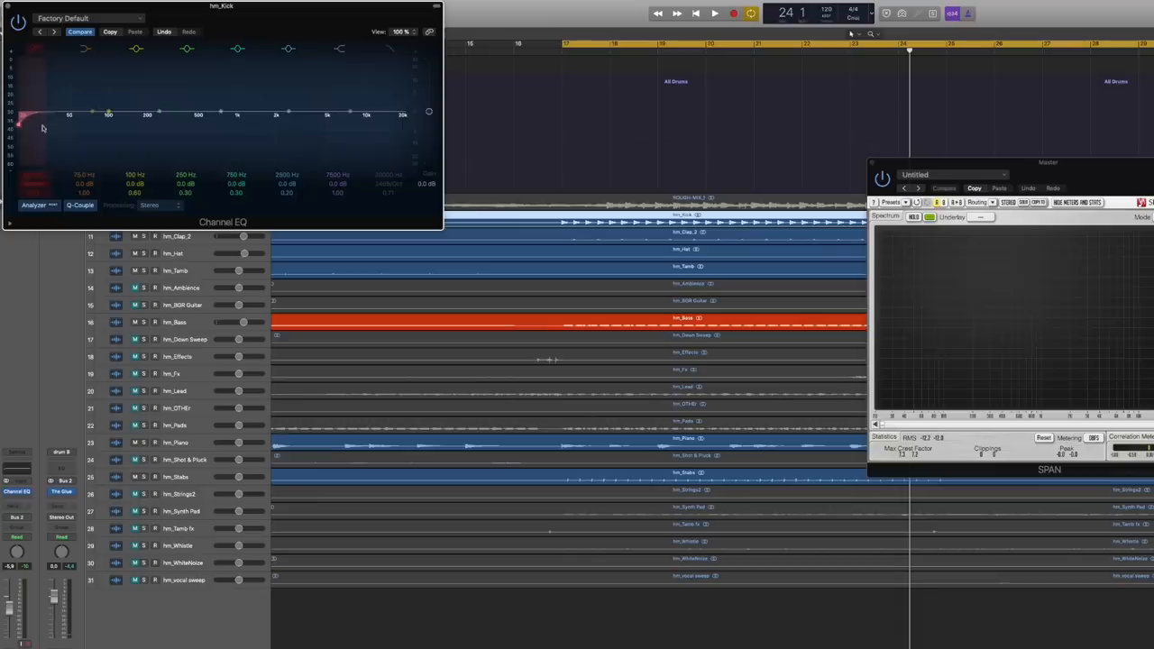
{"action": "left_click", "coordinate": [714, 13]}
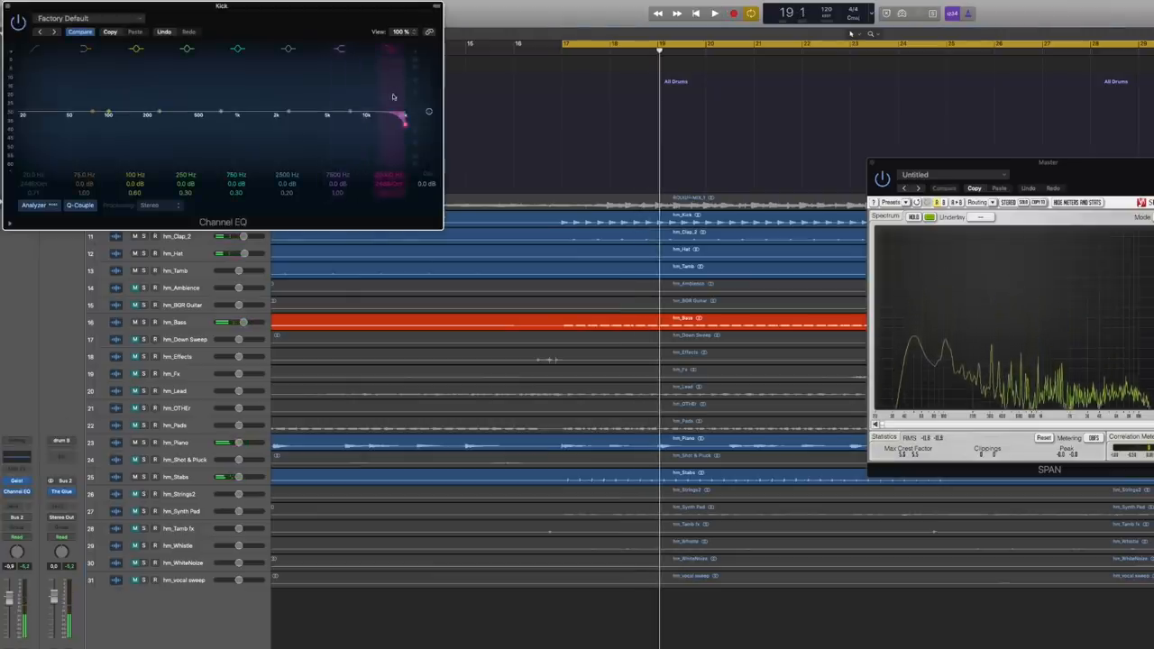
{"action": "left_click", "coordinate": [714, 13]}
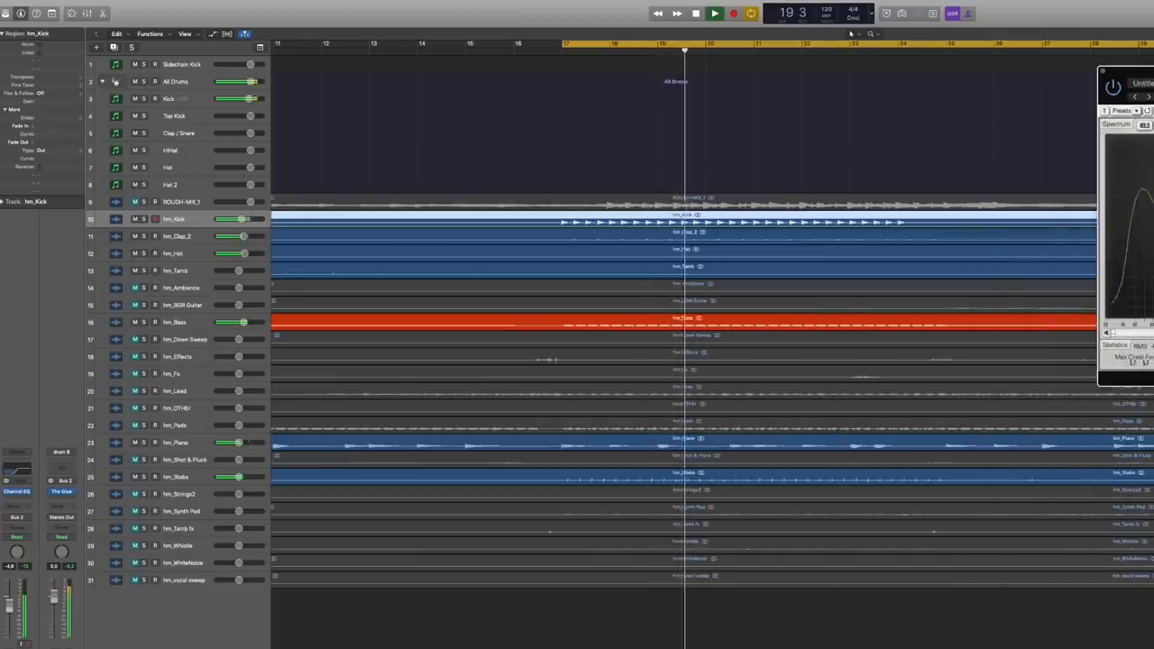
Inspect hm_Synth Pad's Chorus and high-pass Channel EQ, then close them and select clap 2.
{"action": "left_click", "coordinate": [714, 13]}
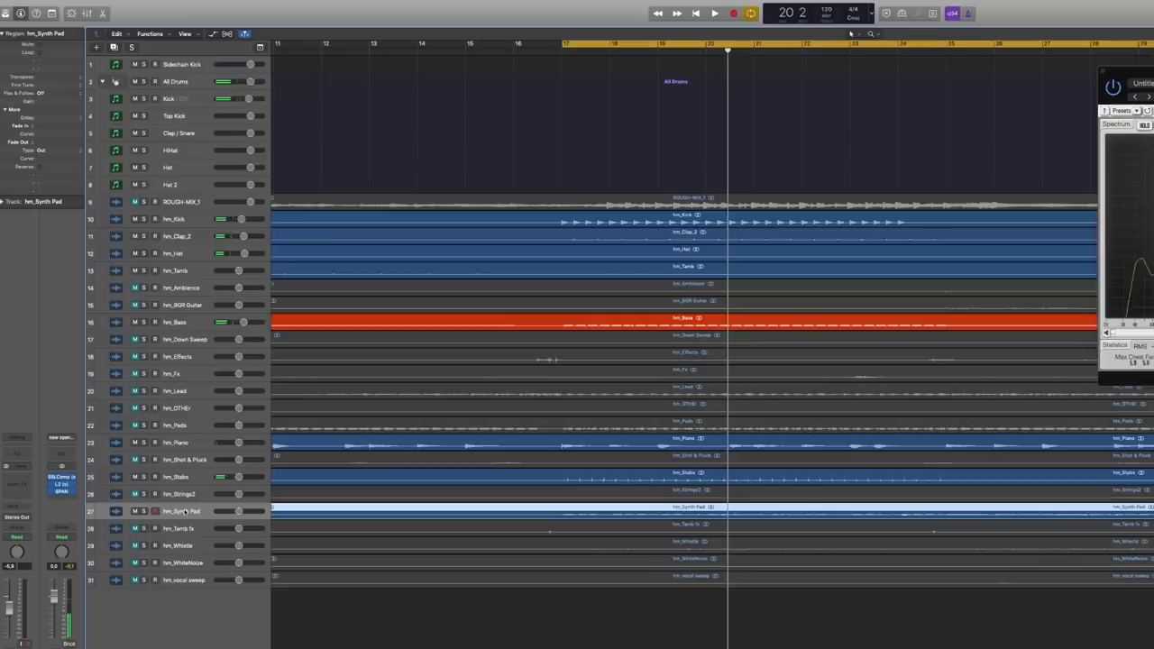
{"action": "left_click", "coordinate": [714, 13]}
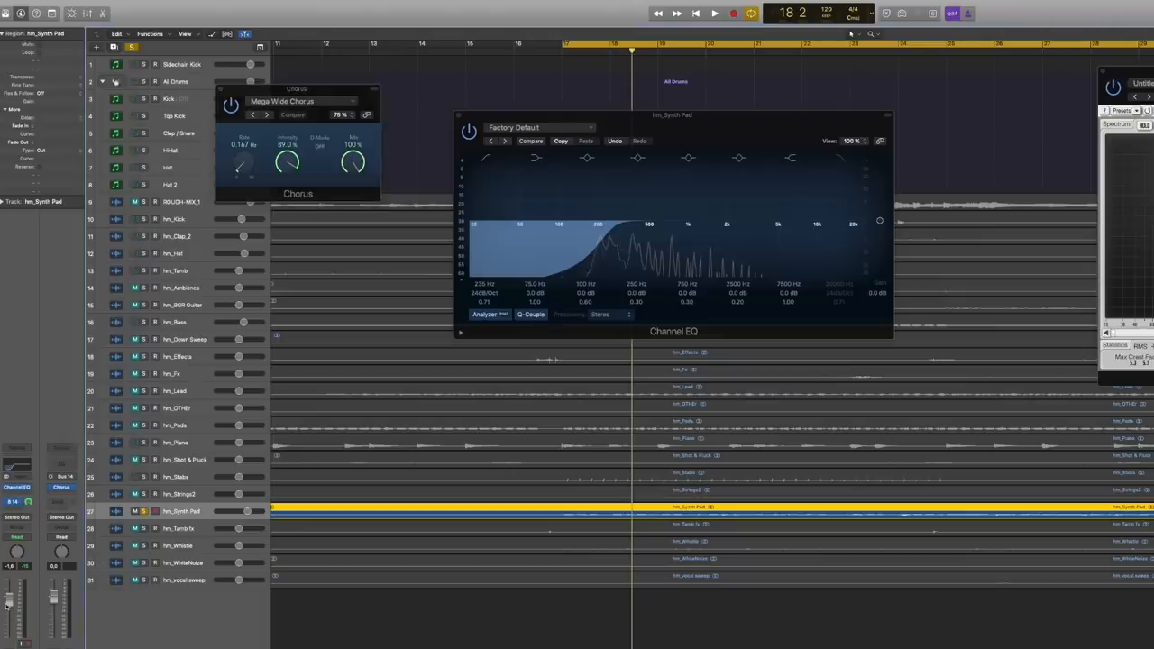
{"action": "left_click", "coordinate": [714, 13]}
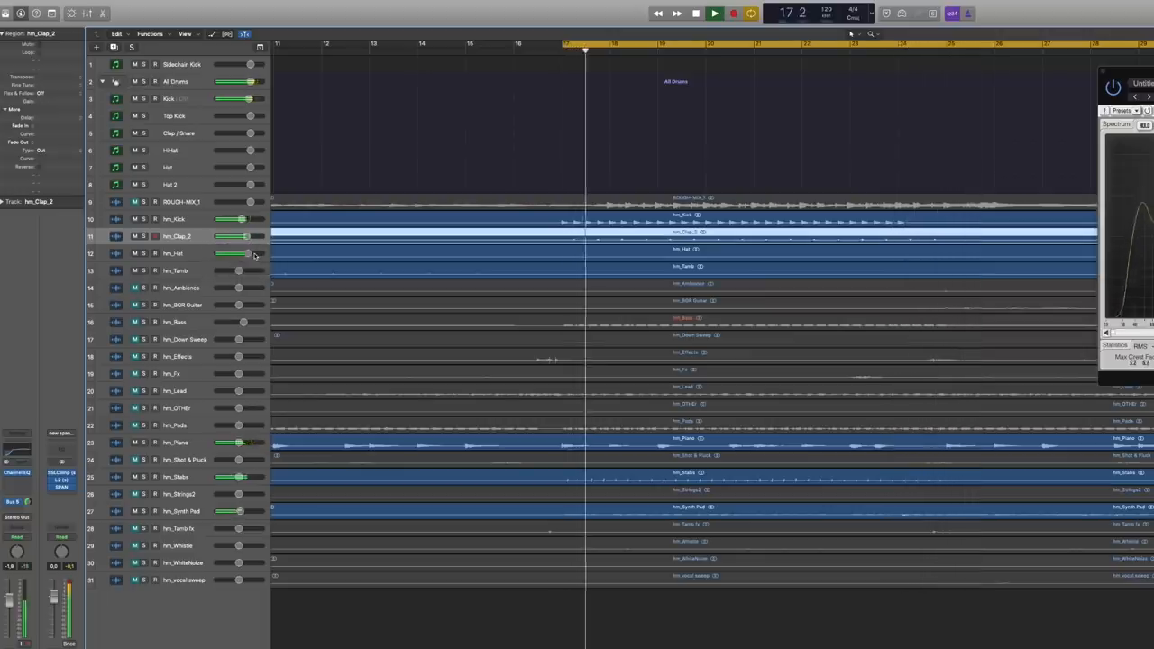
Select hm_Clap_2, hm_Piano, hm_Stabs, hm_Whistle and hm_Lead in turn during playback.
{"action": "left_click", "coordinate": [714, 13]}
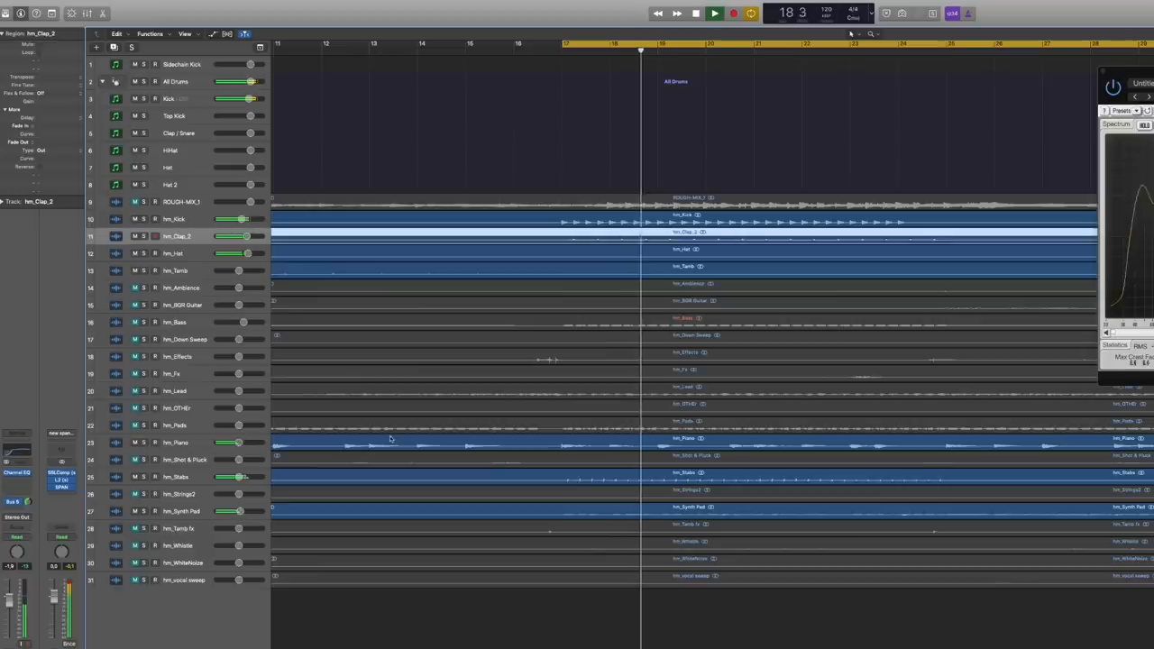
{"action": "left_click", "coordinate": [177, 441]}
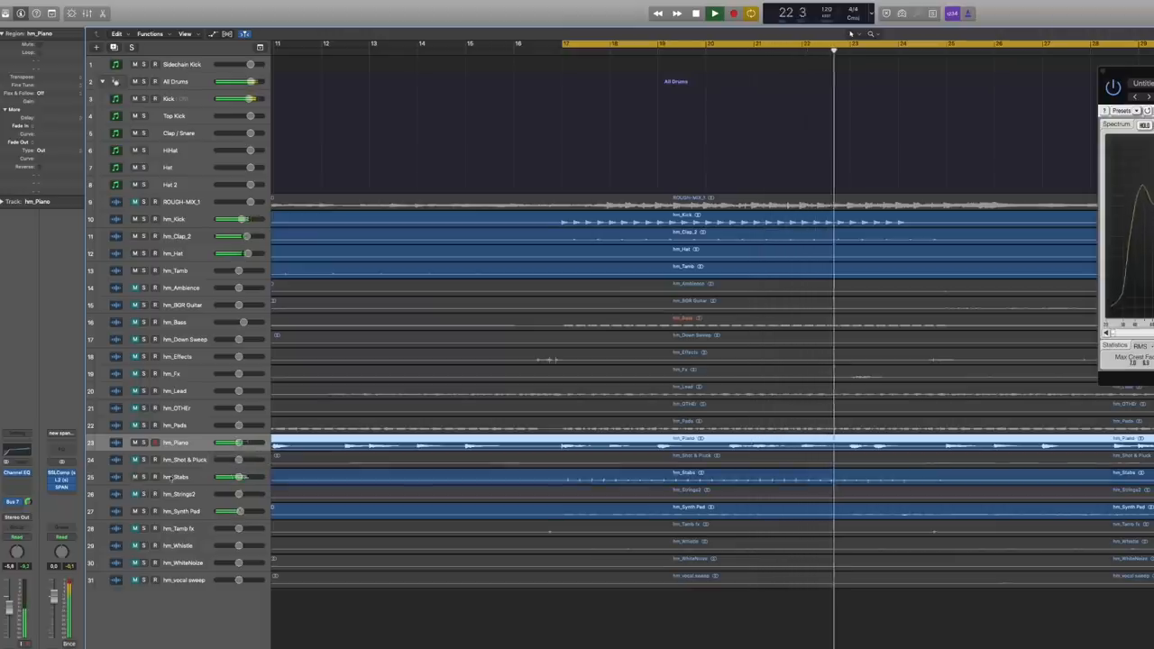
{"action": "left_click", "coordinate": [176, 476]}
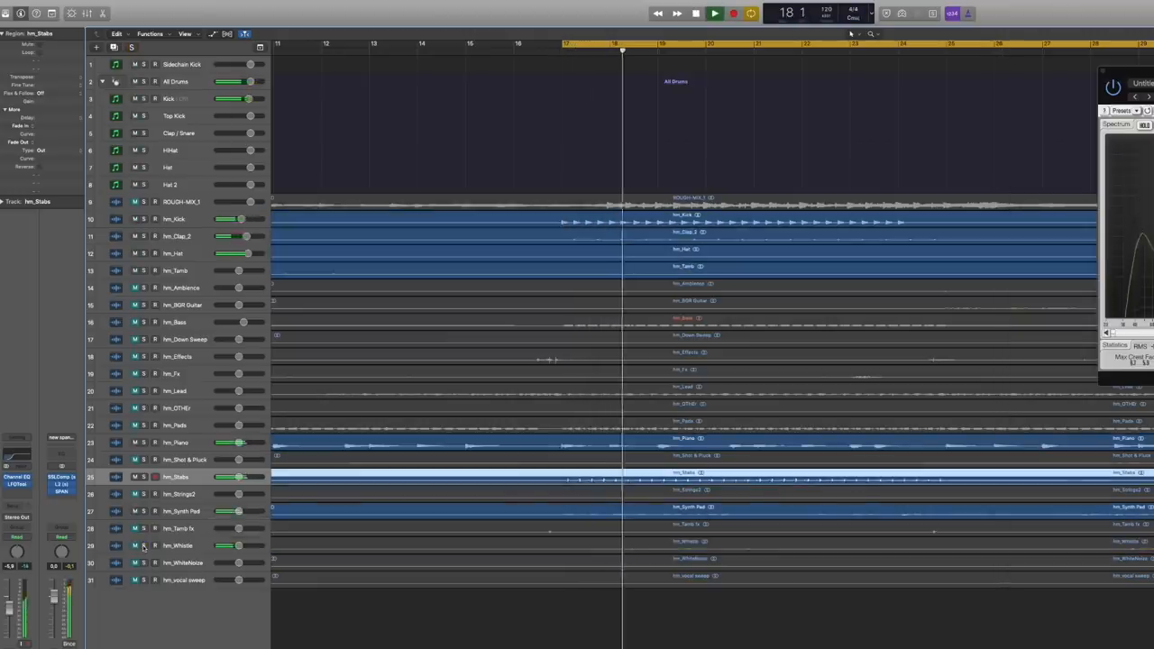
{"action": "left_click", "coordinate": [714, 13]}
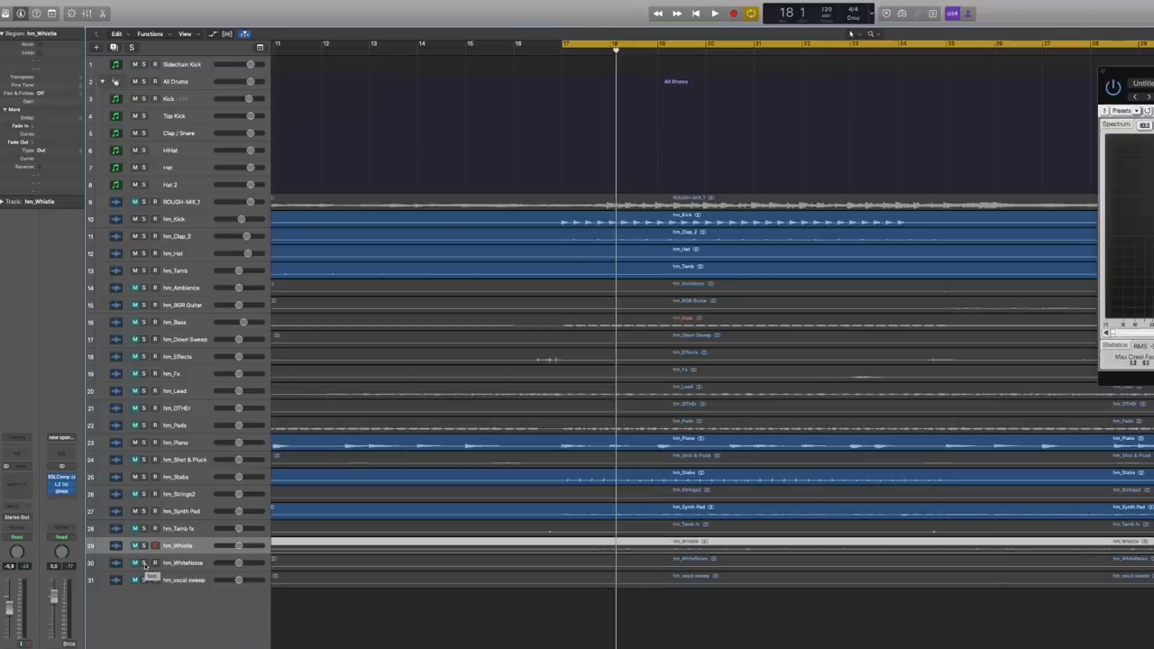
{"action": "left_click", "coordinate": [714, 12]}
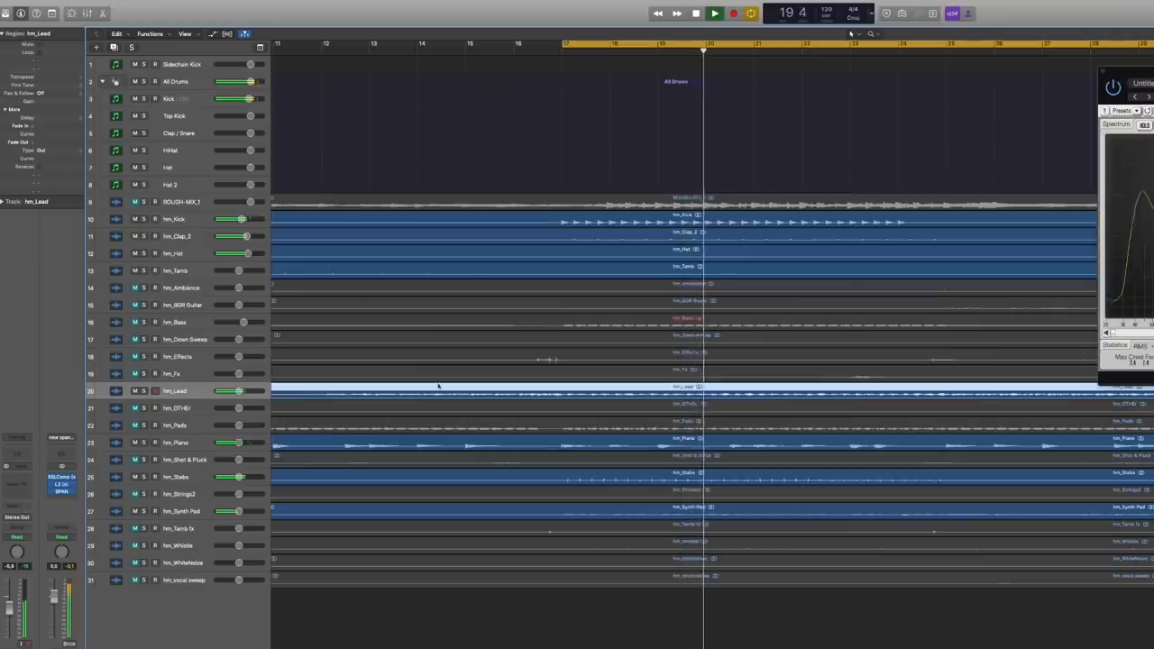
Raise the high-pass on hm_Lead's Channel EQ and insert another plug-in on its channel.
{"action": "left_click", "coordinate": [714, 13]}
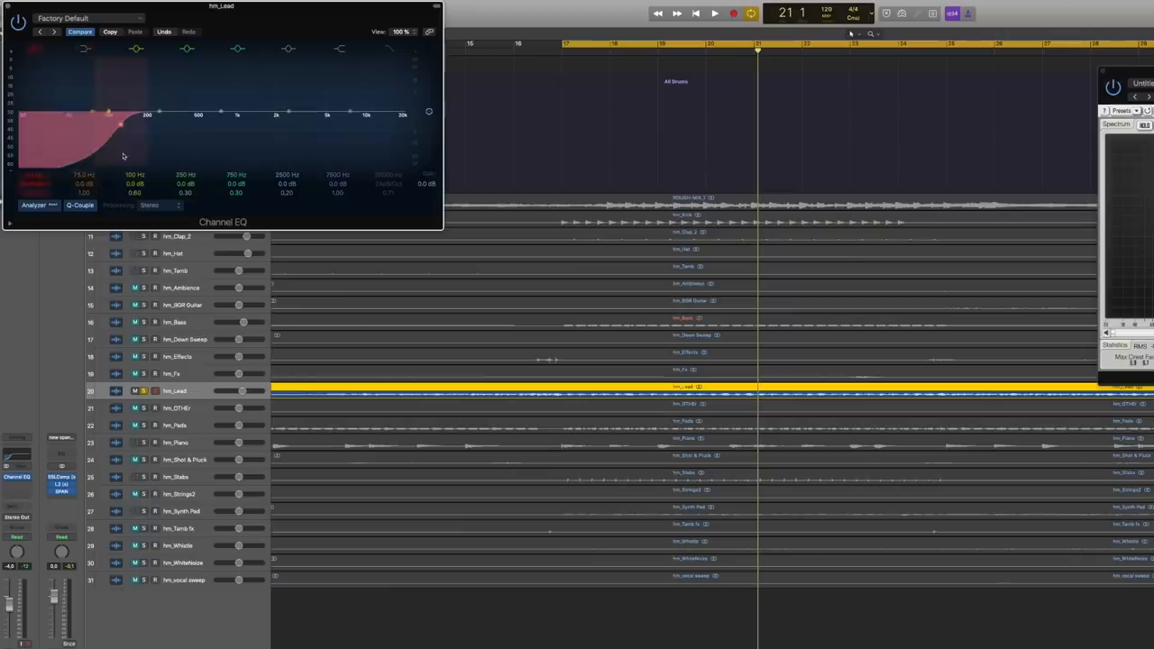
{"action": "left_click", "coordinate": [714, 12]}
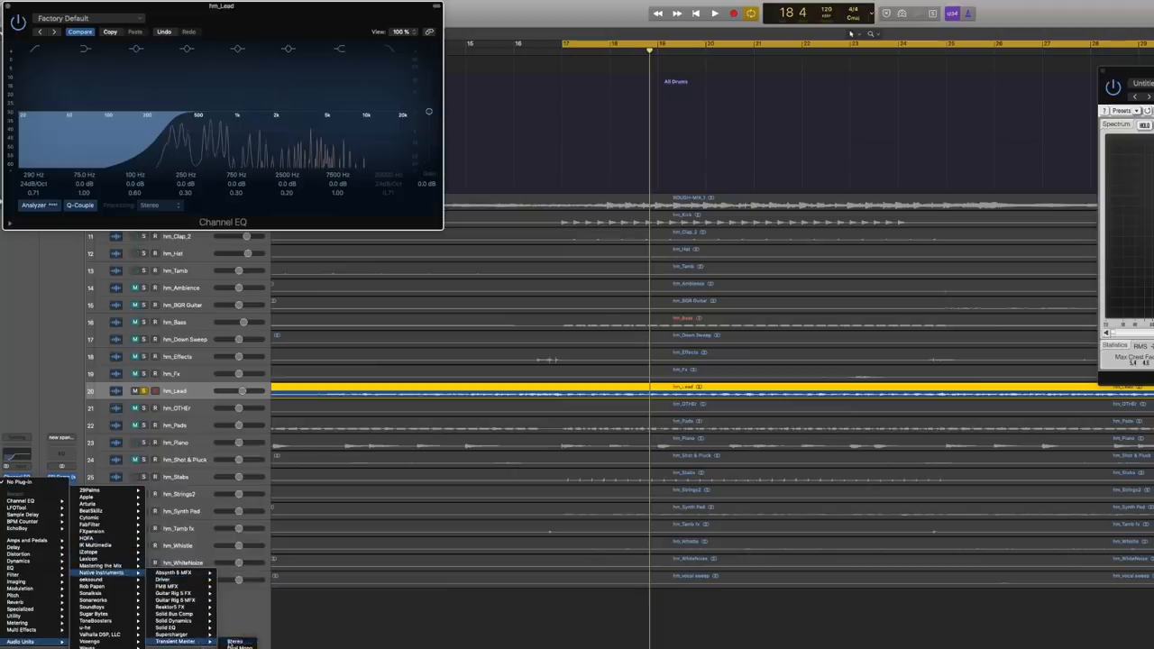
{"action": "left_click", "coordinate": [175, 642]}
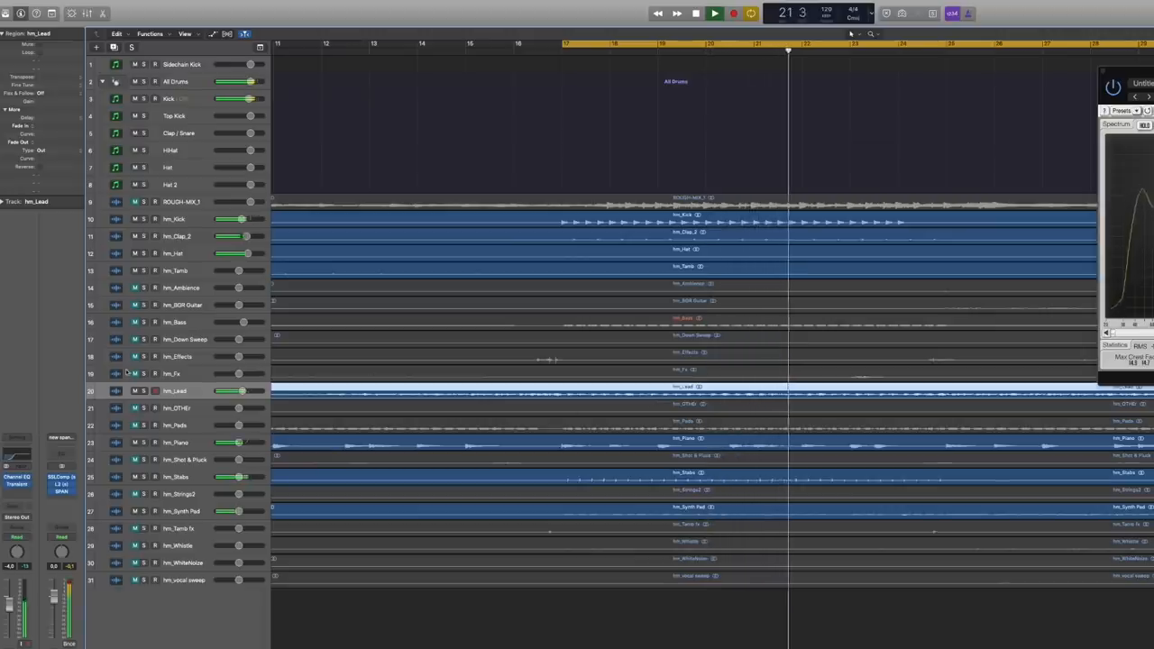
Select the hm_Bass stem, then solo the ROUGH MIX track so only it plays.
{"action": "left_click", "coordinate": [173, 321]}
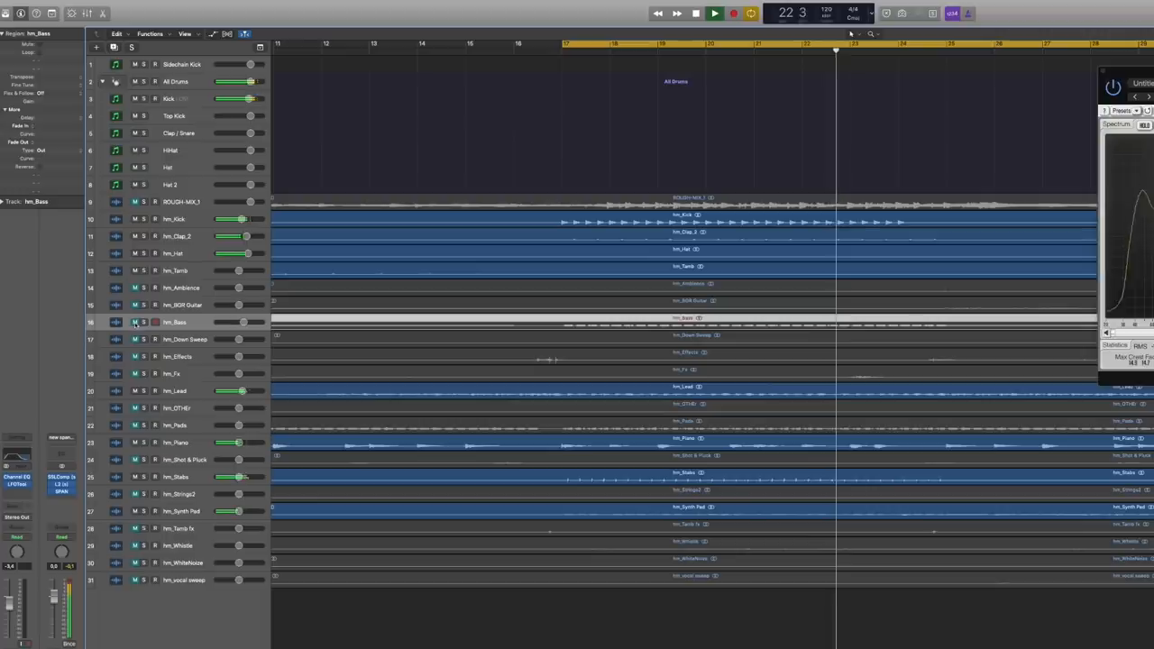
{"action": "left_click", "coordinate": [714, 13]}
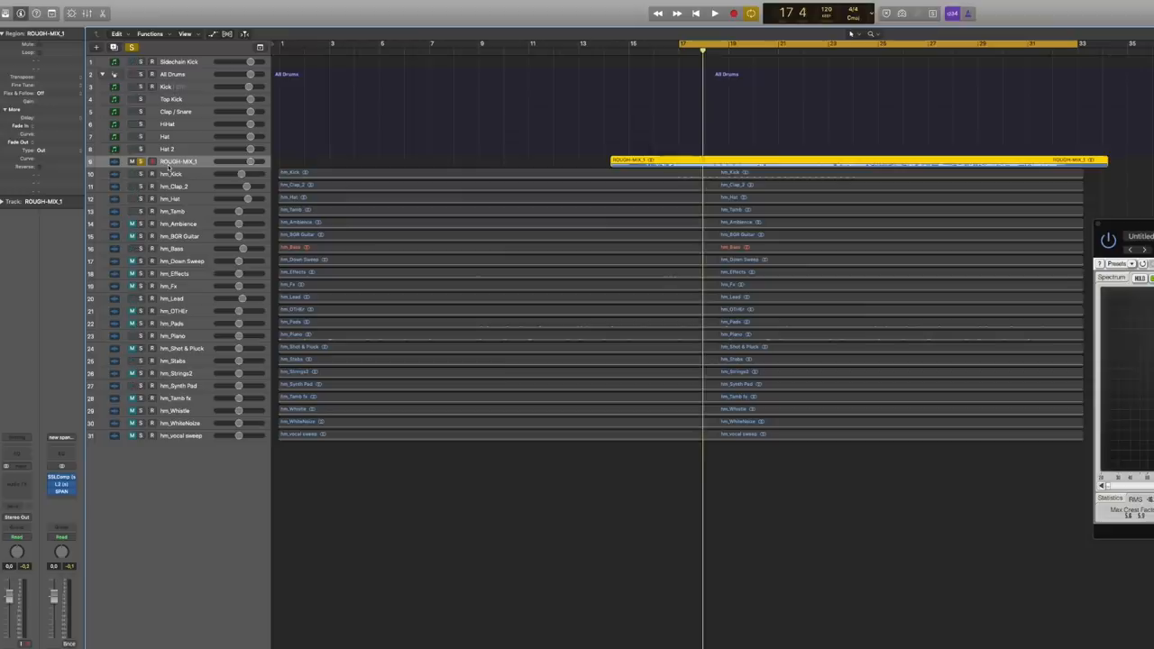
Zoom the track lanes taller and enlarge the master SPAN analyzer window.
{"action": "left_click", "coordinate": [714, 13]}
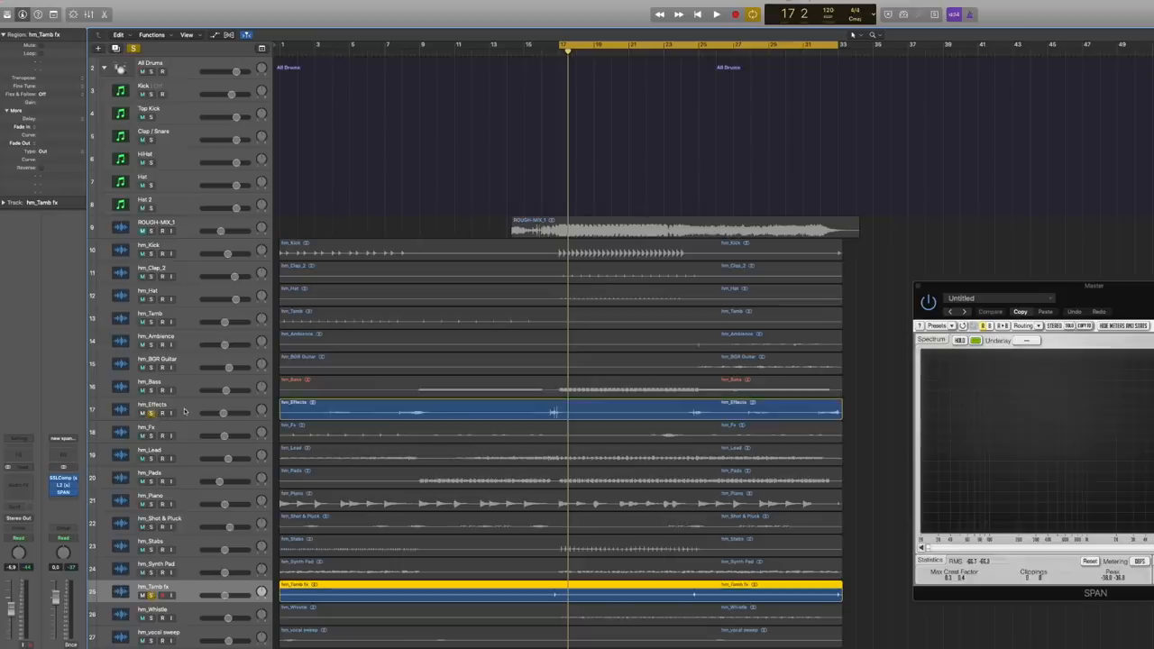
{"action": "left_click", "coordinate": [153, 404]}
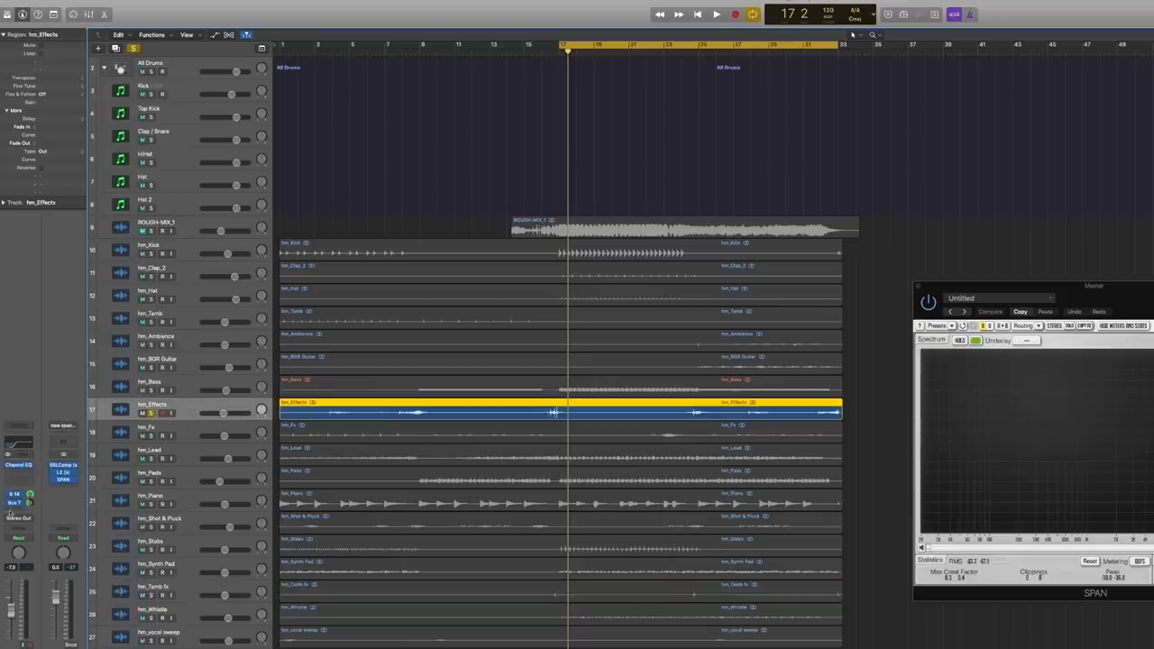
{"action": "left_click", "coordinate": [716, 14]}
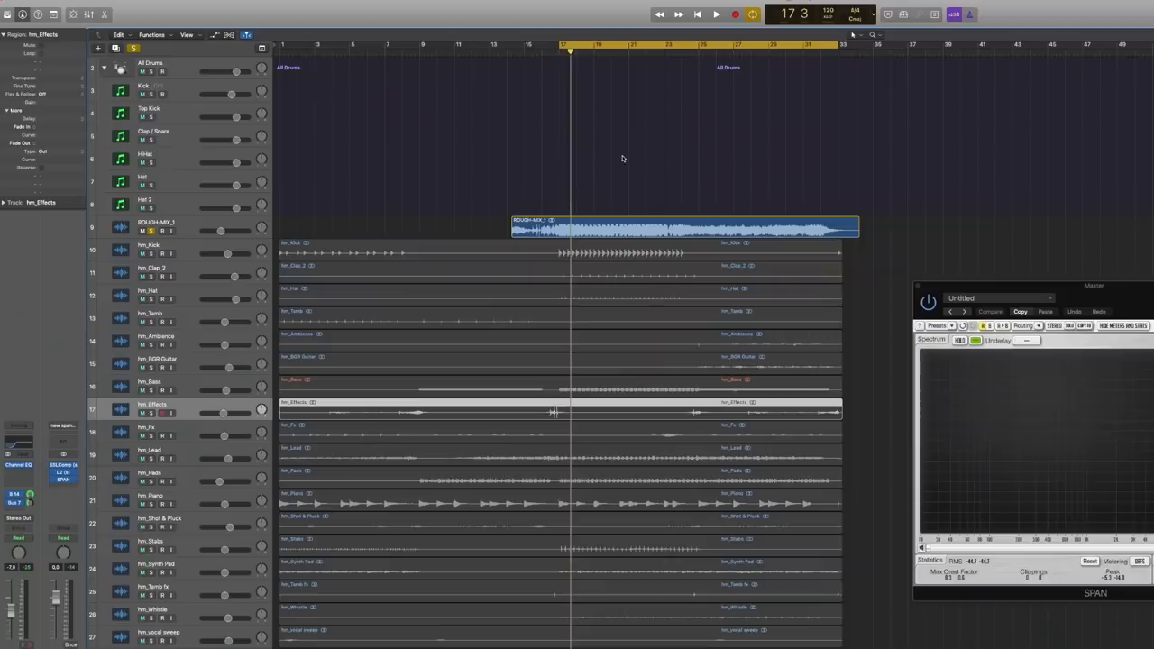
{"action": "left_click", "coordinate": [716, 14]}
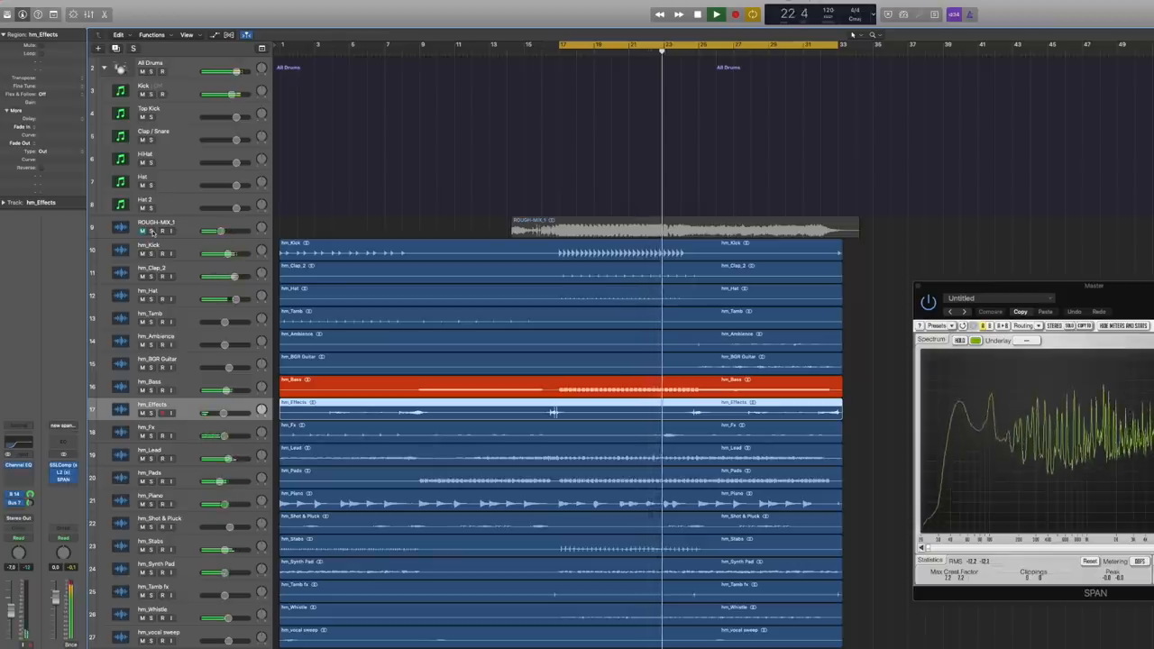
{"action": "left_click", "coordinate": [698, 15]}
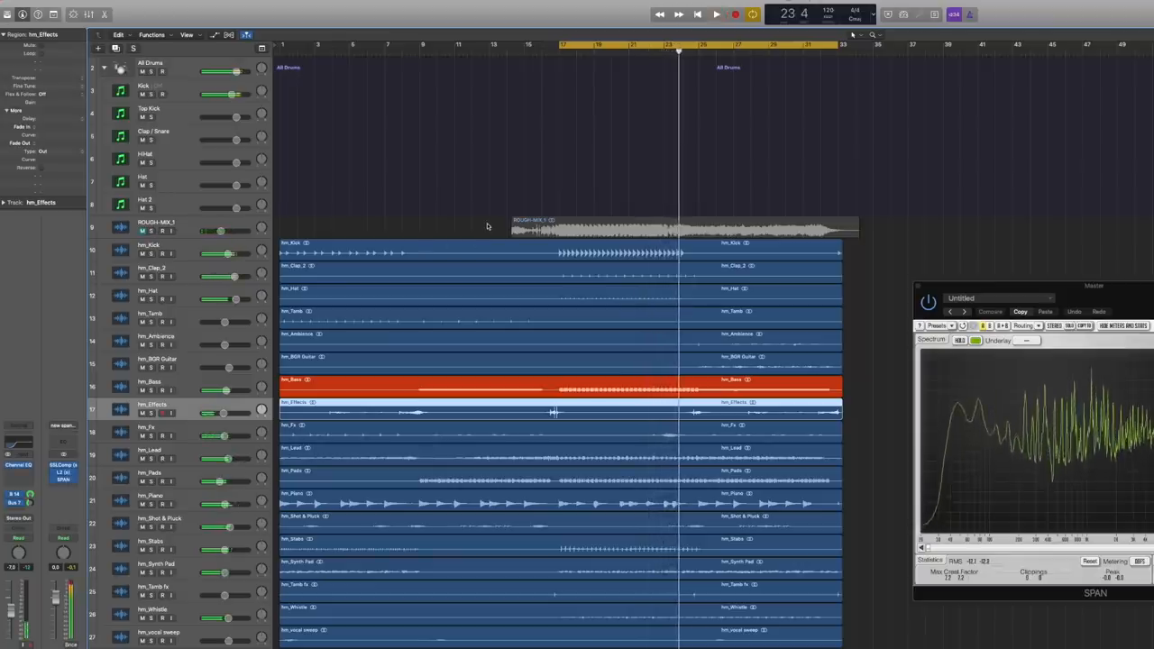